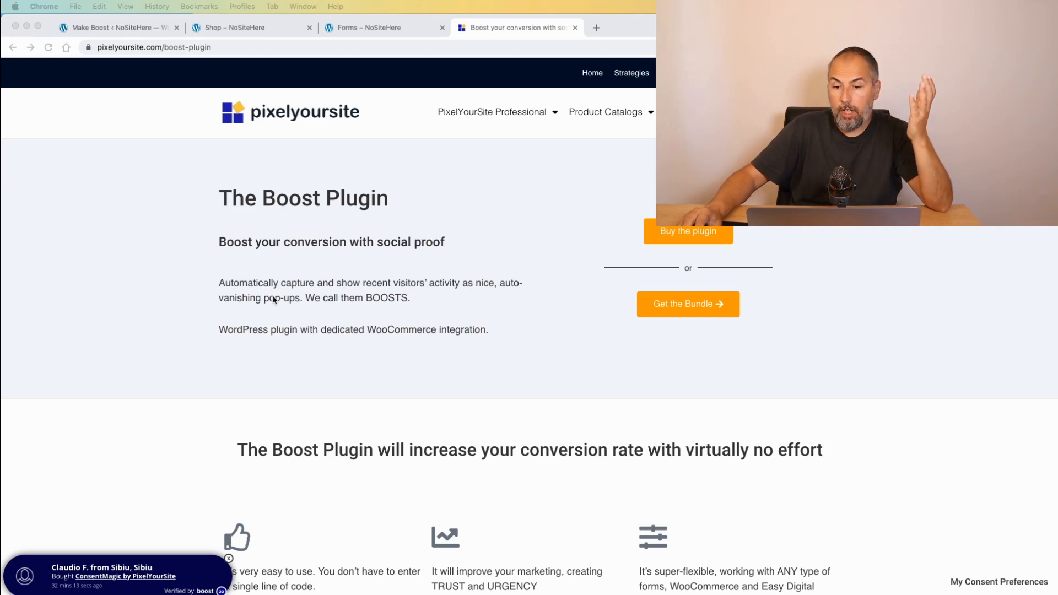
pyautogui.moveTo(241, 381)
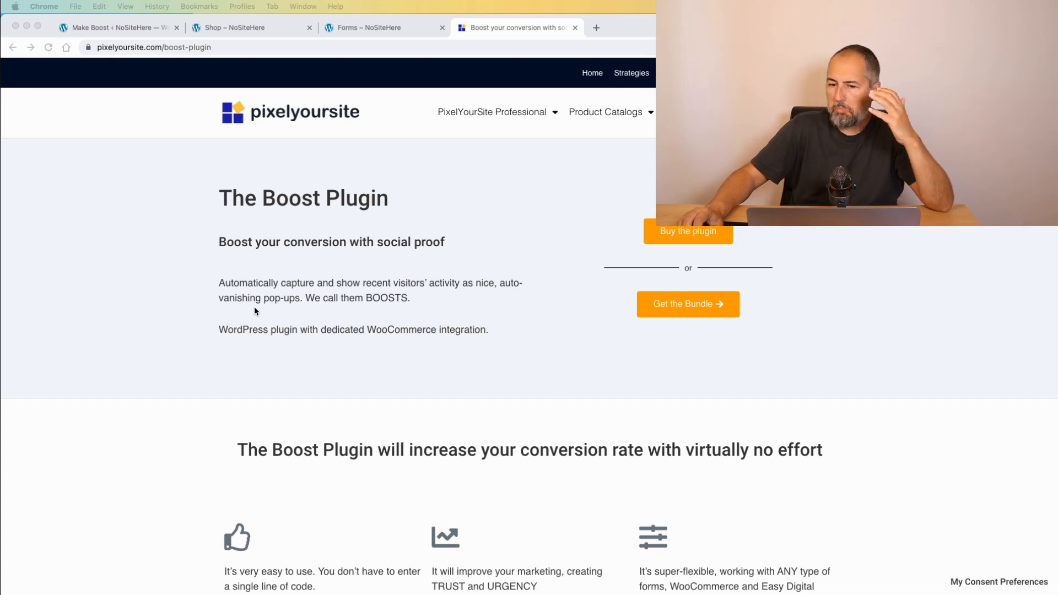
pyautogui.moveTo(299, 324)
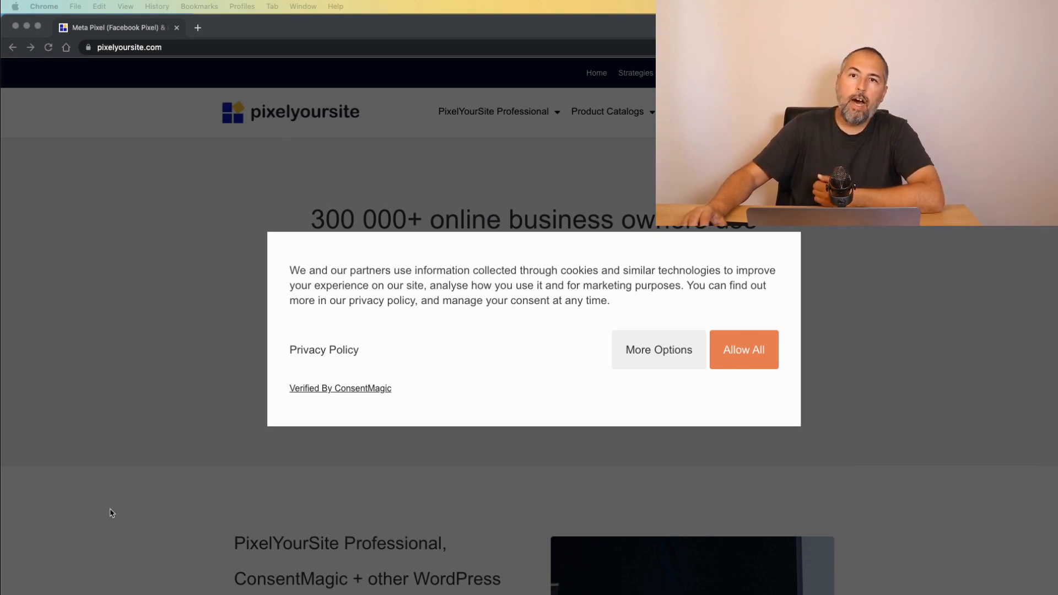
# Accept all cookies on the banner and again from the consent preferences panel.
pyautogui.click(743, 350)
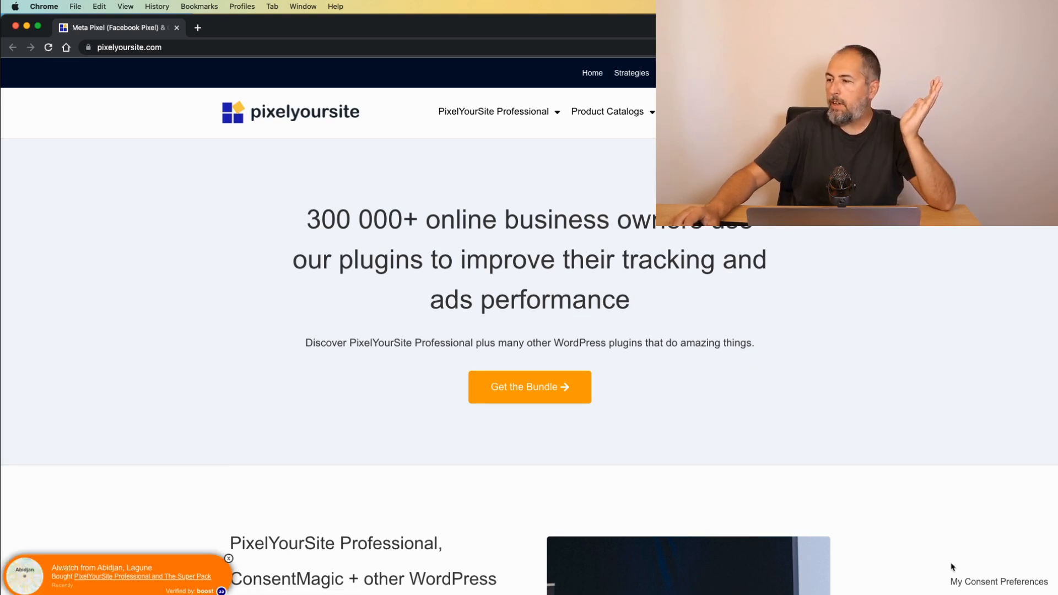
pyautogui.click(998, 582)
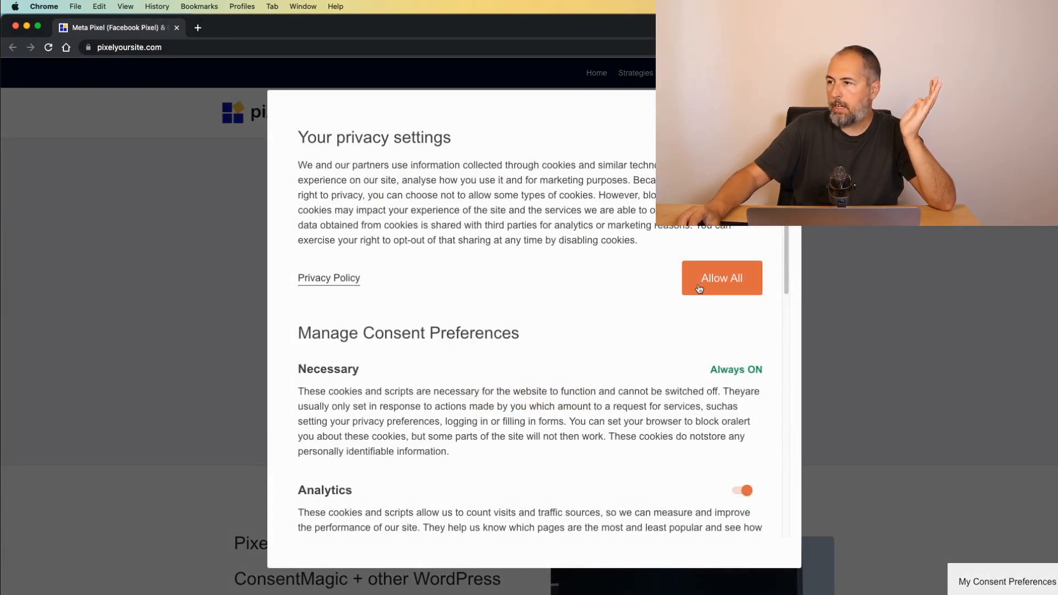
pyautogui.click(721, 278)
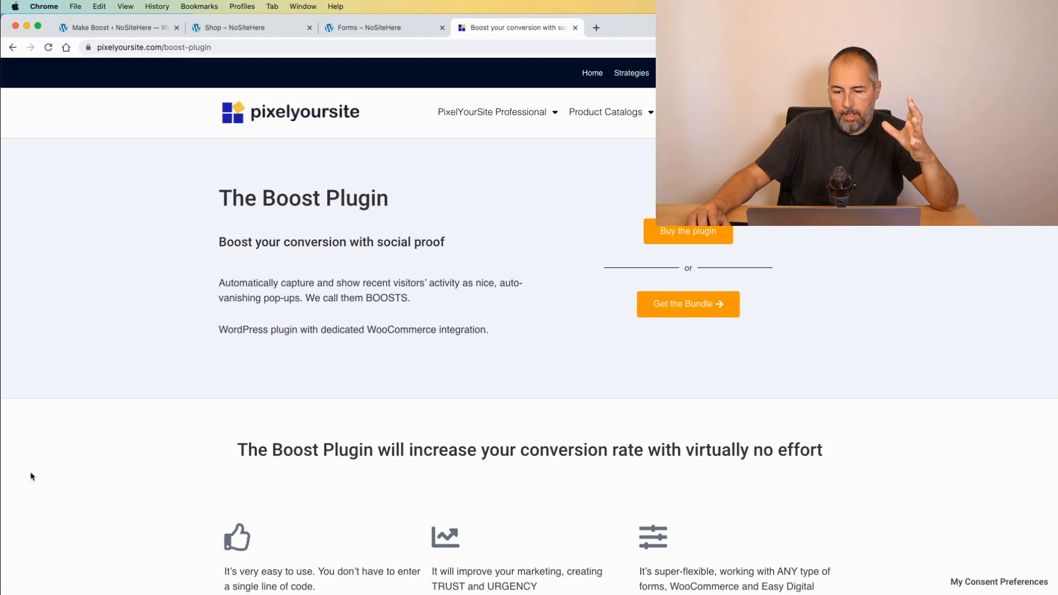
# Return to the WordPress dashboard and start the Make Boost wizard from the Boost menu.
pyautogui.click(118, 28)
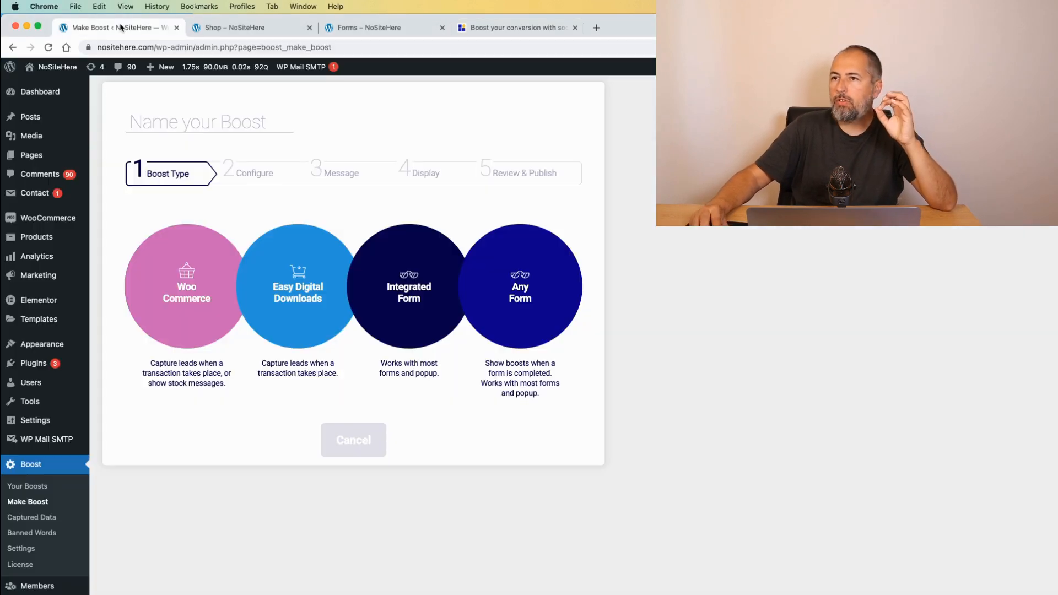
pyautogui.moveTo(101, 510)
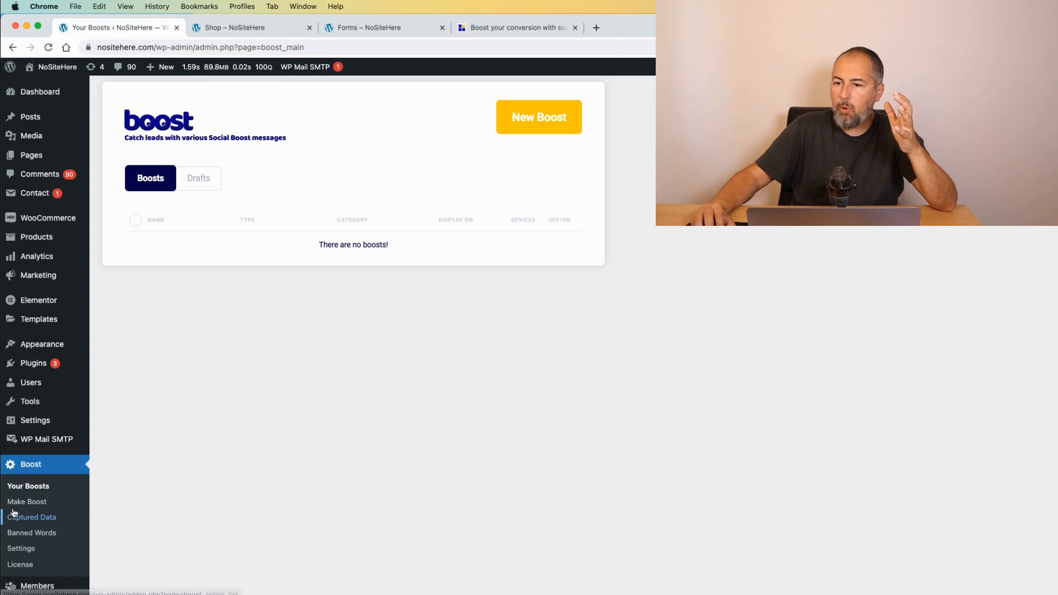
pyautogui.click(26, 501)
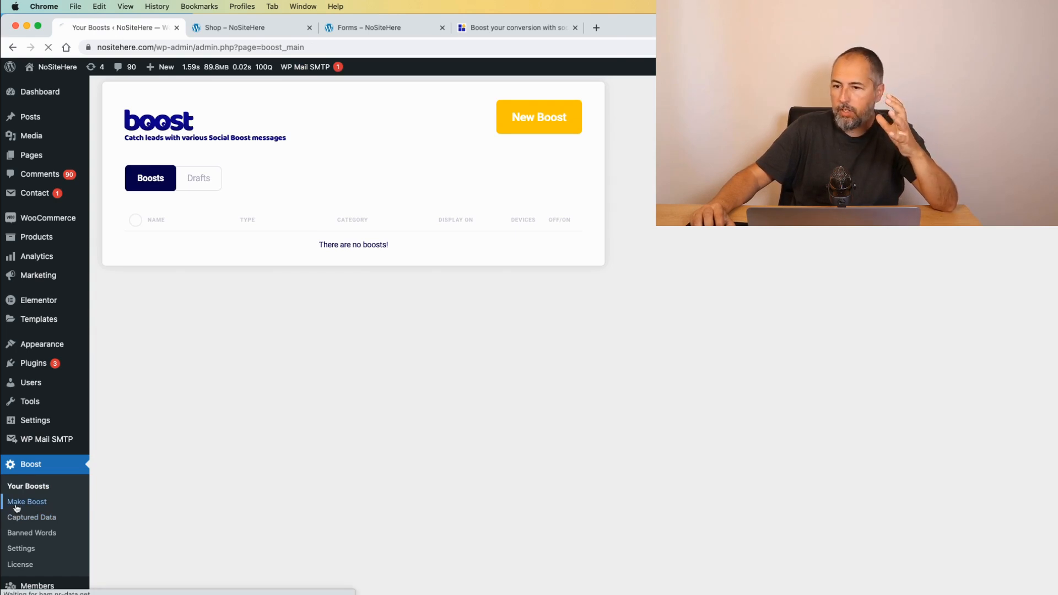
pyautogui.click(28, 502)
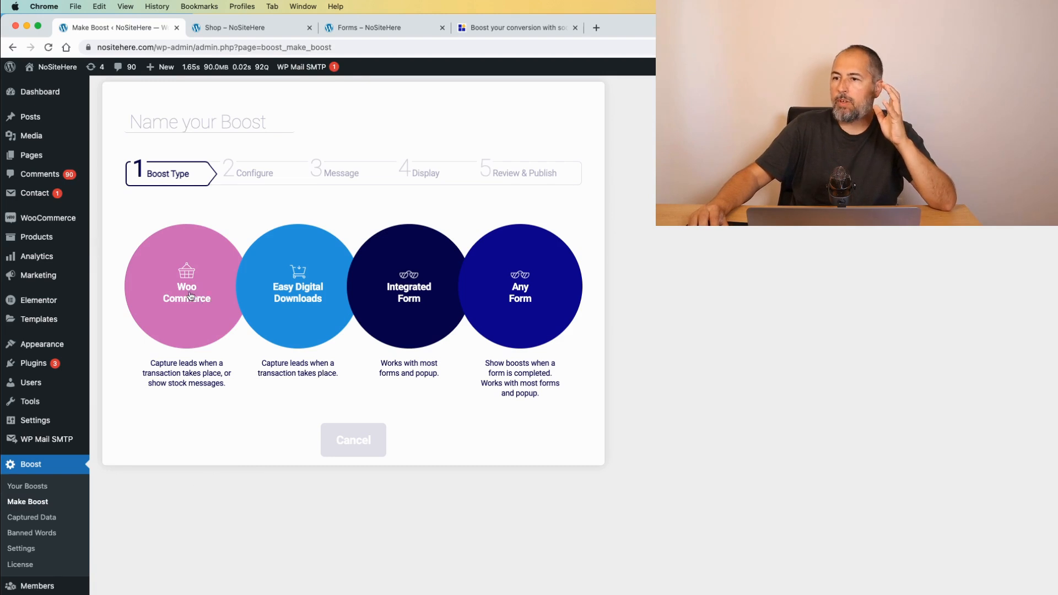
pyautogui.moveTo(405, 293)
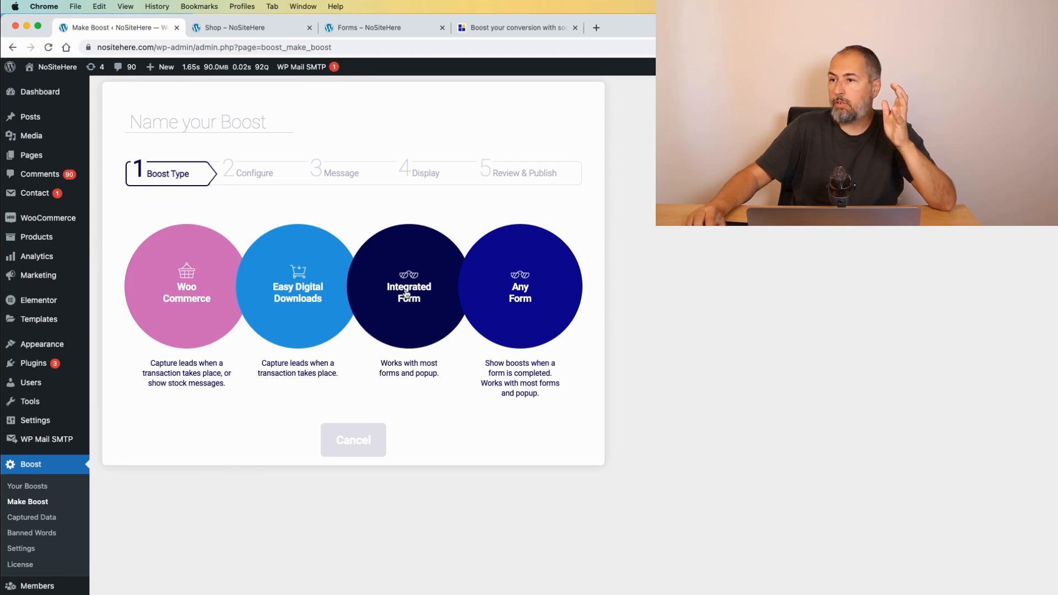
pyautogui.moveTo(170, 285)
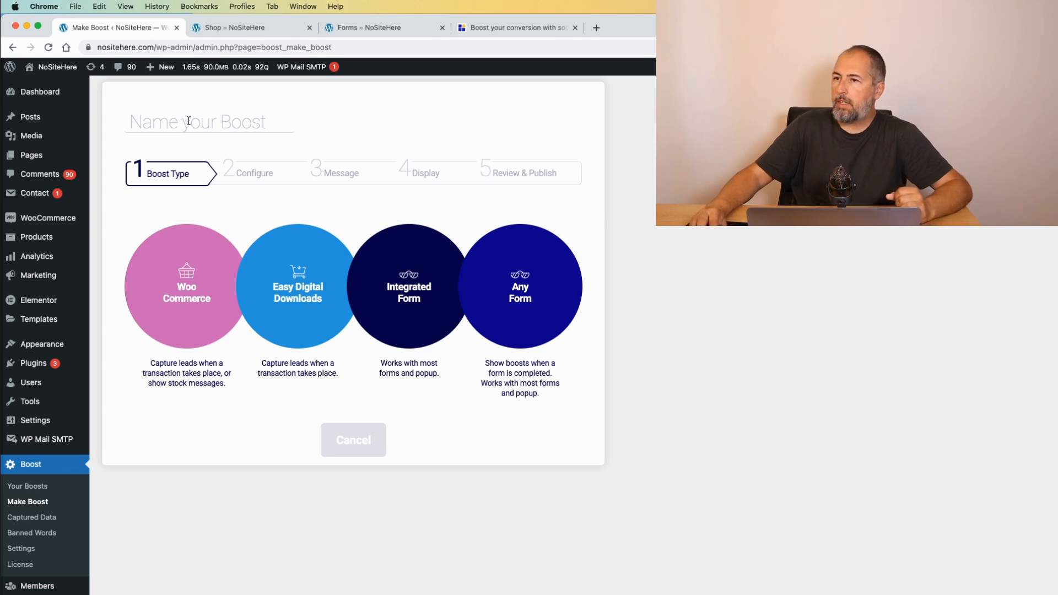
# Name the boost 'Woo Transactions' and choose WooCommerce as its type.
pyautogui.write('Woo Transa')
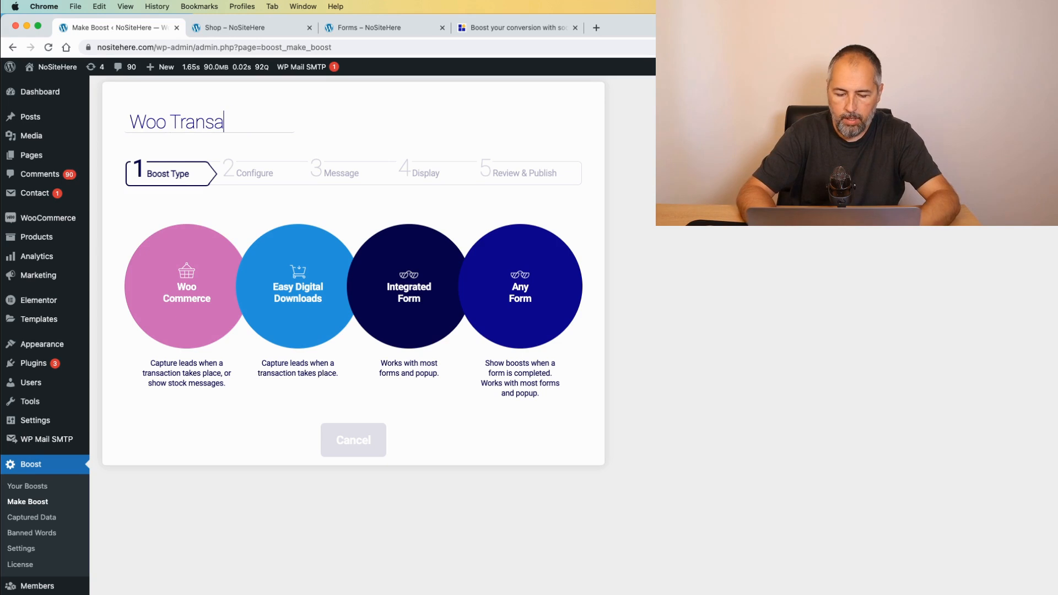
pyautogui.write('ctions')
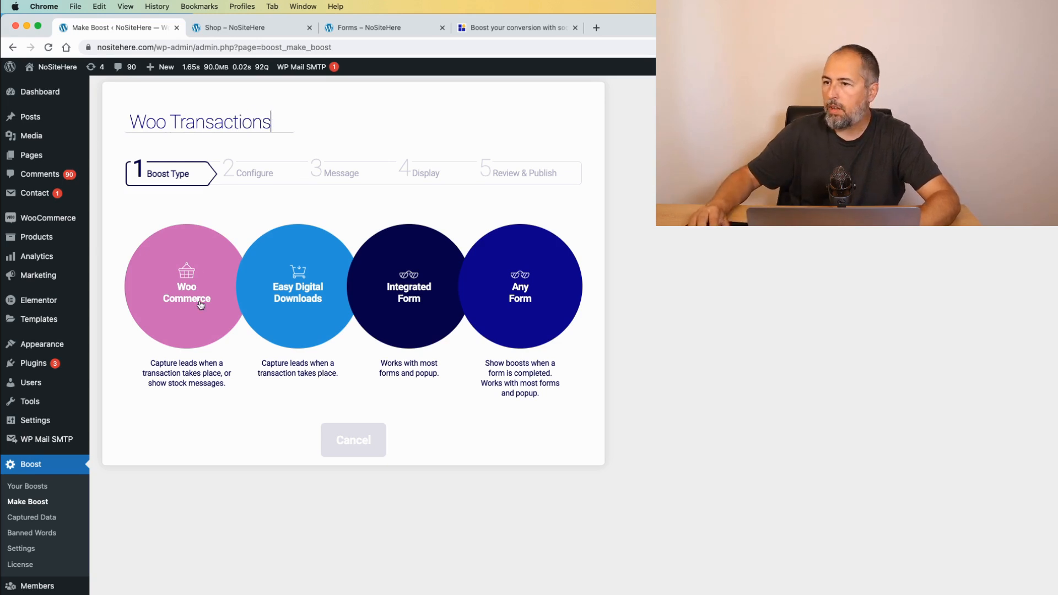
pyautogui.click(185, 285)
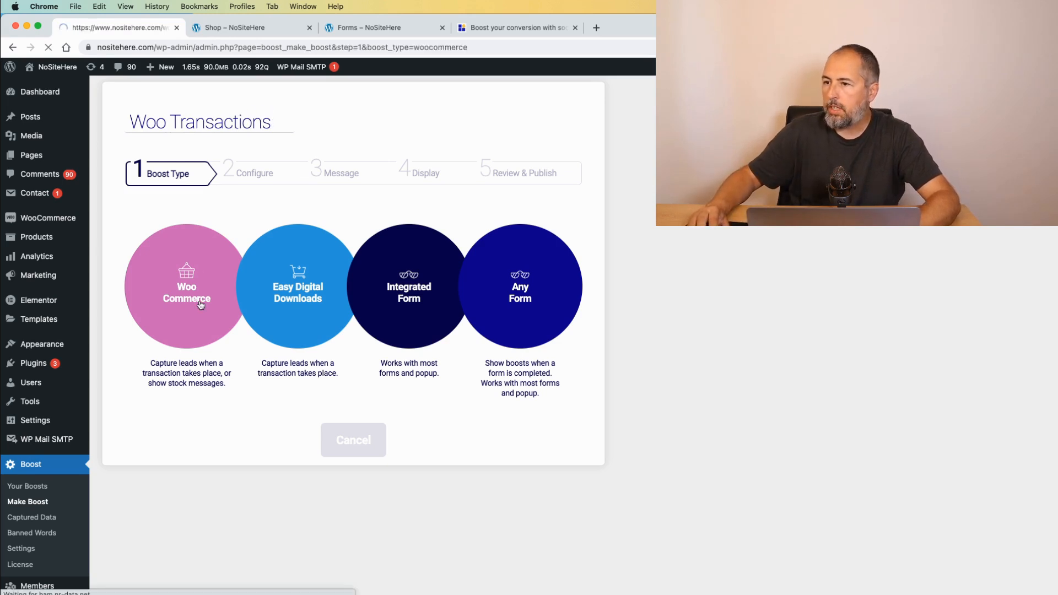
# Keep Transaction as the WooCommerce boost option with fake boosts off and continue.
pyautogui.click(186, 287)
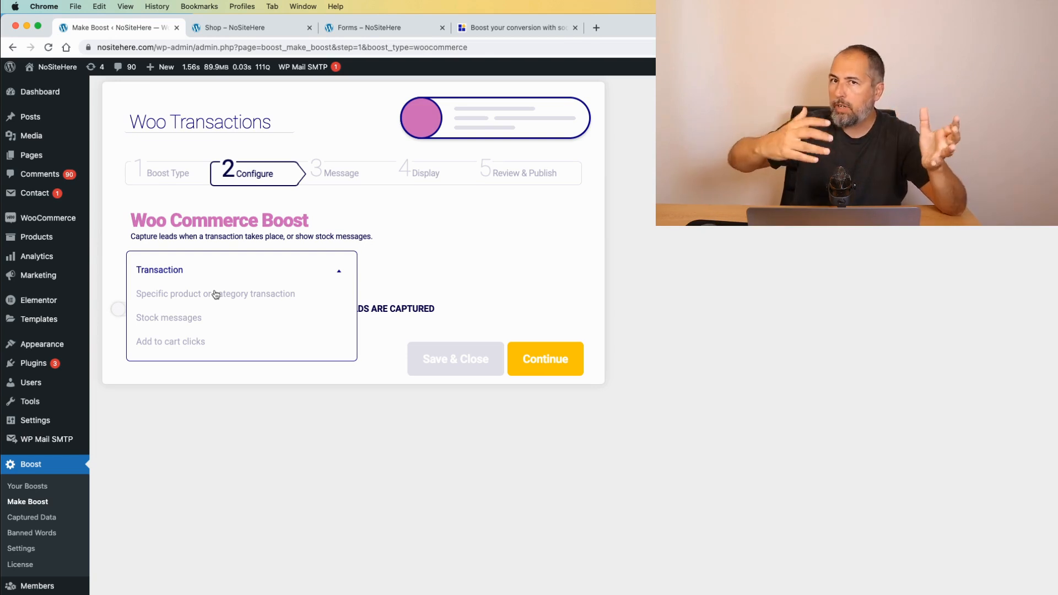
pyautogui.moveTo(172, 322)
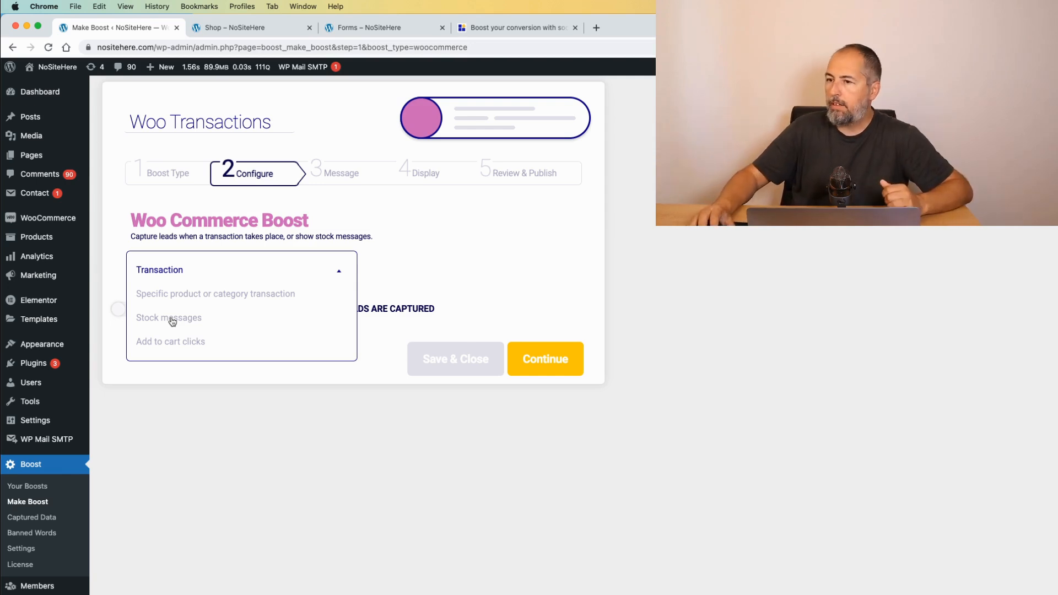
pyautogui.moveTo(174, 345)
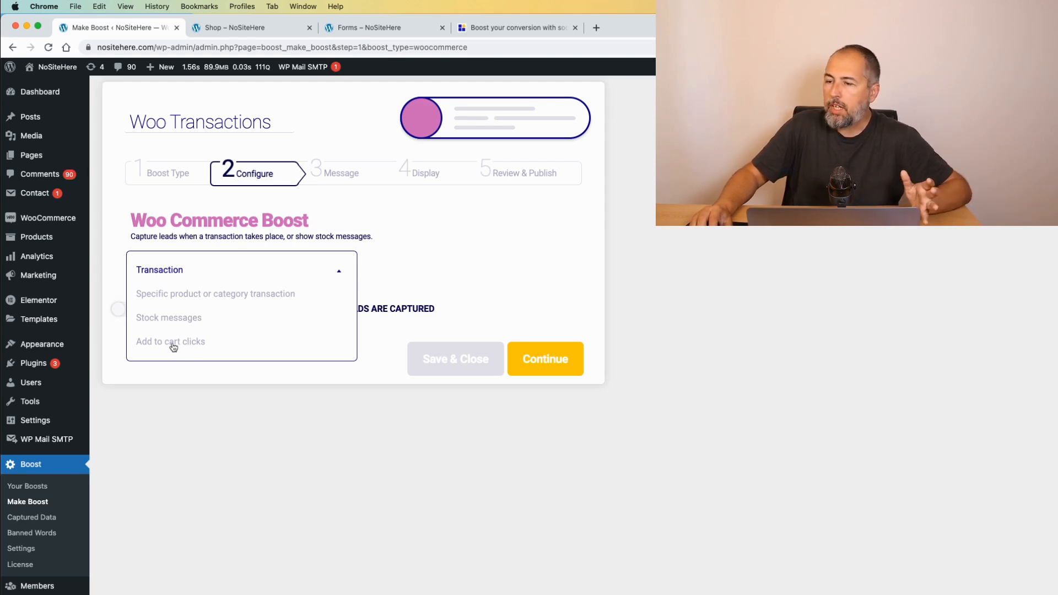
pyautogui.moveTo(160, 277)
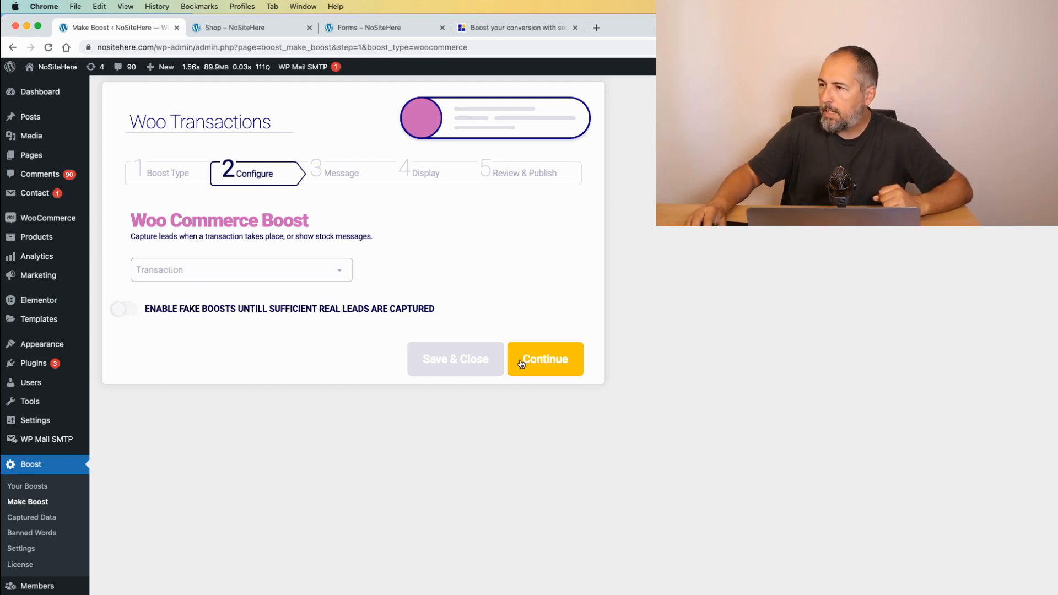
pyautogui.click(545, 359)
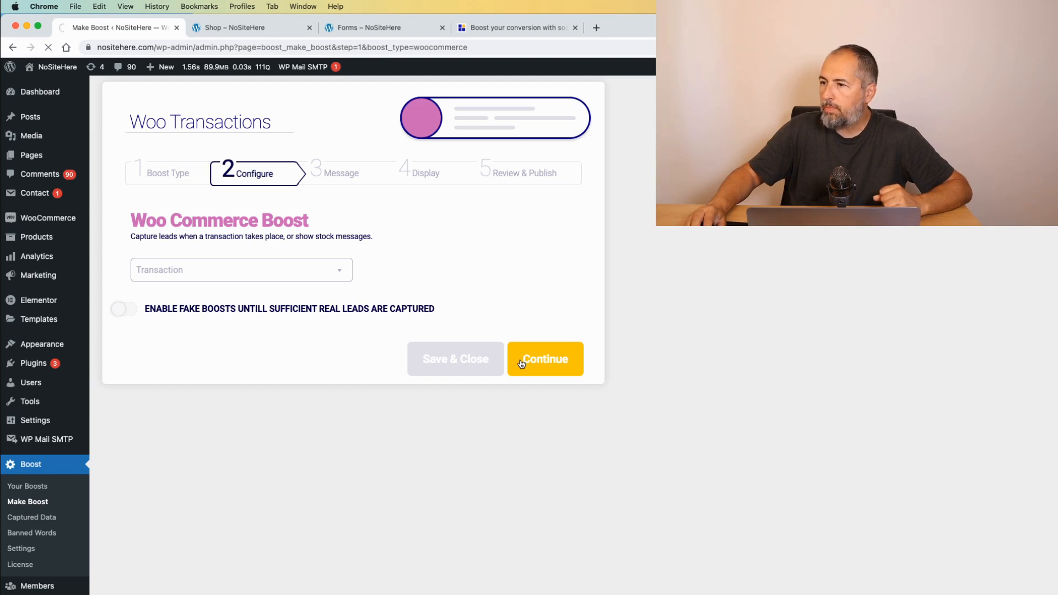
# Set the boost shape to Square and tick an extra orange desktop template on the Message step.
pyautogui.click(545, 358)
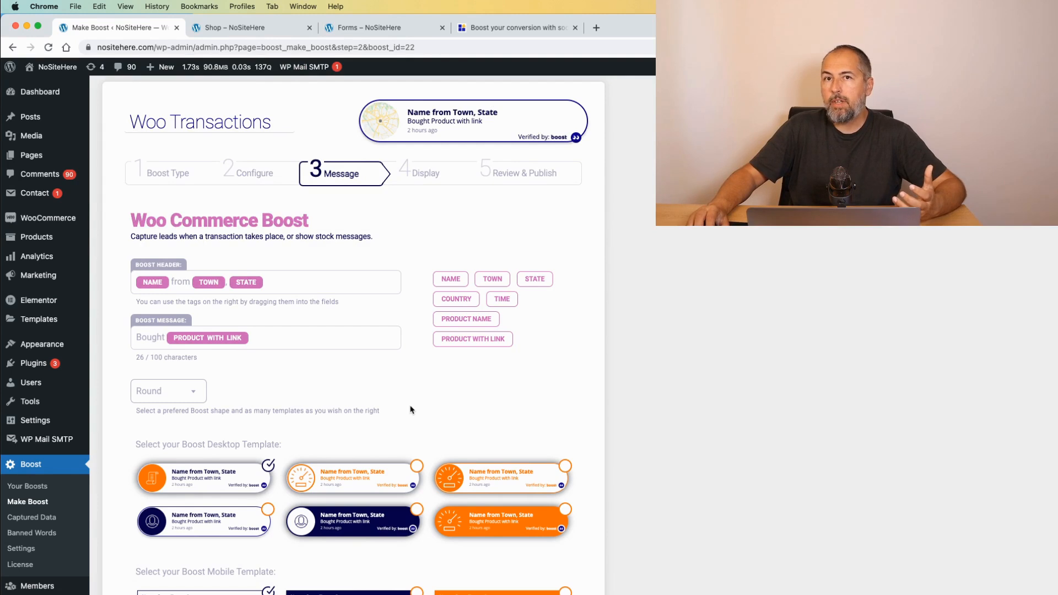
pyautogui.moveTo(307, 297)
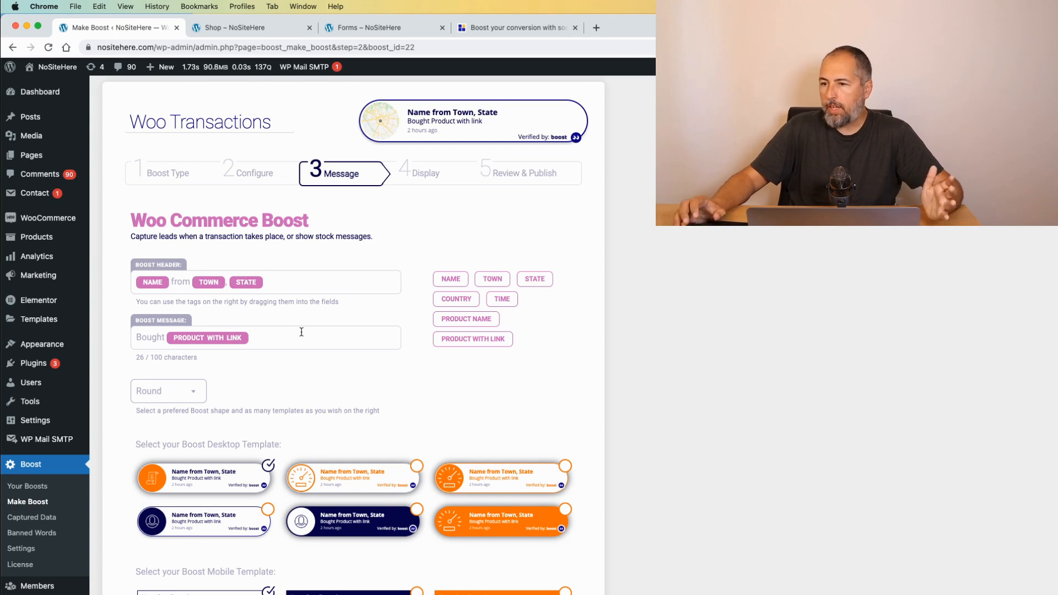
pyautogui.scroll(-3)
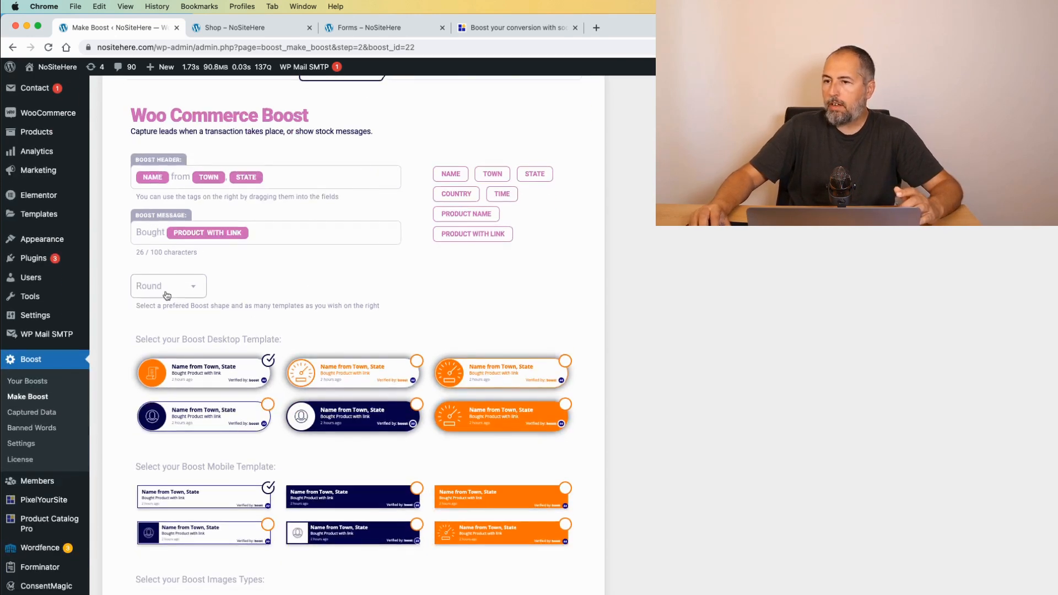
pyautogui.click(168, 286)
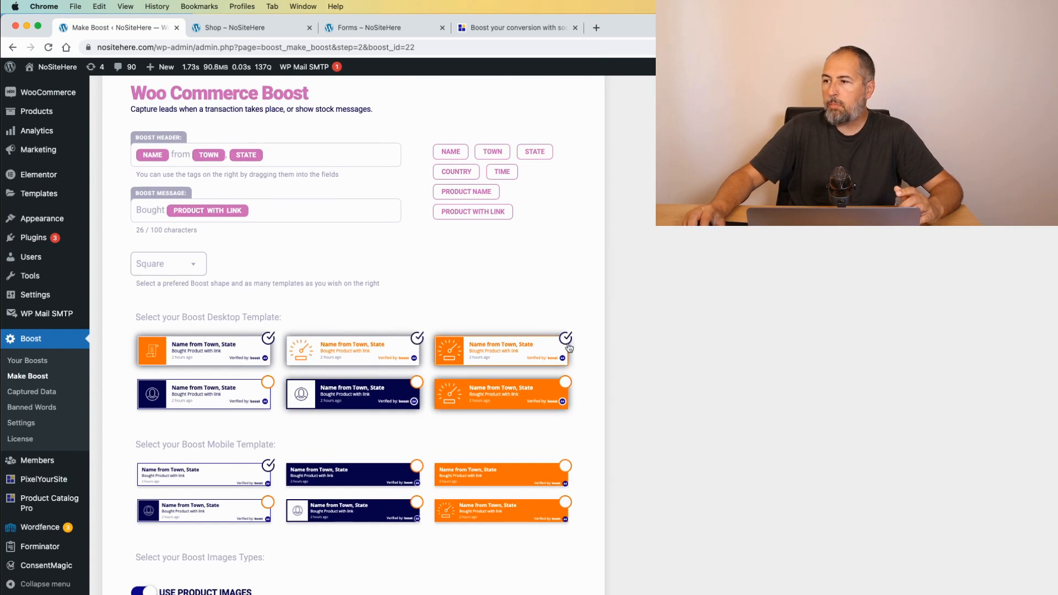
pyautogui.click(565, 381)
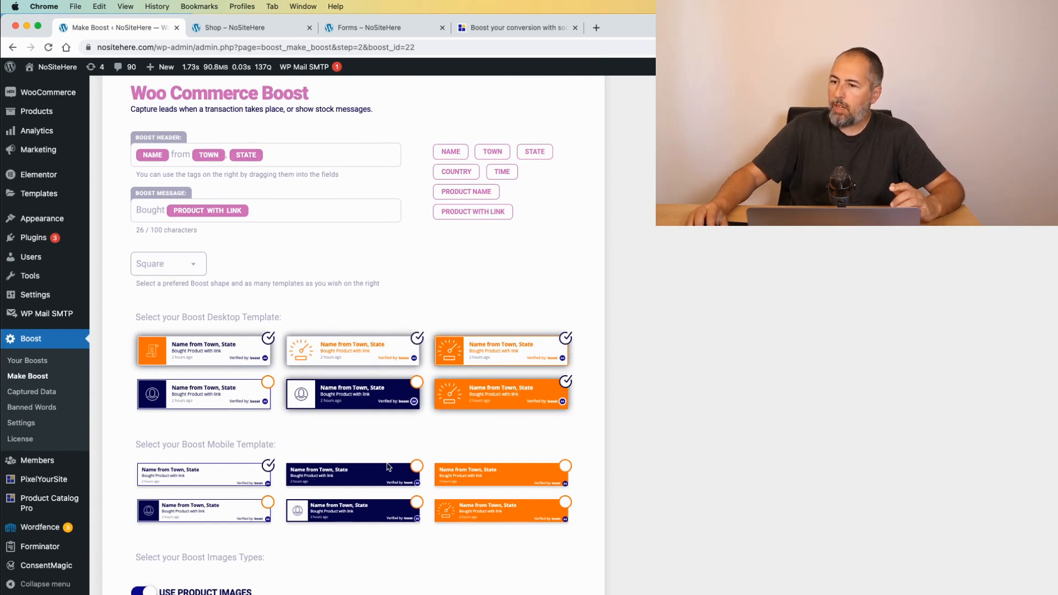
pyautogui.scroll(-3)
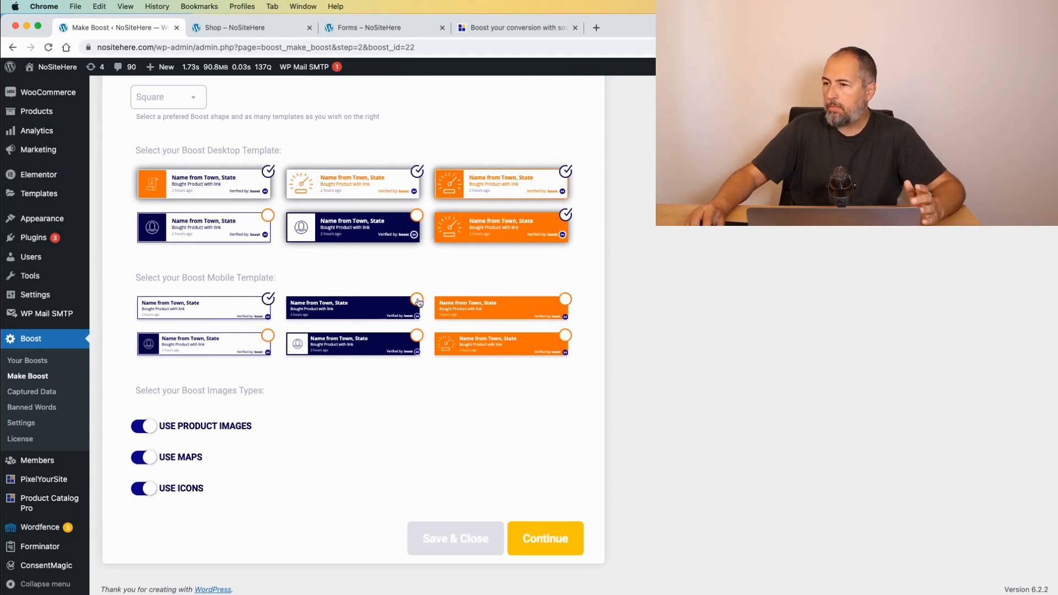
pyautogui.moveTo(178, 423)
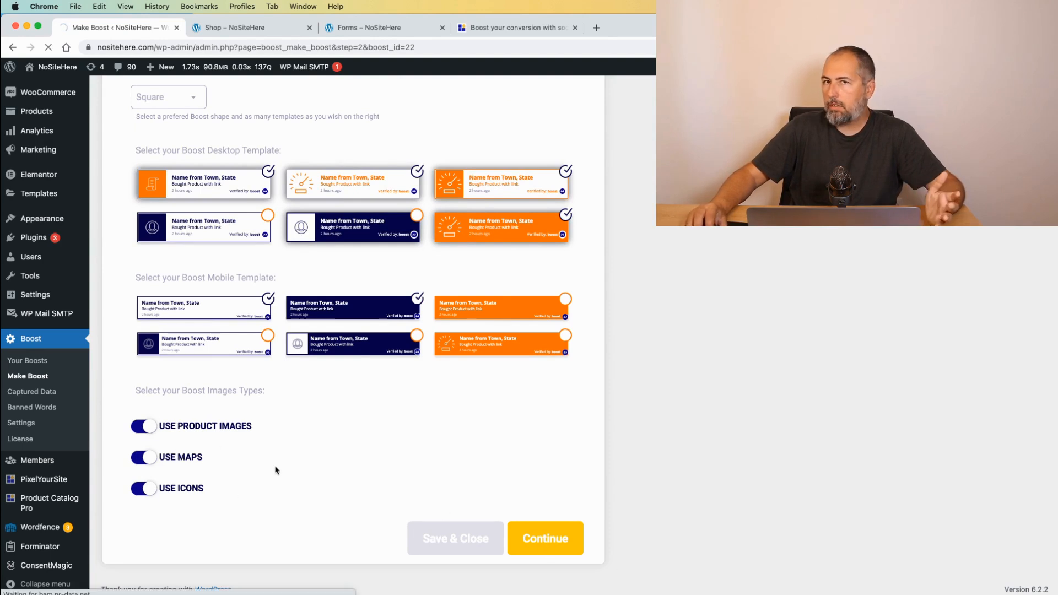
# On the Display step, toggle the matching-URL condition on and off under Custom Settings.
pyautogui.click(544, 538)
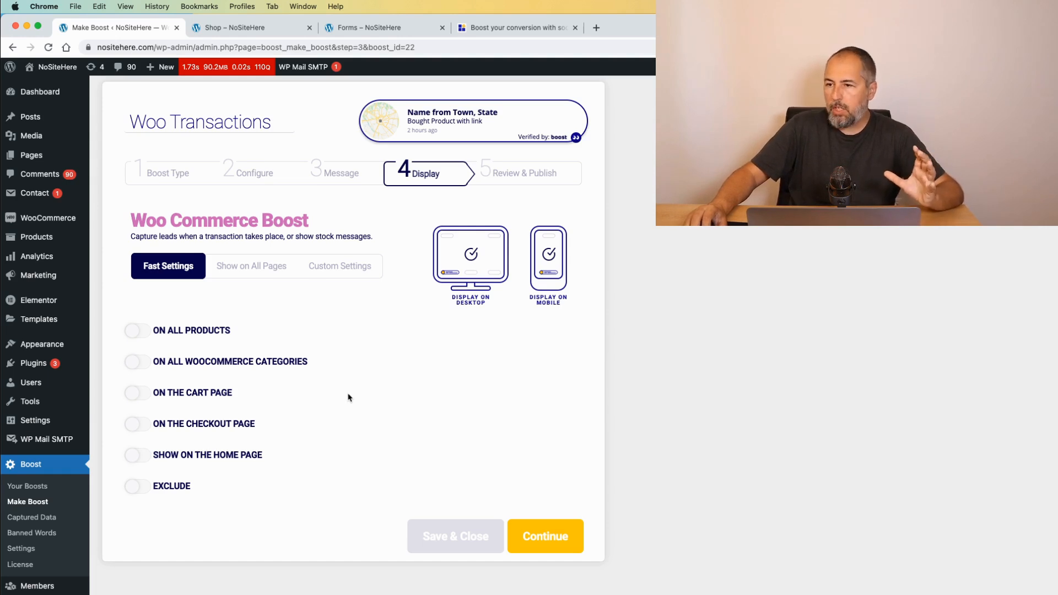
pyautogui.moveTo(241, 273)
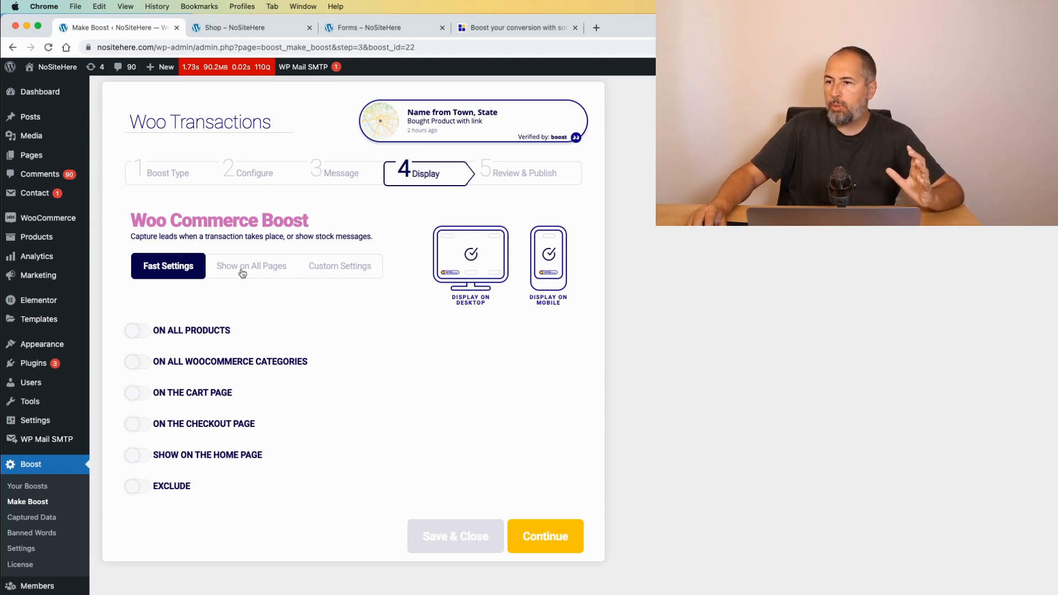
pyautogui.click(250, 266)
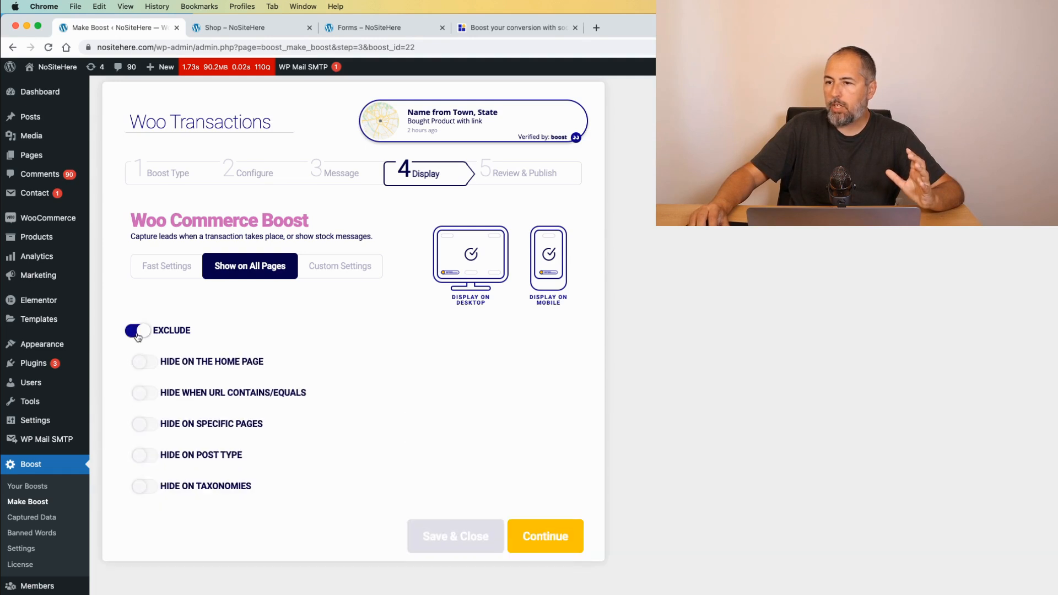
pyautogui.click(341, 266)
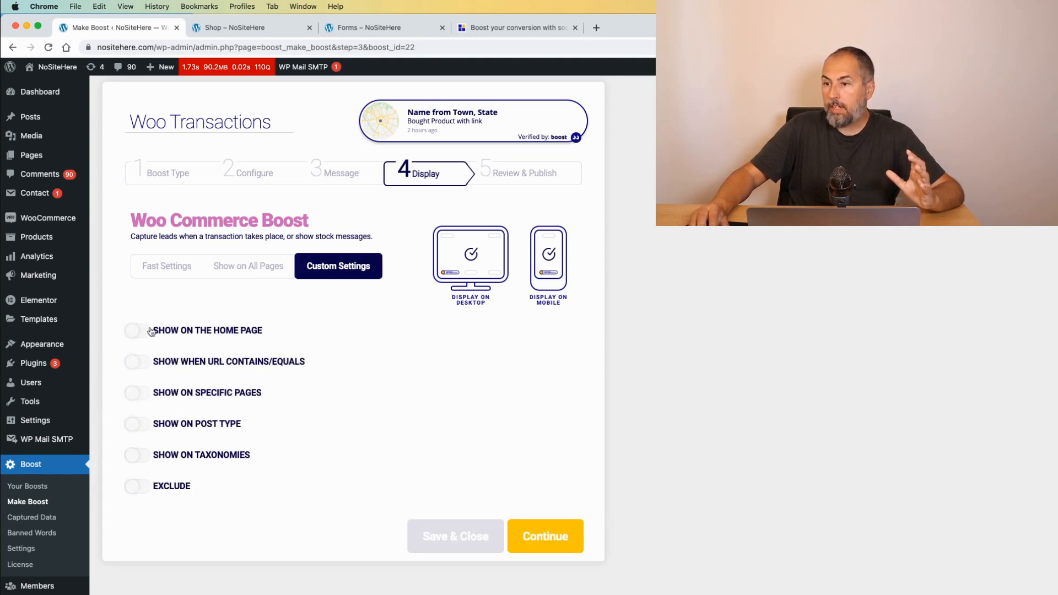
pyautogui.click(137, 362)
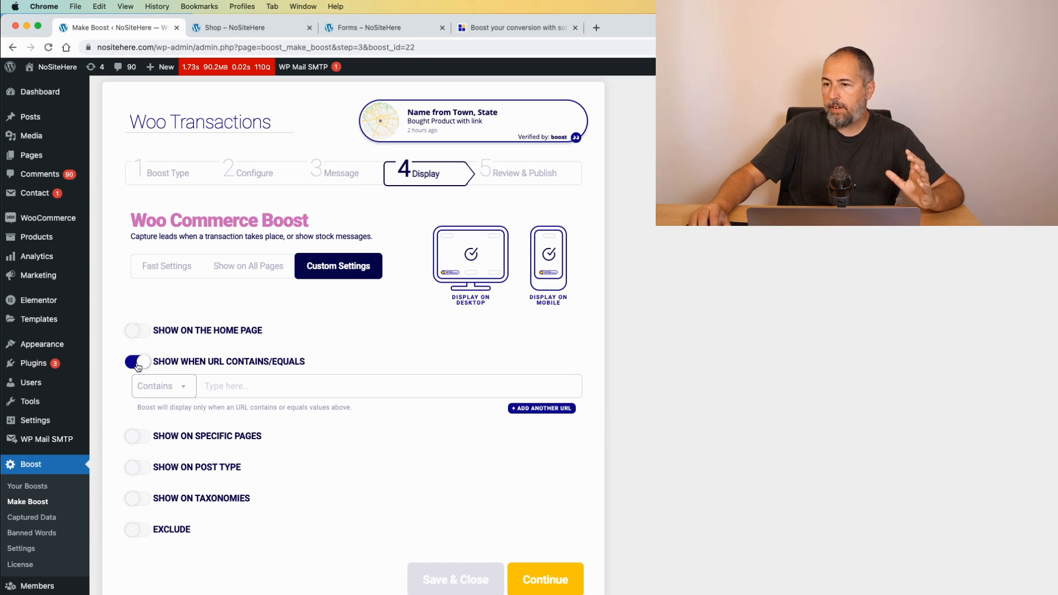
pyautogui.click(136, 436)
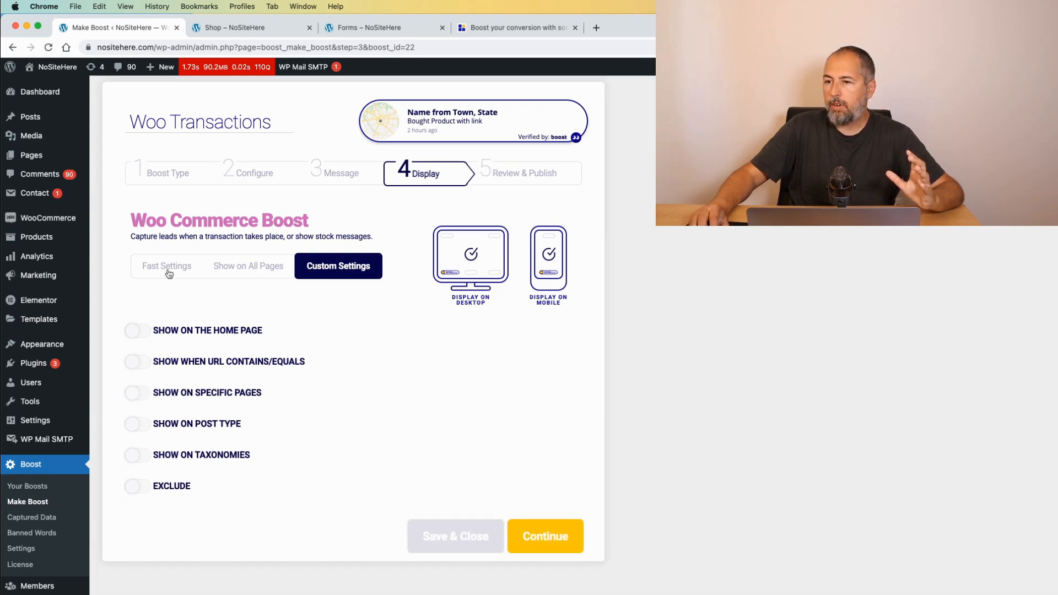
# Show the boost on all pages for both desktop and mobile, then continue to Review & Publish.
pyautogui.click(167, 266)
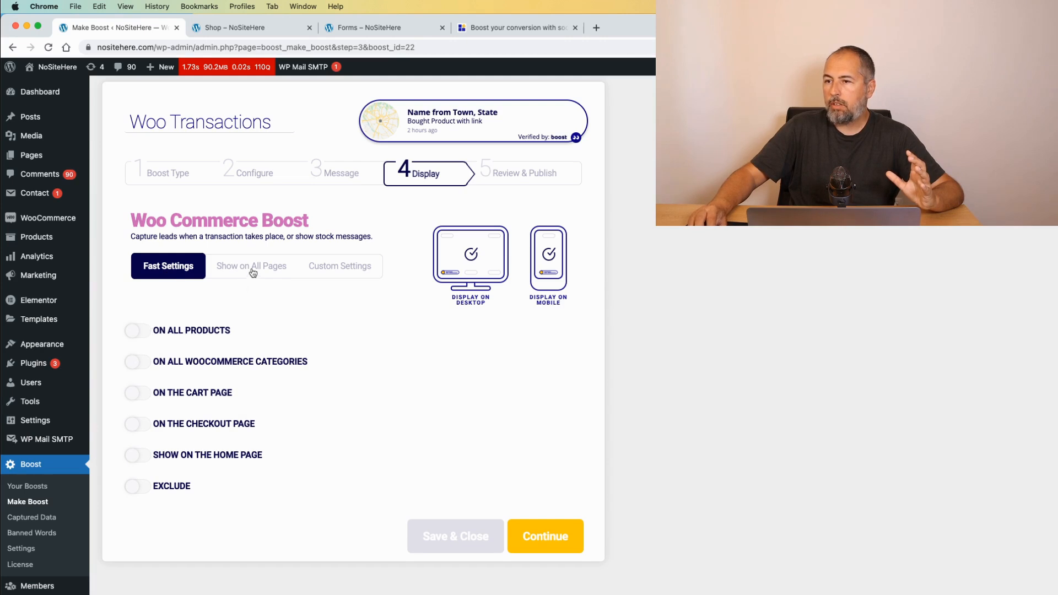
pyautogui.click(250, 266)
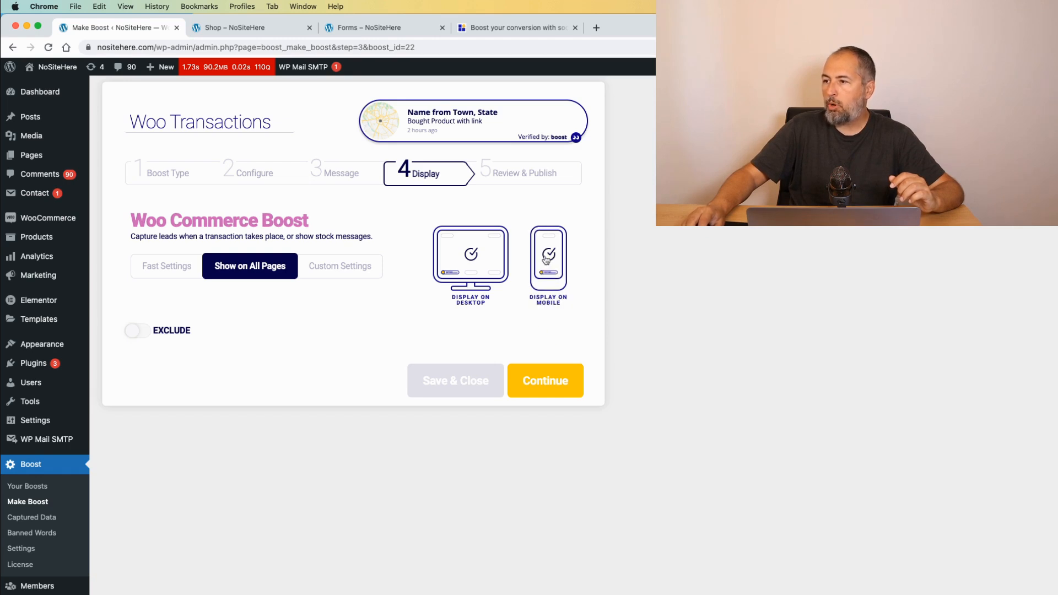
pyautogui.click(469, 257)
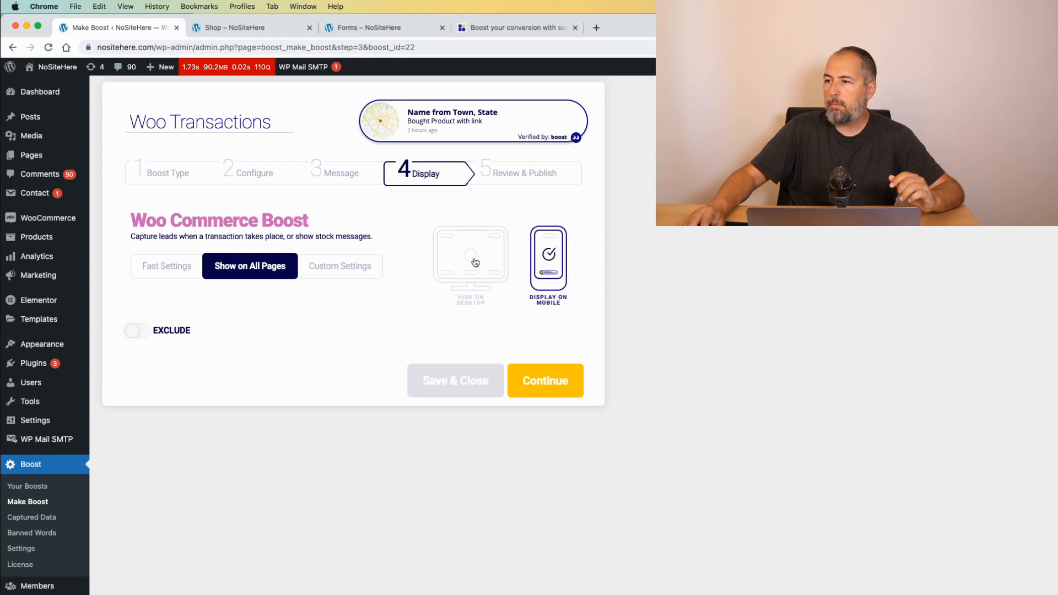
pyautogui.click(470, 263)
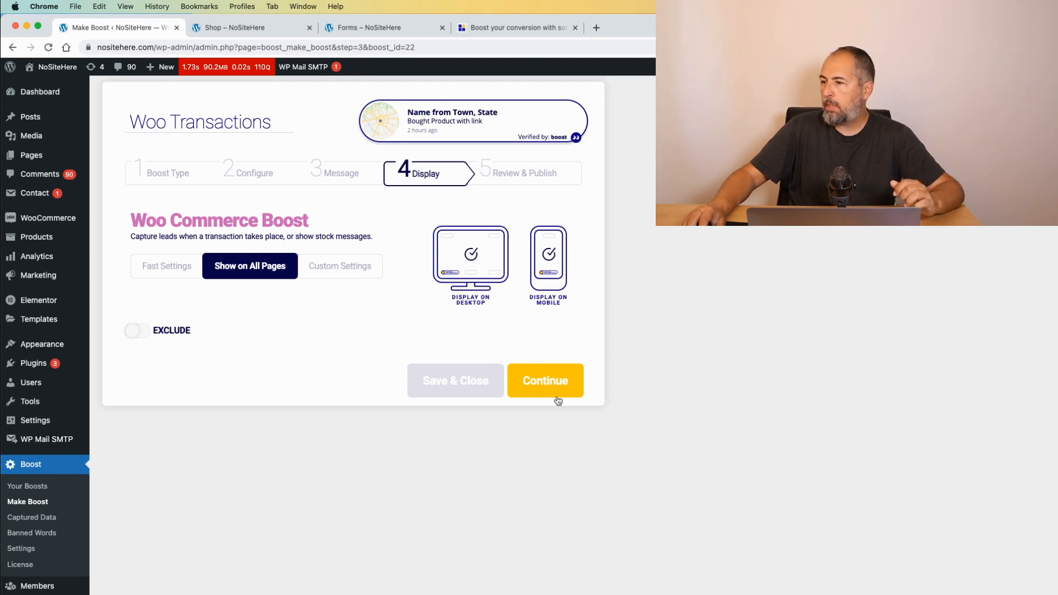
pyautogui.click(544, 380)
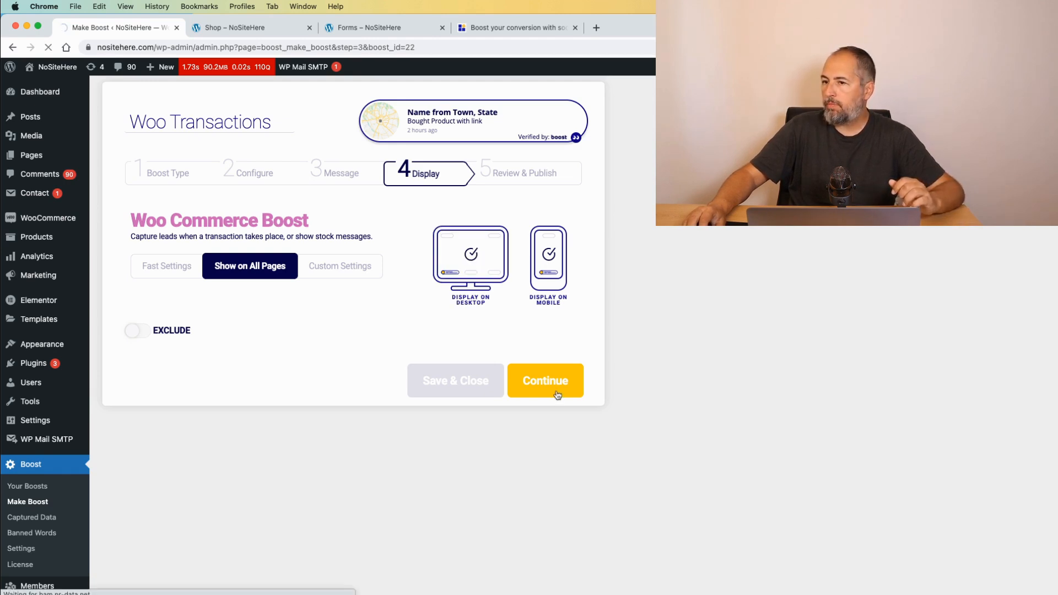
# Save and close the Woo Transactions boost so it lists as active on all pages.
pyautogui.click(545, 380)
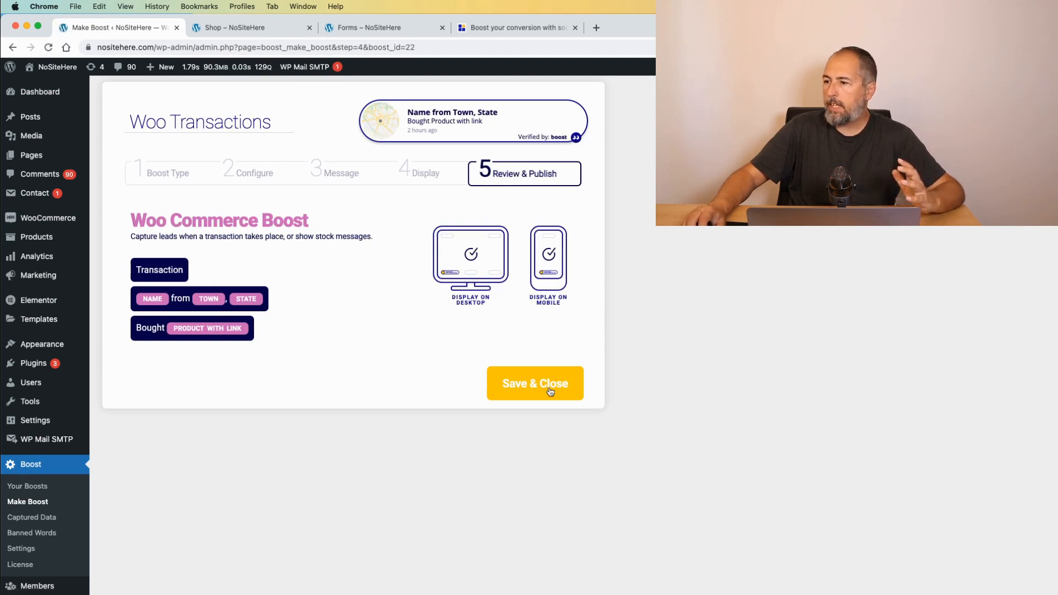
pyautogui.click(533, 384)
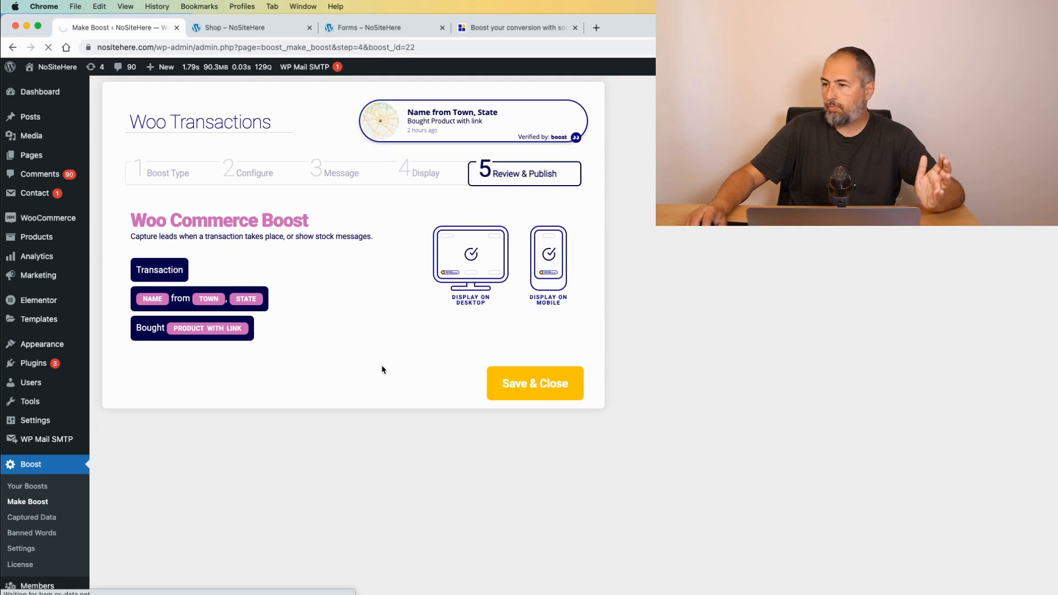
pyautogui.click(534, 383)
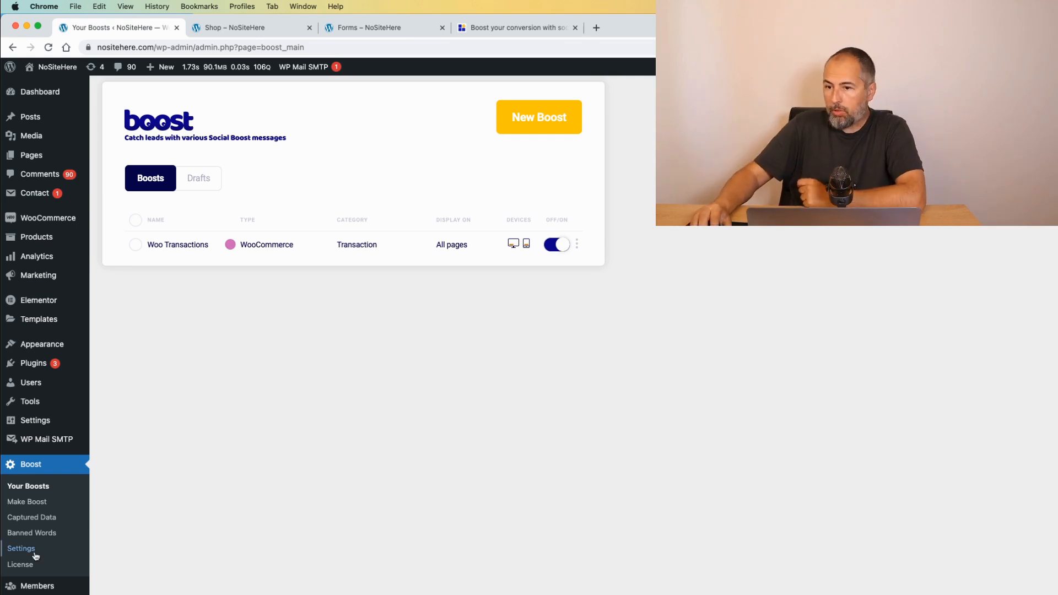
# In Boost Settings, regenerate boosts from existing orders and confirm with Yes.
pyautogui.click(21, 548)
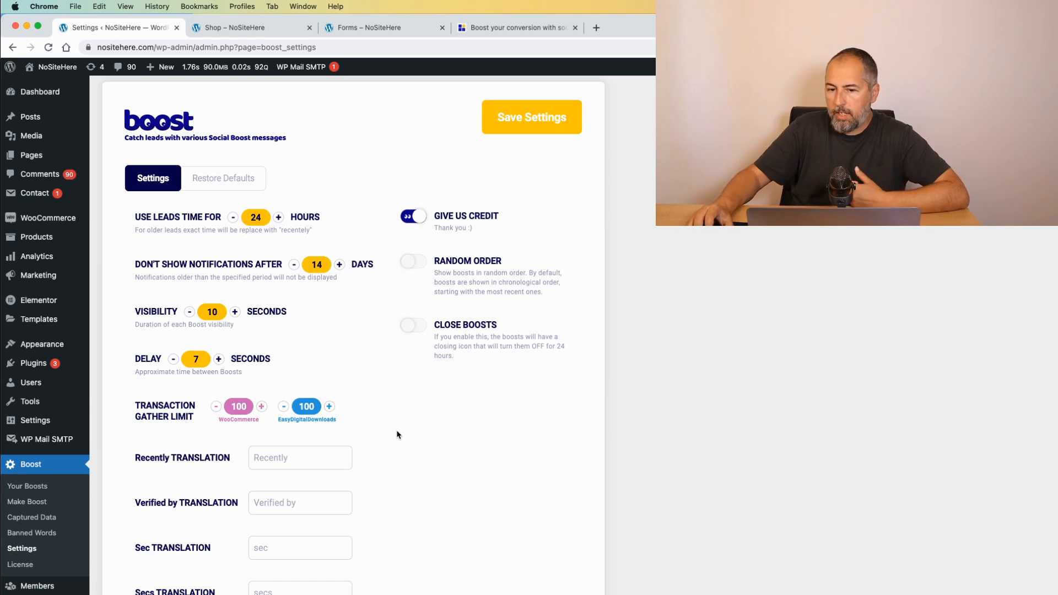
pyautogui.scroll(-3)
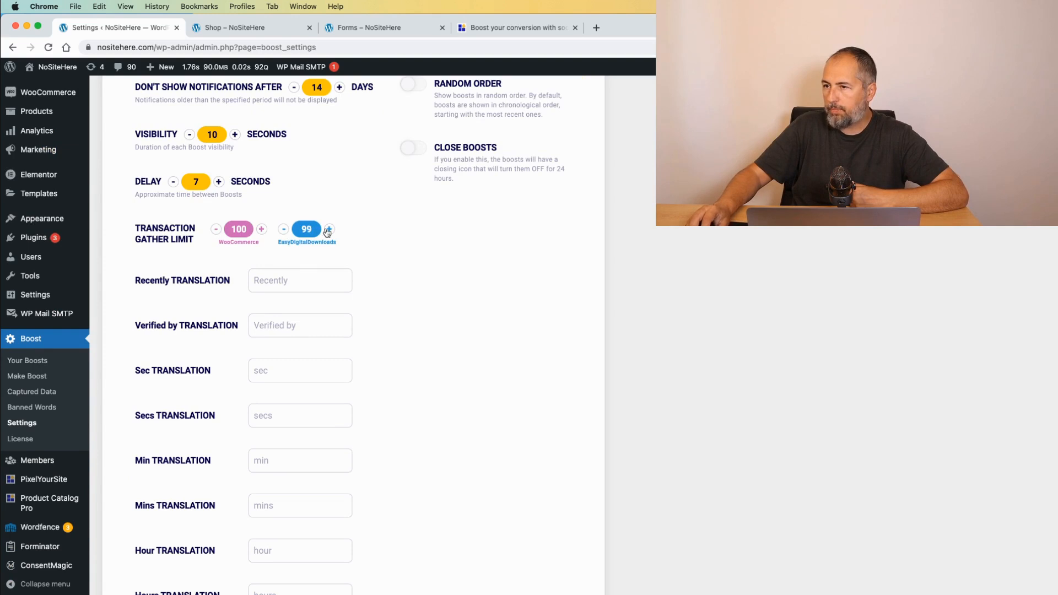
pyautogui.scroll(-3)
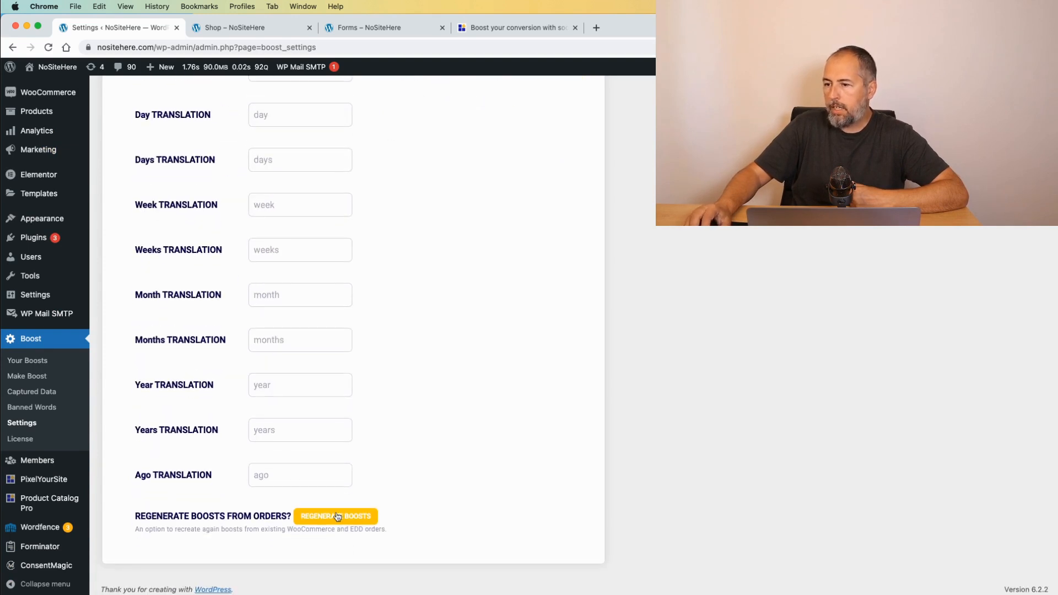
pyautogui.click(335, 516)
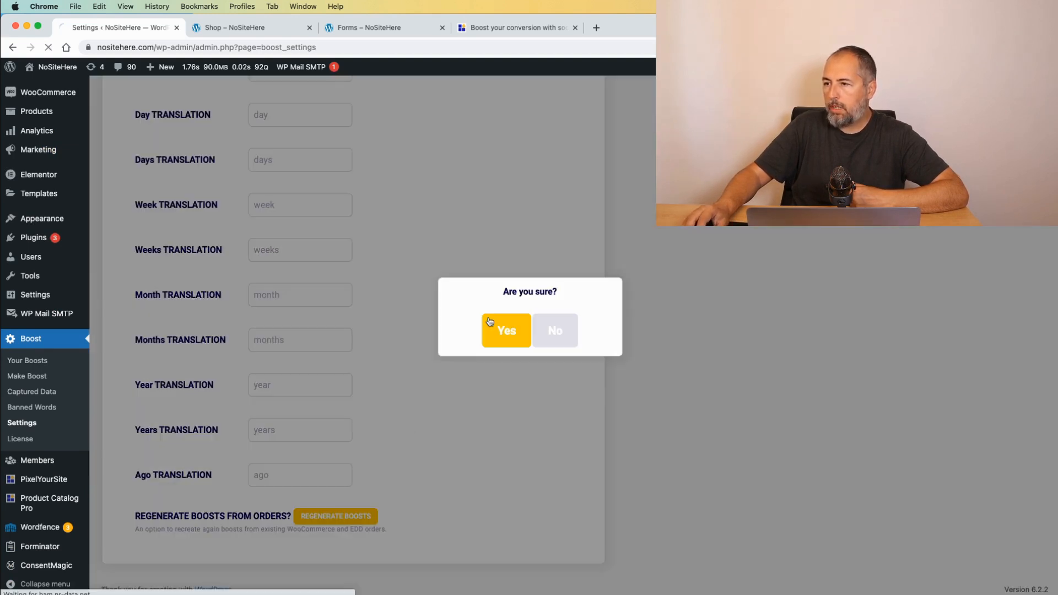
pyautogui.click(506, 330)
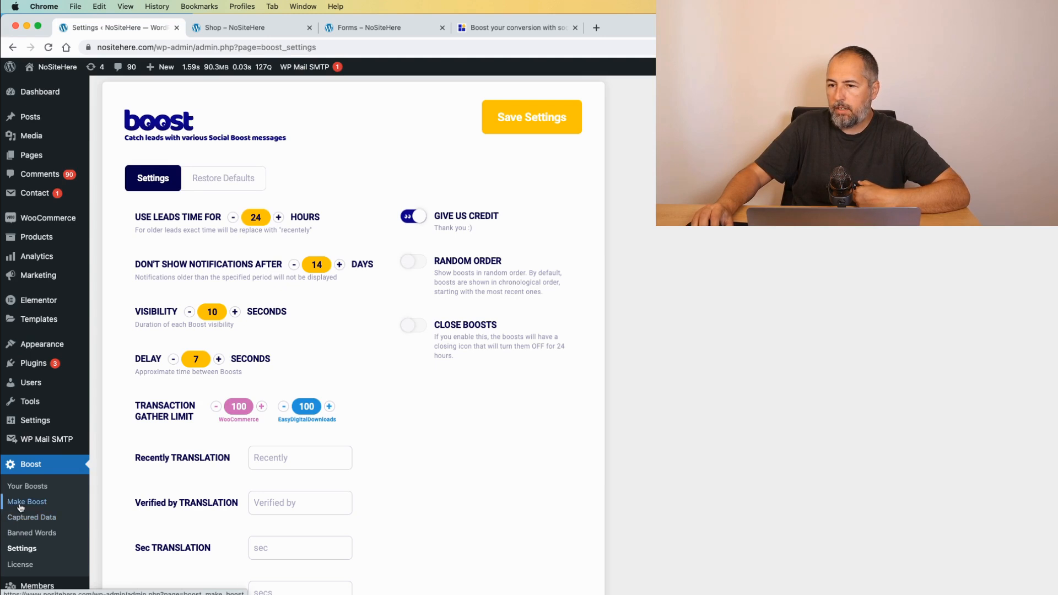
# In Captured Data, tick leads 1 and 8 and cancel editing lead 1.
pyautogui.click(32, 517)
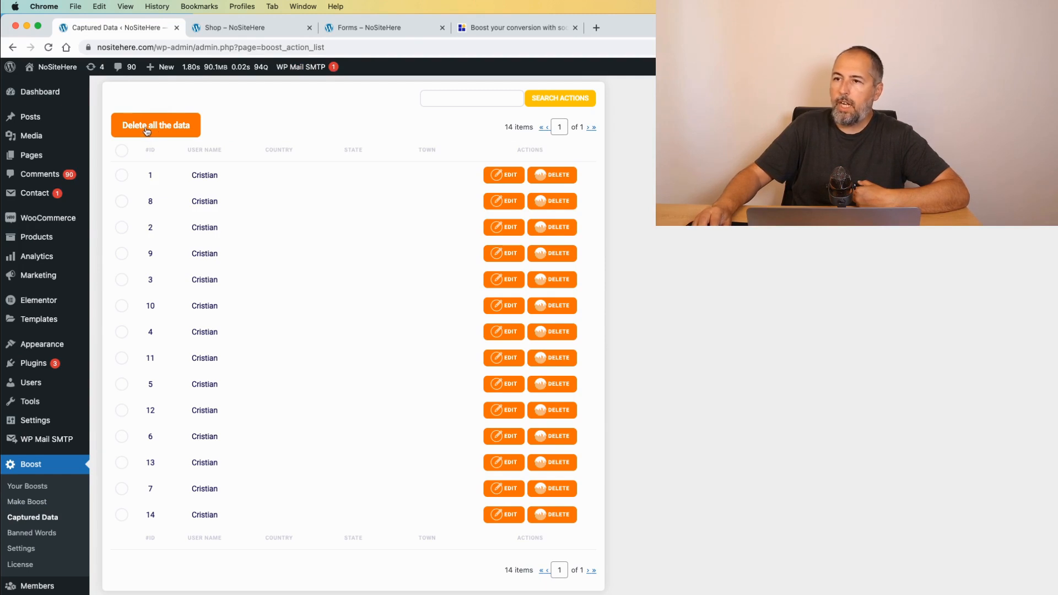
pyautogui.click(121, 175)
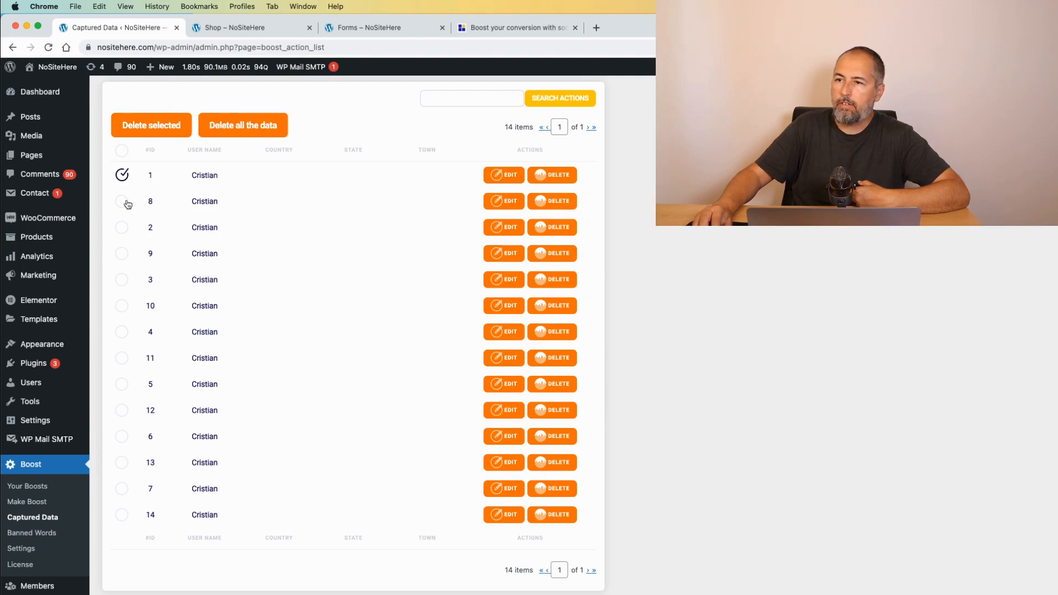
pyautogui.click(502, 176)
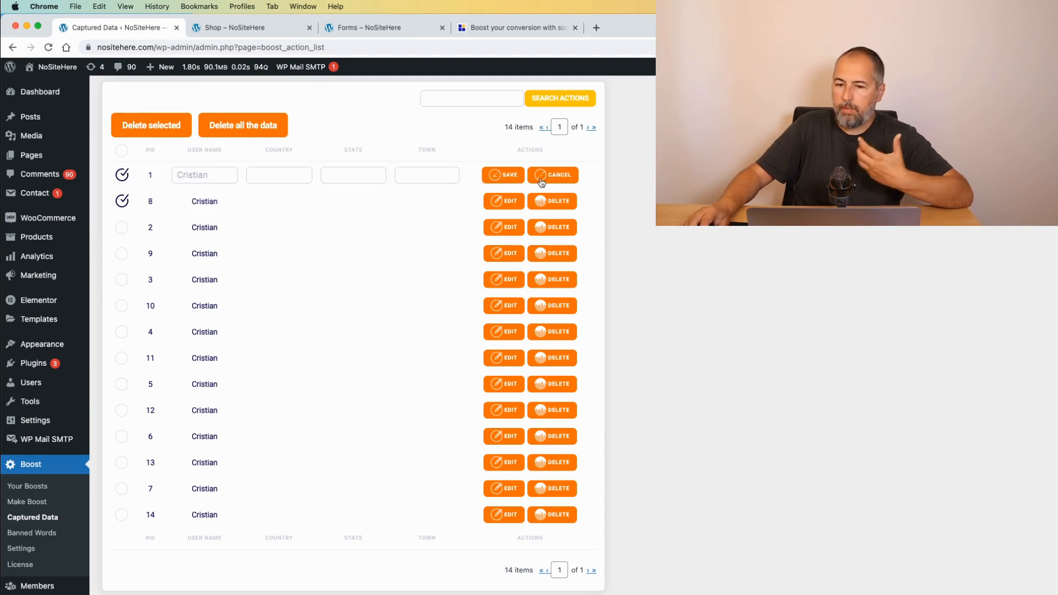
pyautogui.click(552, 176)
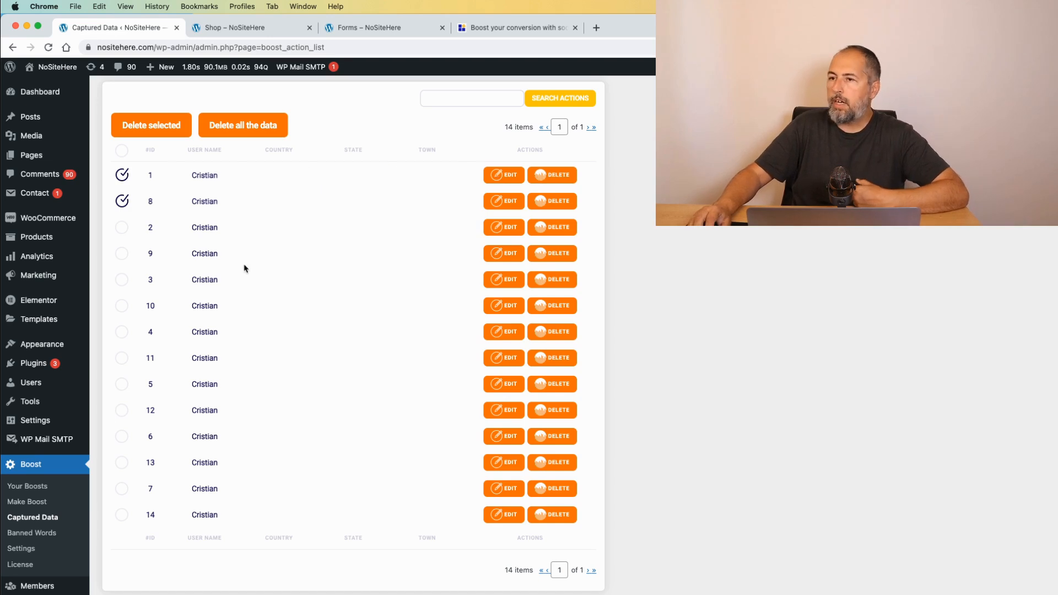
pyautogui.moveTo(34, 420)
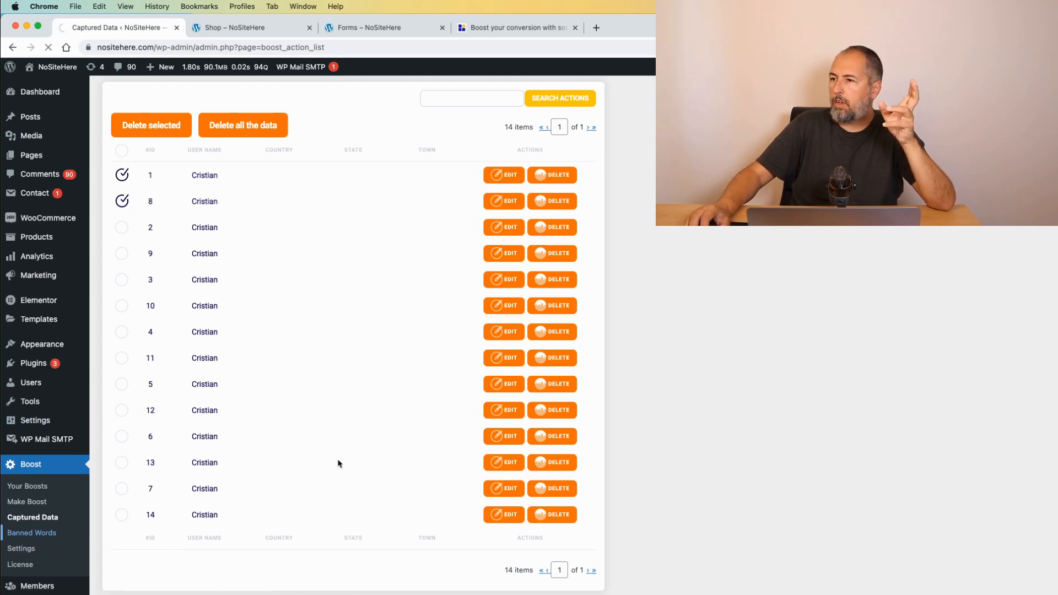
# View the Banned Words list, then switch to the NoSiteHere shop storefront.
pyautogui.click(32, 532)
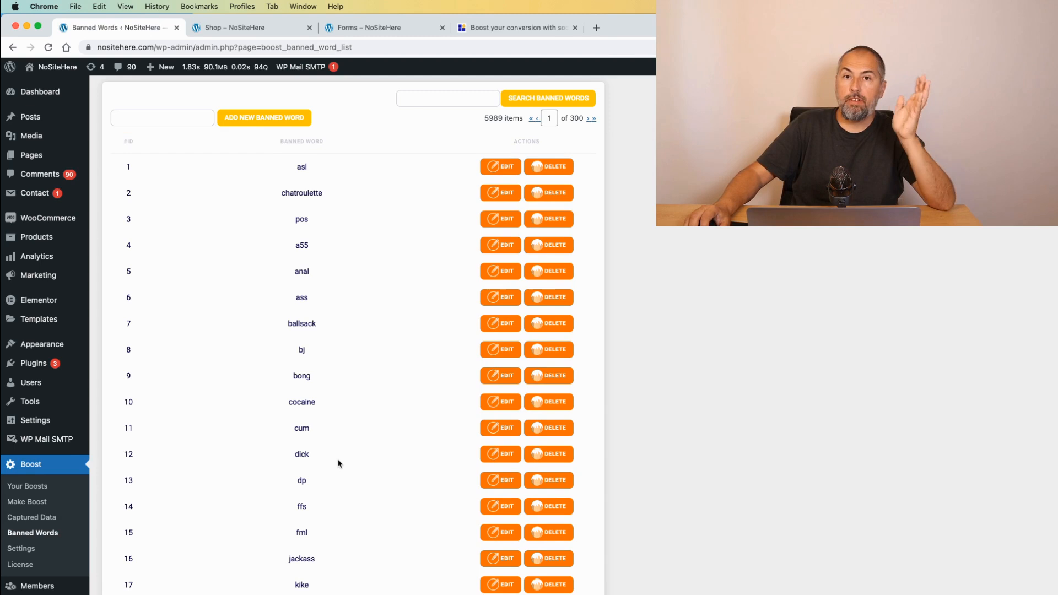
pyautogui.moveTo(413, 153)
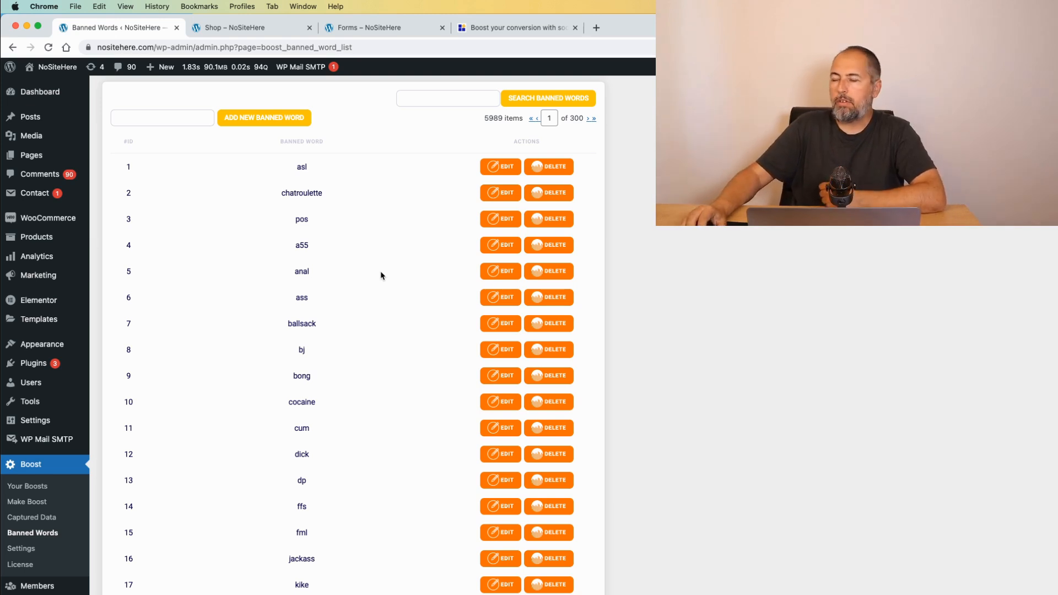
pyautogui.moveTo(370, 137)
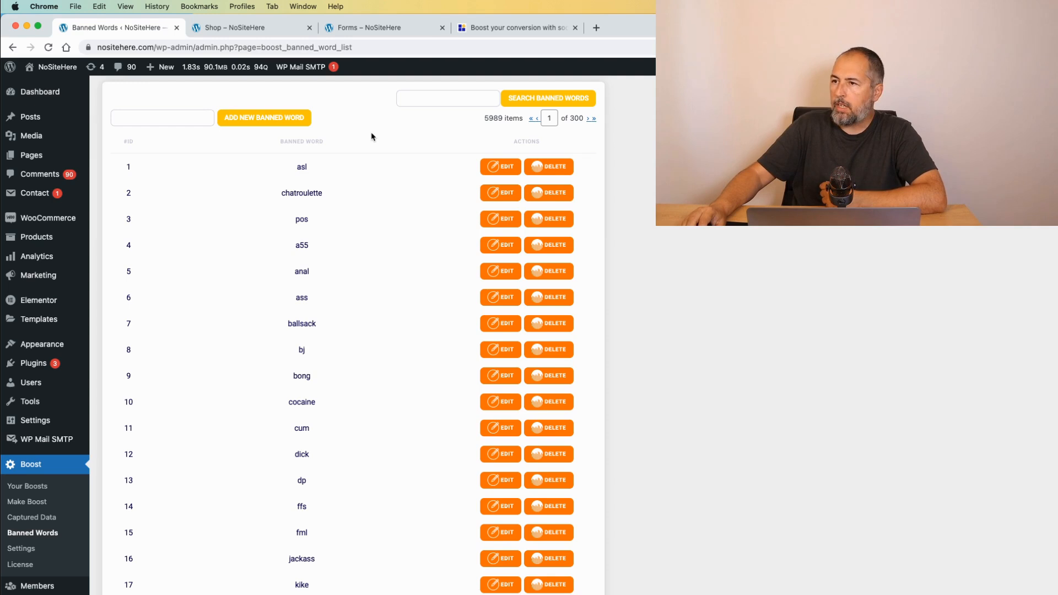
pyautogui.click(252, 27)
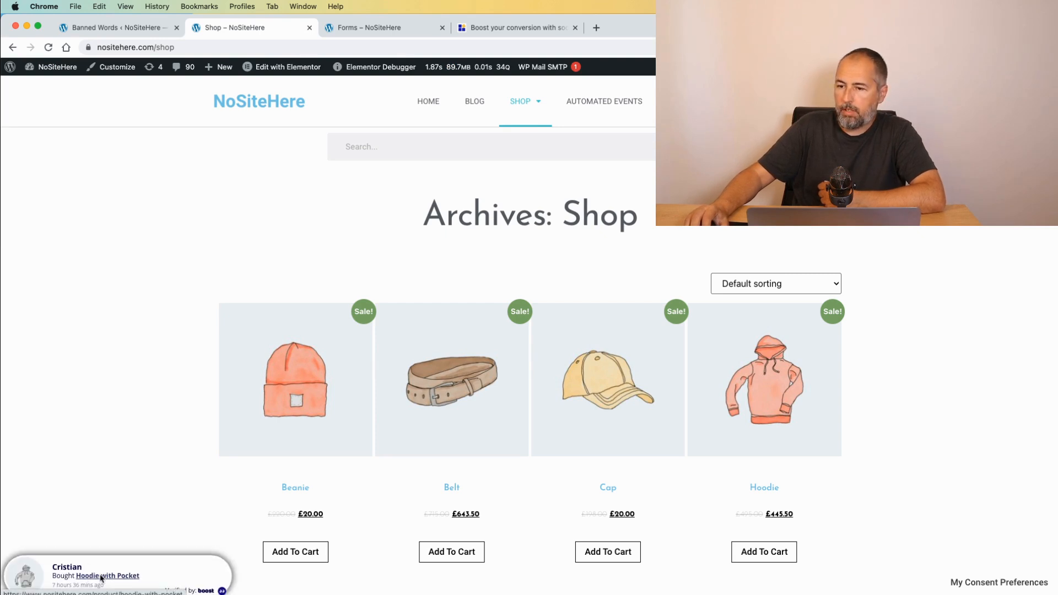
# Return from the Shop page's purchase popup to the Banned Words admin page.
pyautogui.click(594, 28)
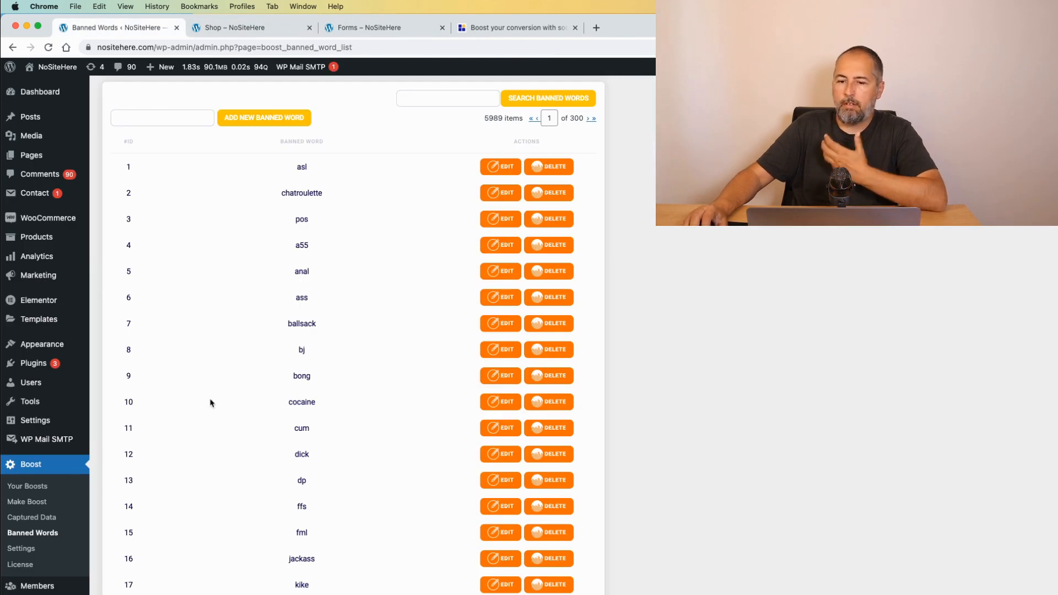
# Start a new boost via Boost > Make Boost, landing on the Boost Type step.
pyautogui.scroll(-3)
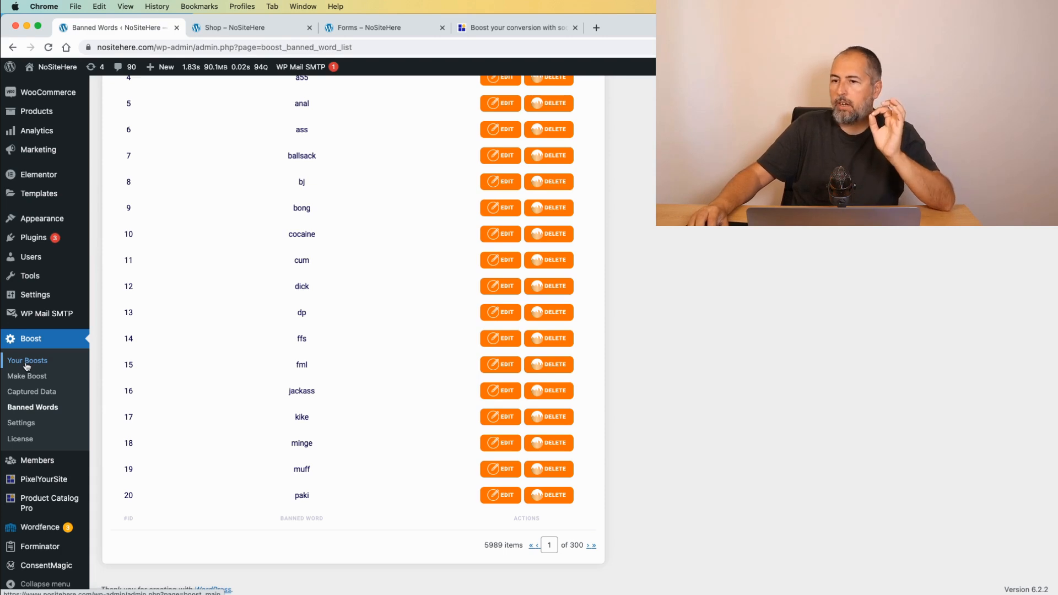
pyautogui.click(26, 360)
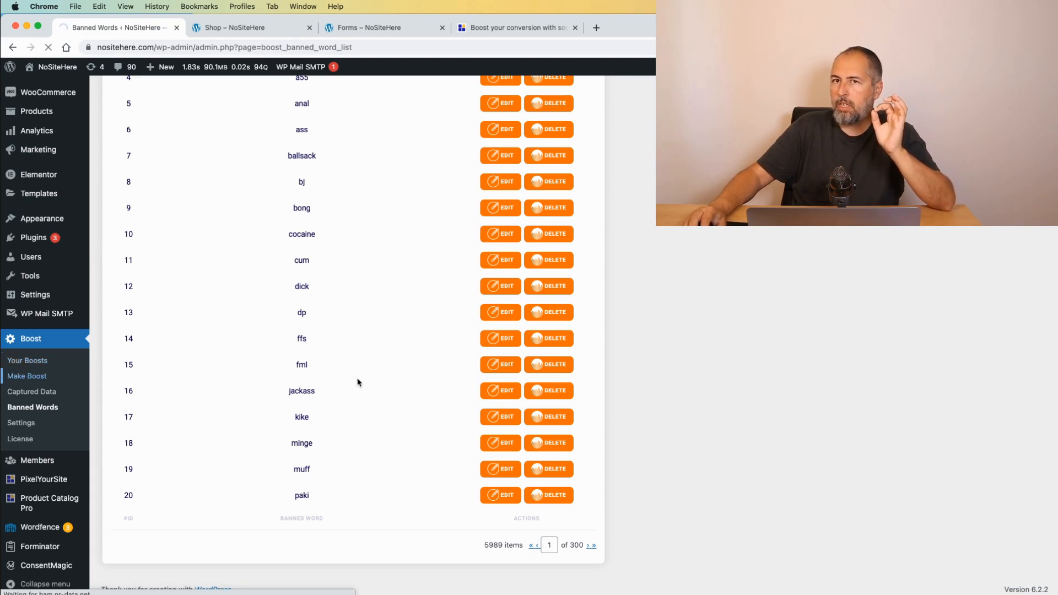
pyautogui.click(26, 376)
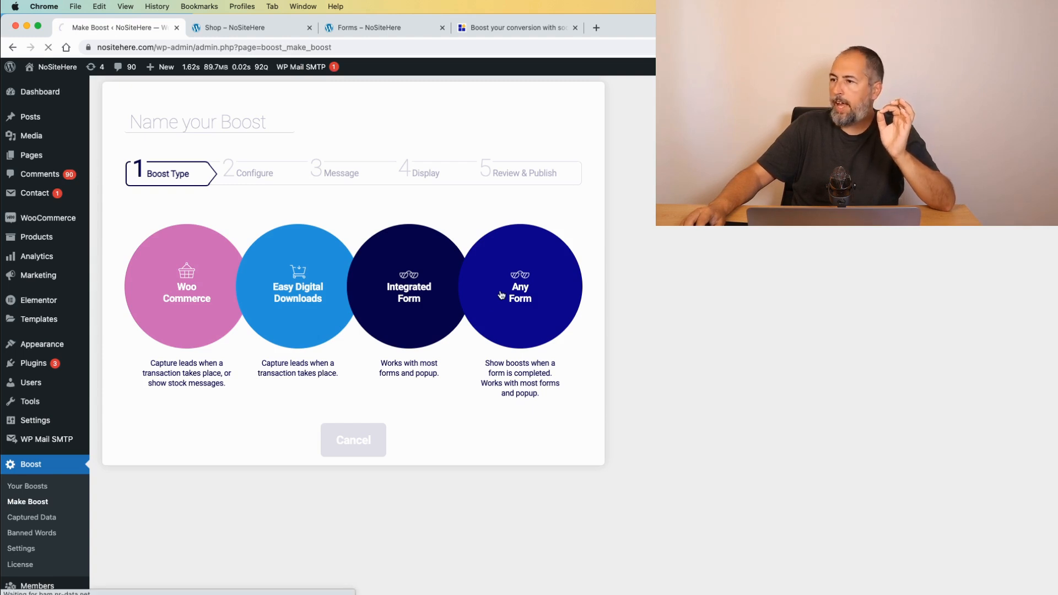
pyautogui.click(519, 287)
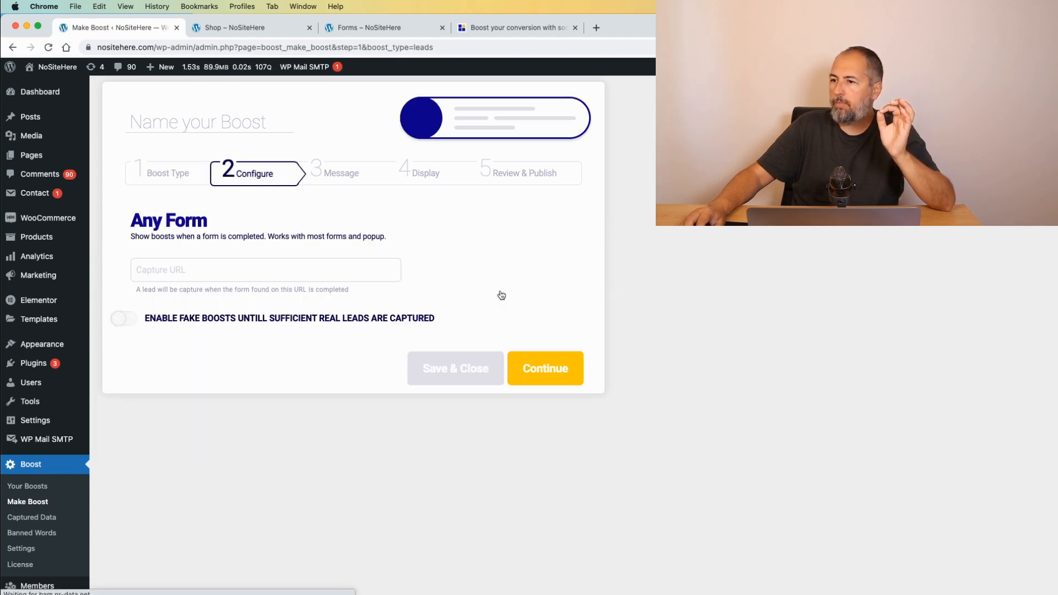
pyautogui.click(367, 27)
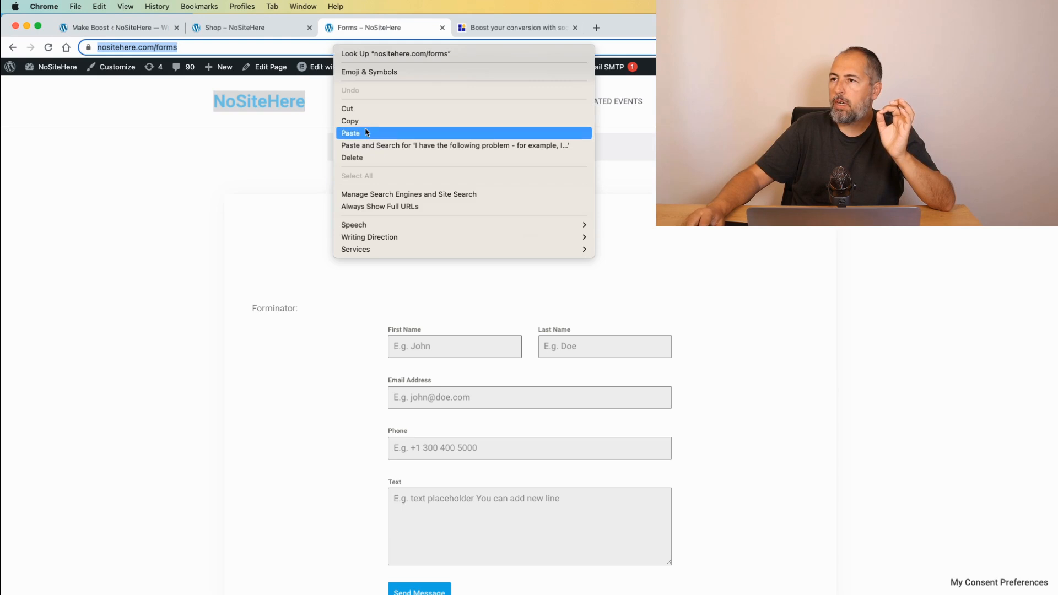
pyautogui.click(118, 28)
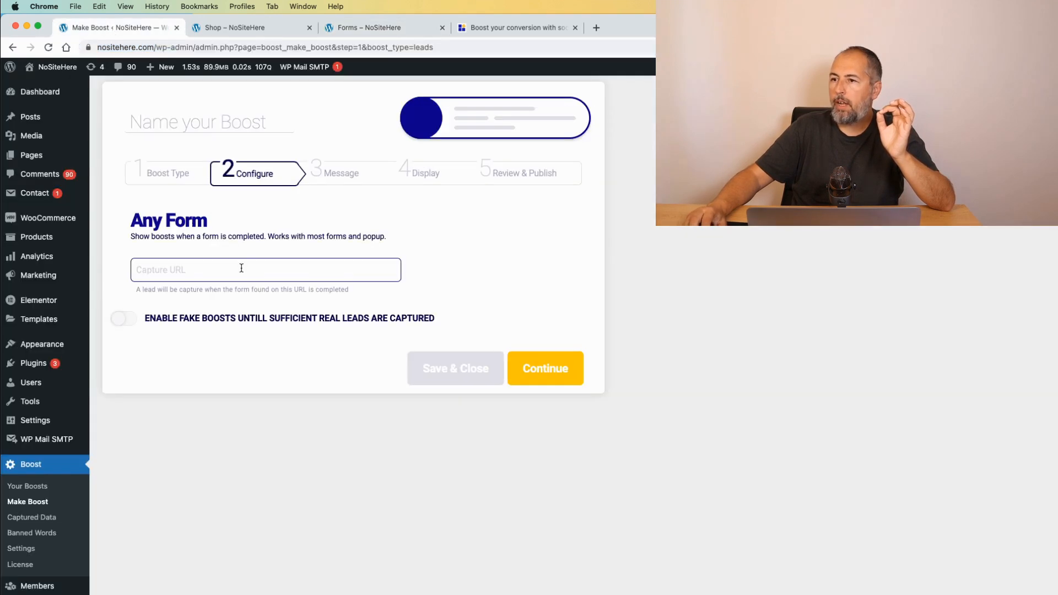
pyautogui.write('https://www.nositehere.com/forms')
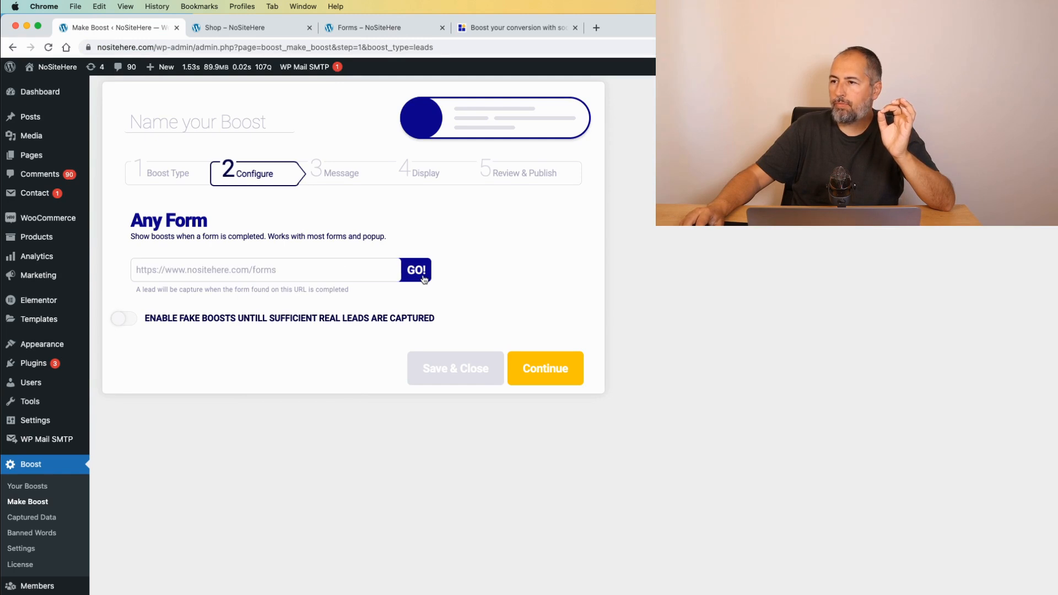
pyautogui.click(415, 270)
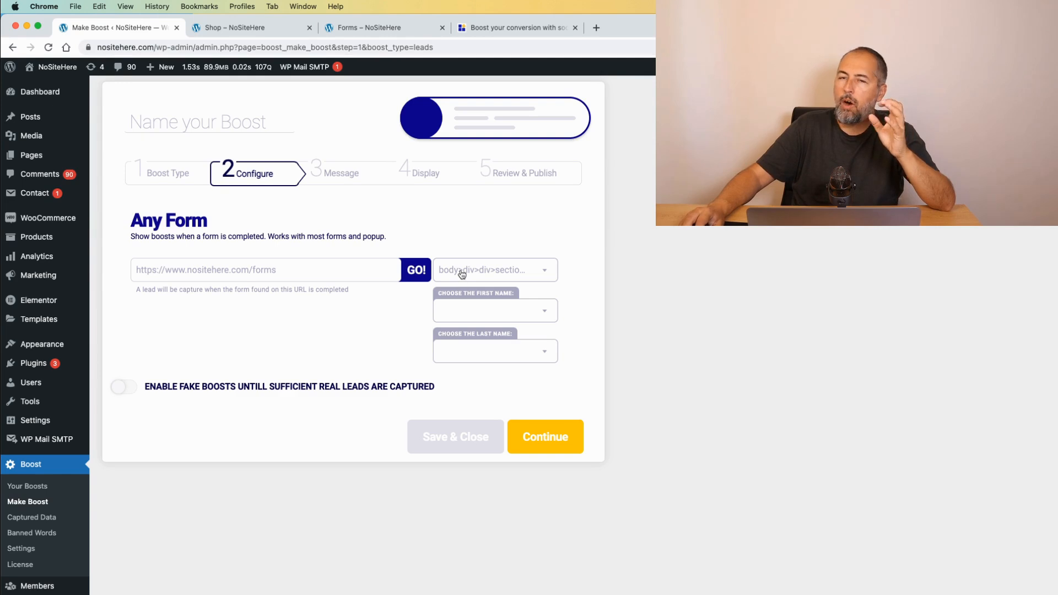
# Select the Forminator form with its first and last name fields and continue to the Message step.
pyautogui.click(494, 270)
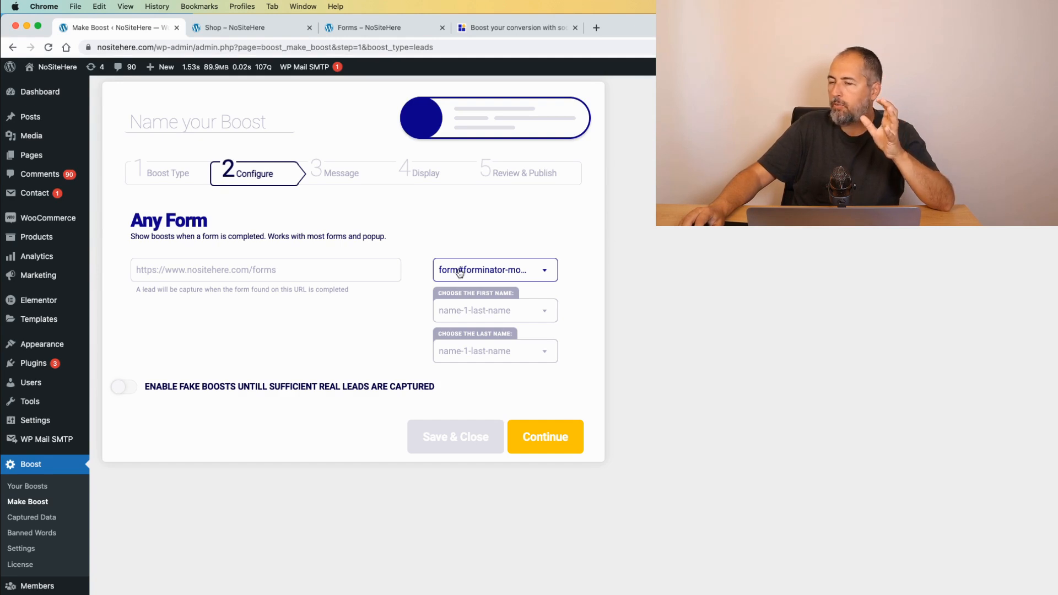
pyautogui.moveTo(493, 310)
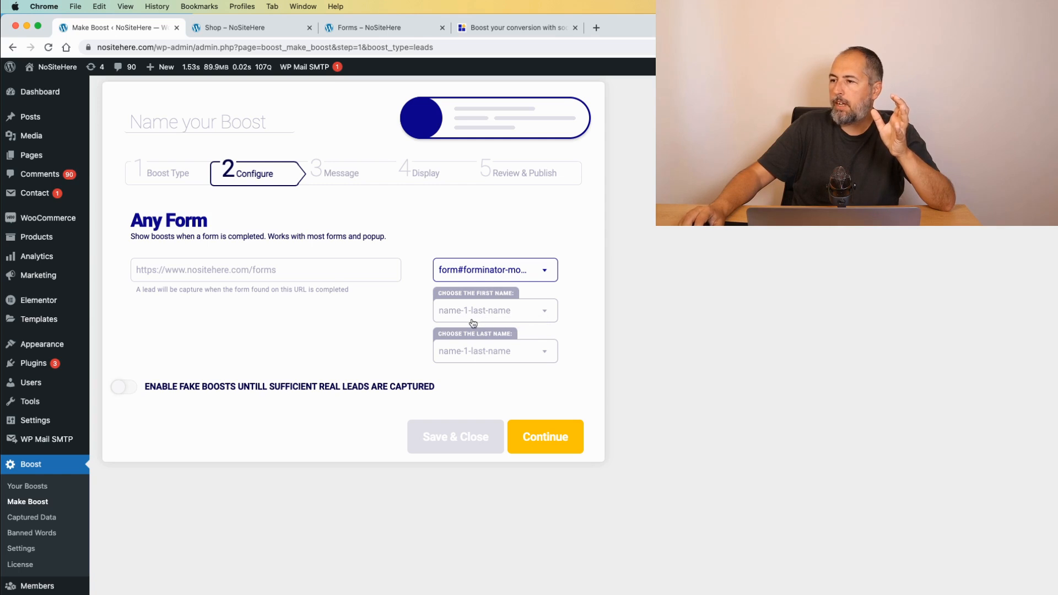
pyautogui.click(495, 310)
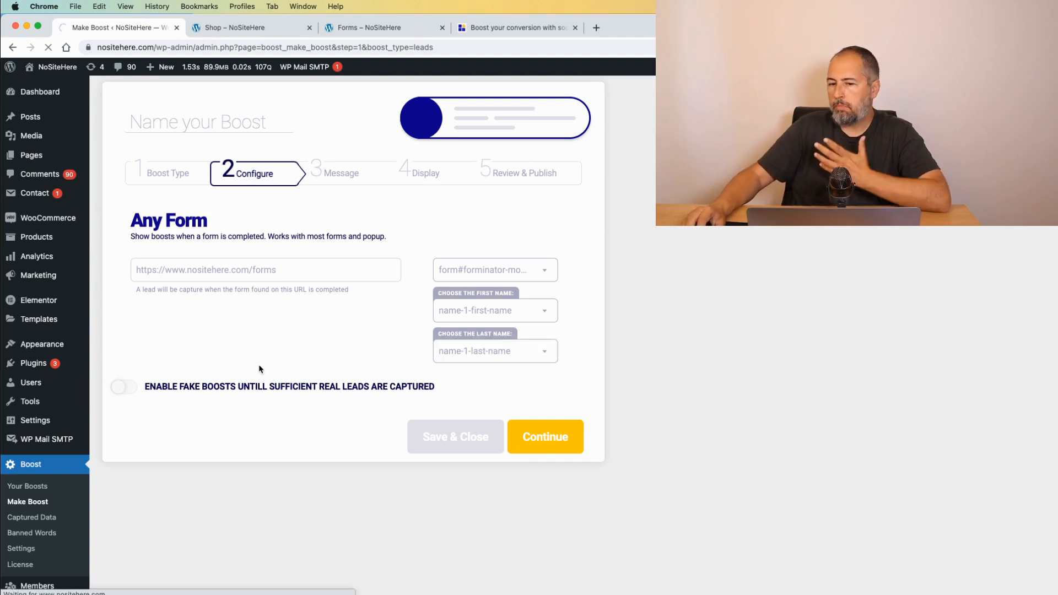
pyautogui.click(544, 436)
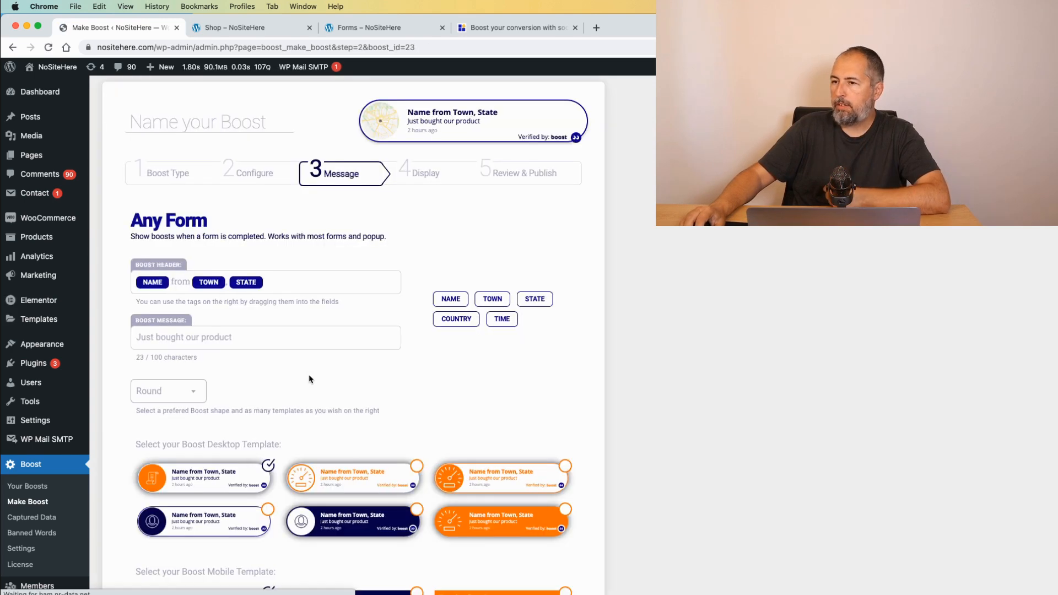
# Keep the default 'Just bought our product' message and templates and continue to Display.
pyautogui.scroll(-3)
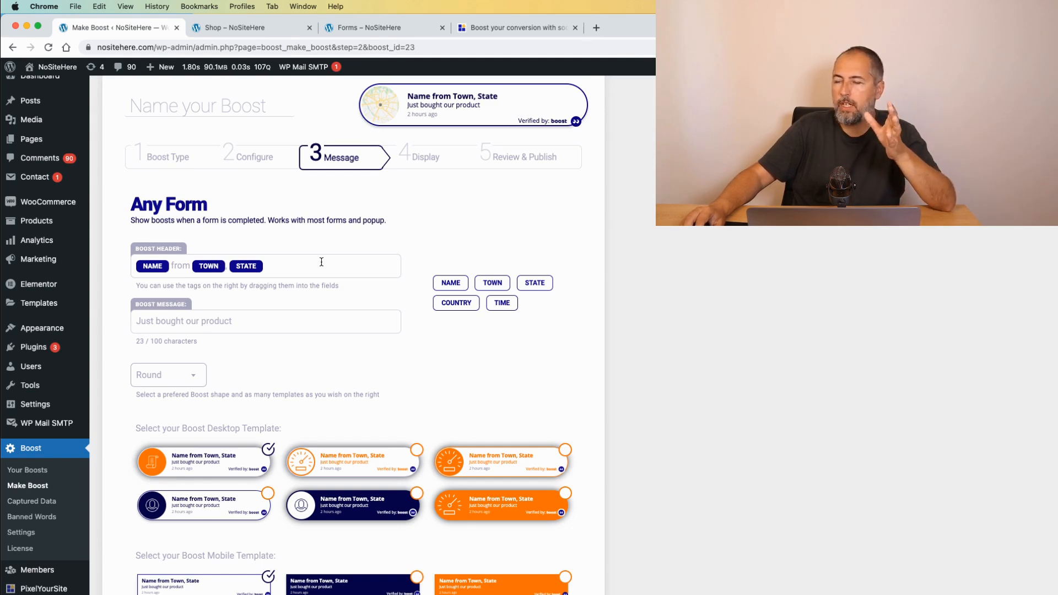
pyautogui.scroll(-3)
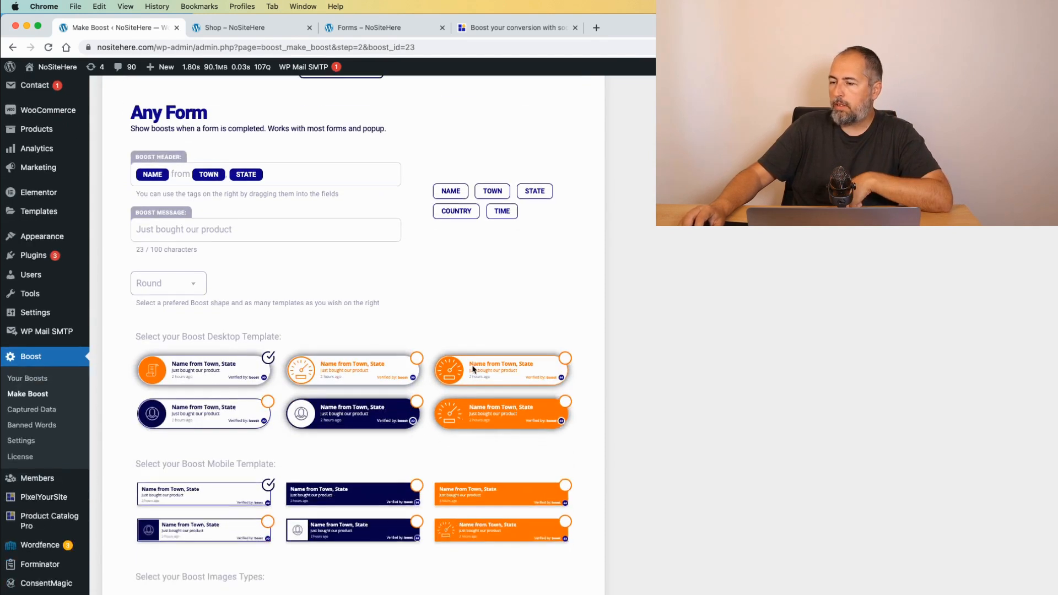
pyautogui.scroll(-3)
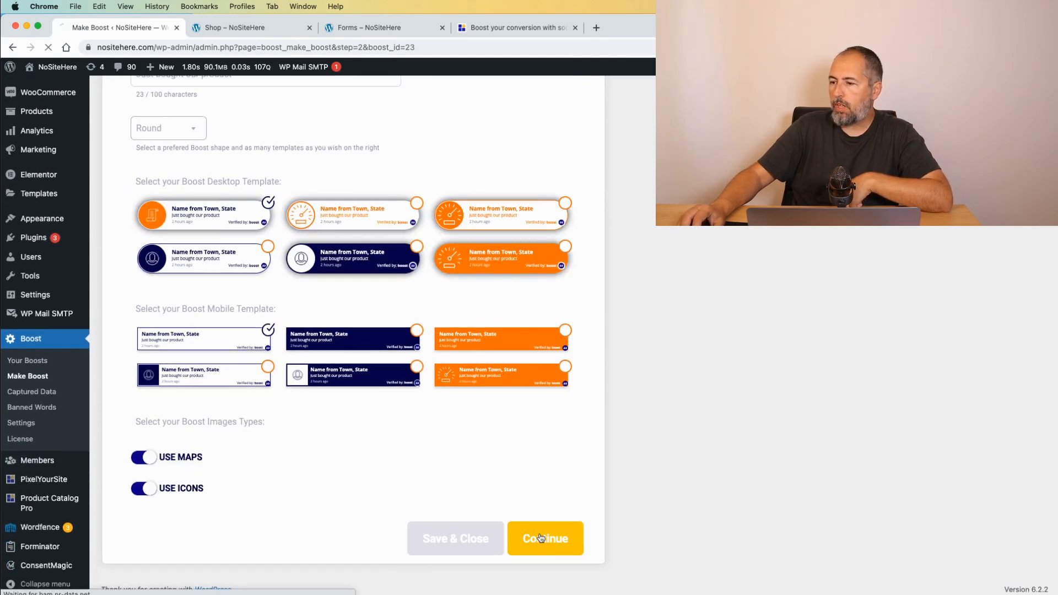
pyautogui.click(545, 539)
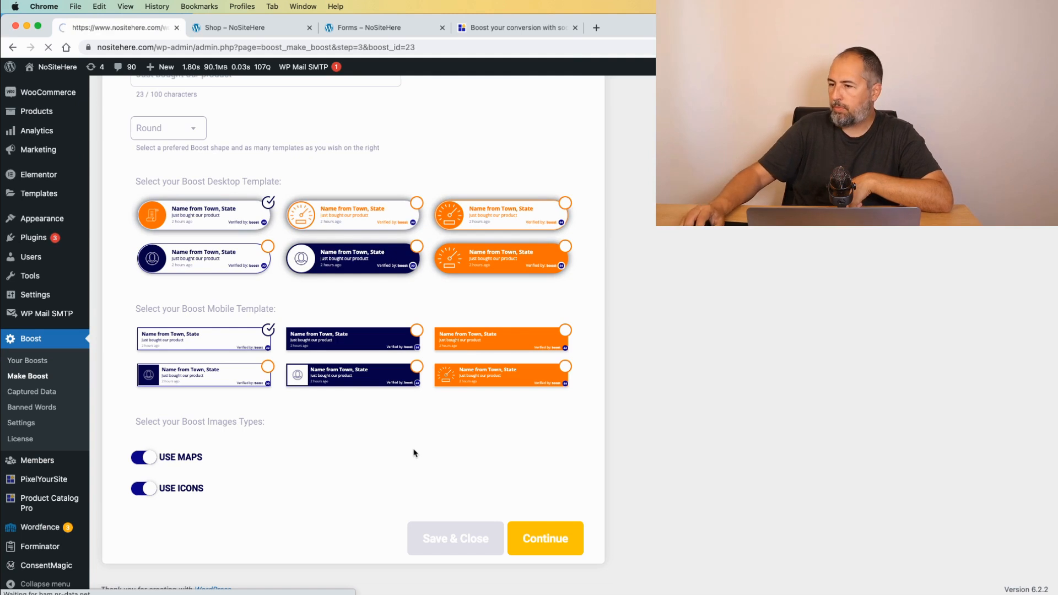
pyautogui.click(545, 538)
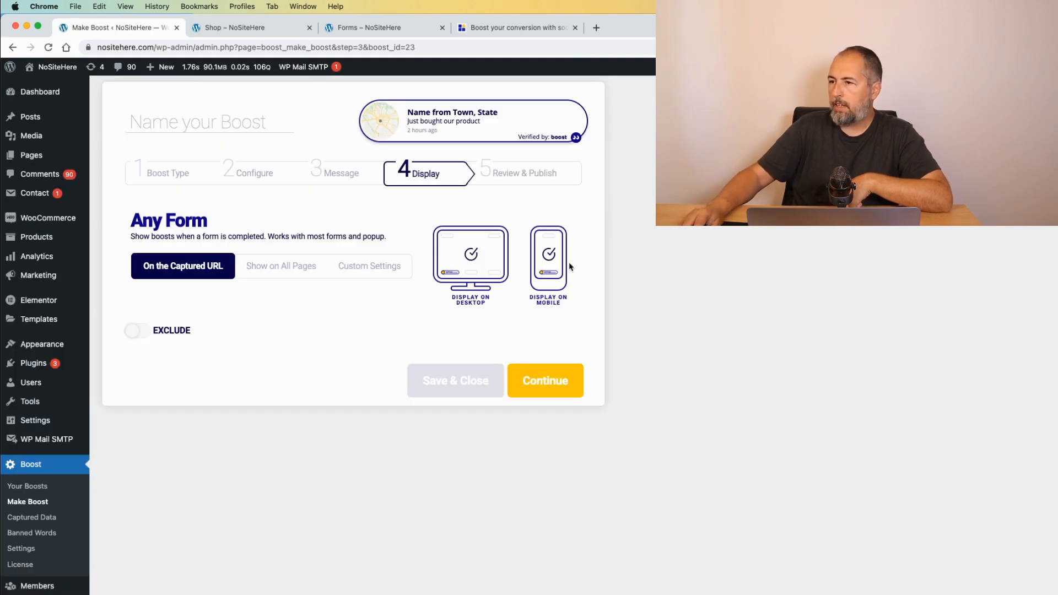
# Keep the boost displayed on the captured URL rather than all pages.
pyautogui.click(544, 380)
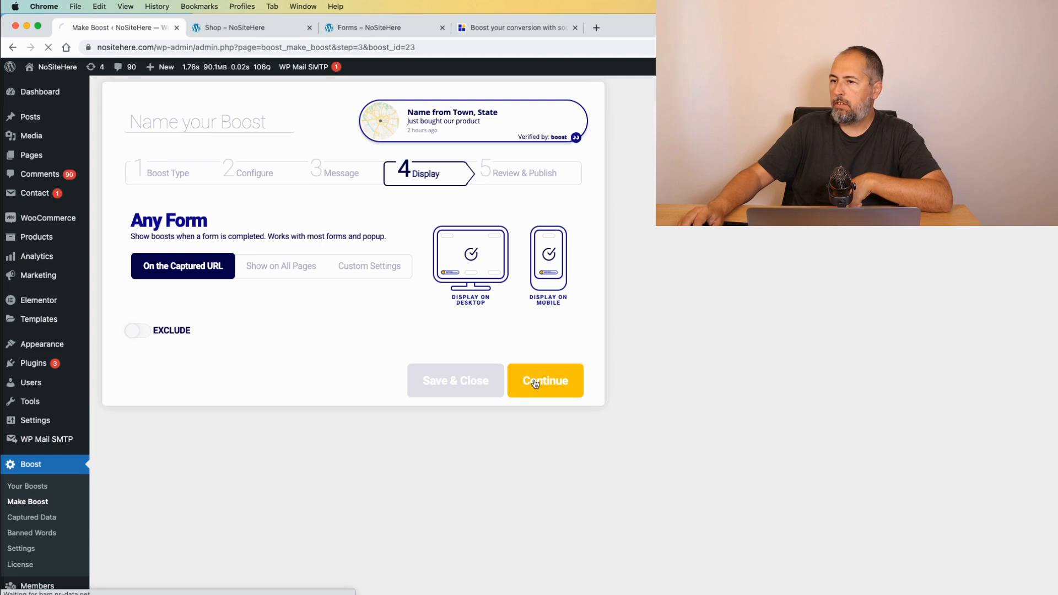
pyautogui.click(545, 381)
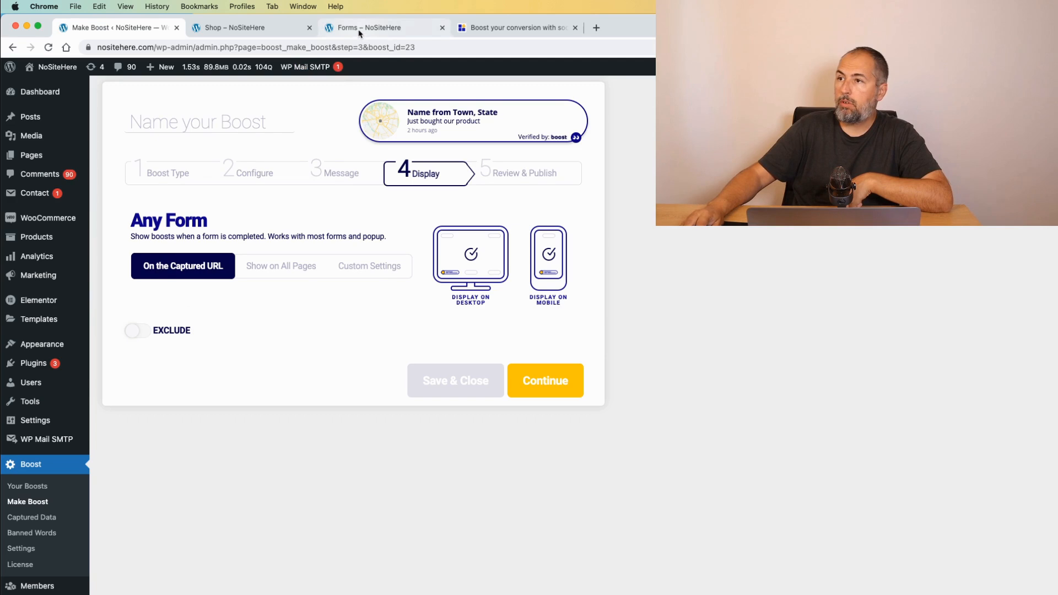
pyautogui.click(114, 28)
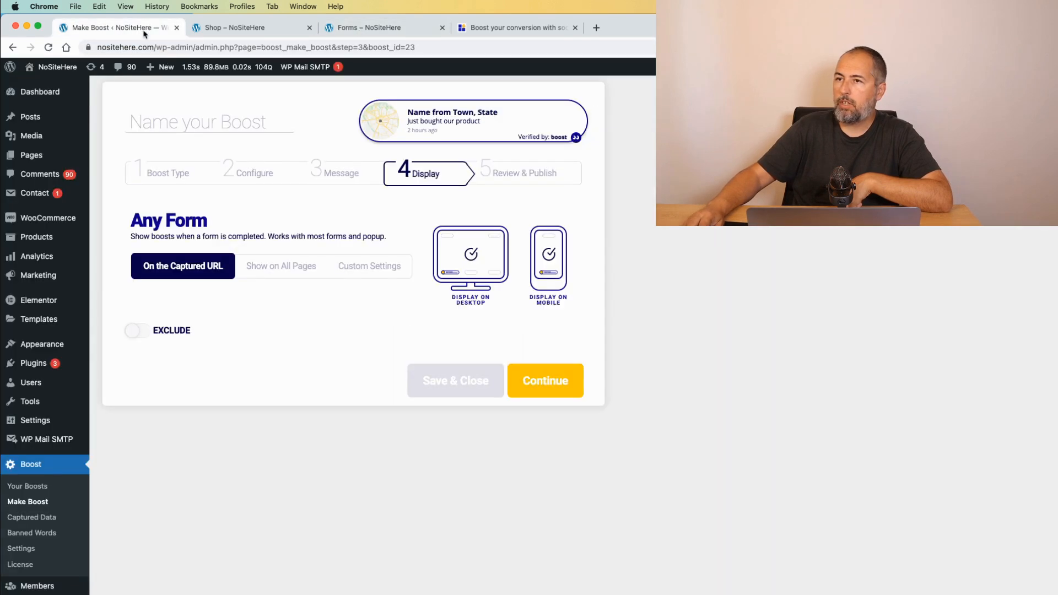
pyautogui.moveTo(266, 285)
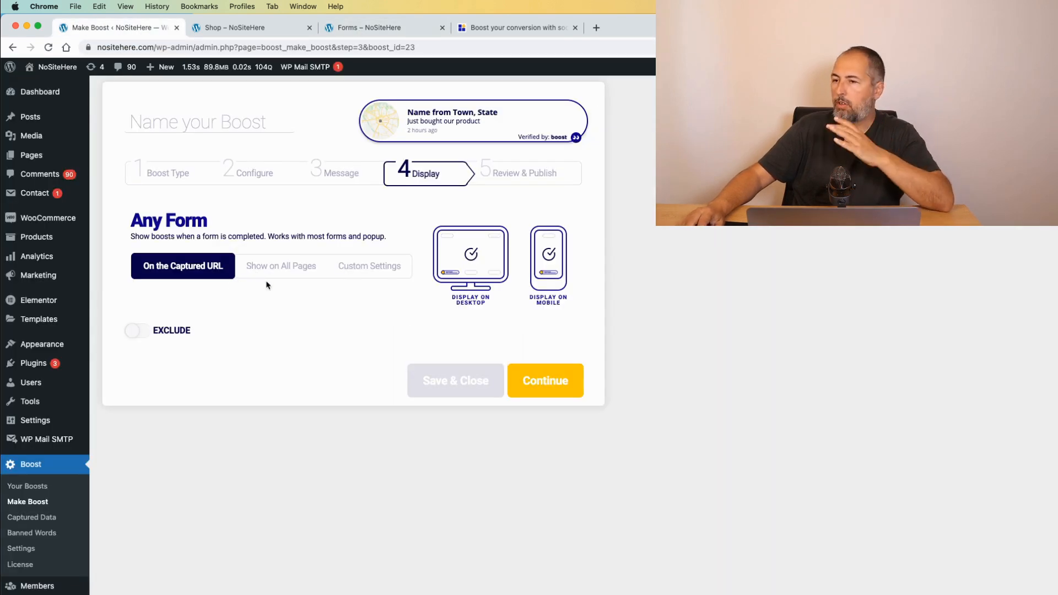
pyautogui.click(279, 266)
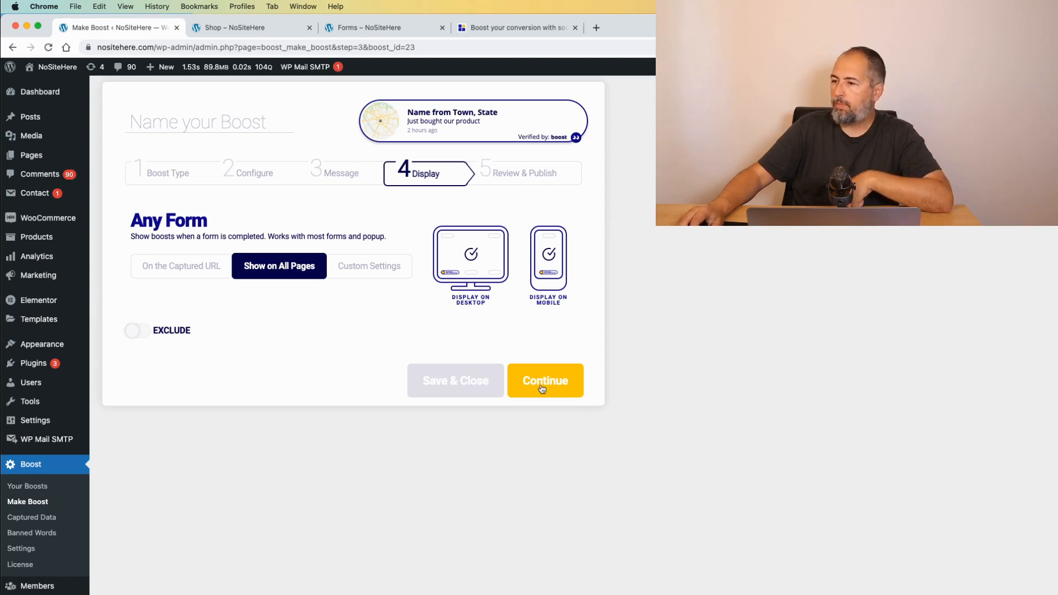
pyautogui.click(181, 265)
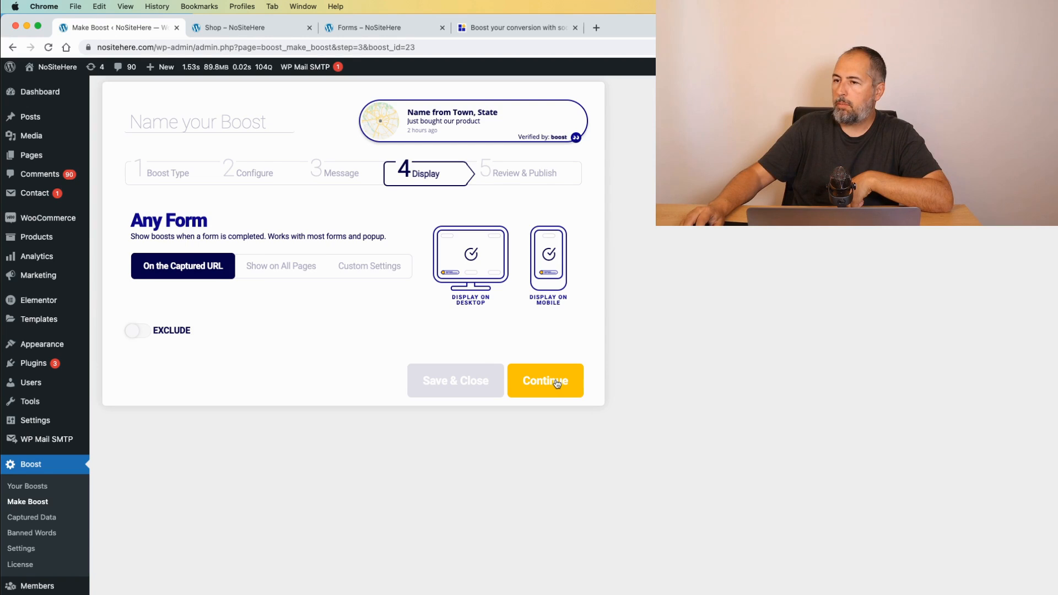
# Continue to Review & Publish and save the new Leads boost as active.
pyautogui.click(544, 380)
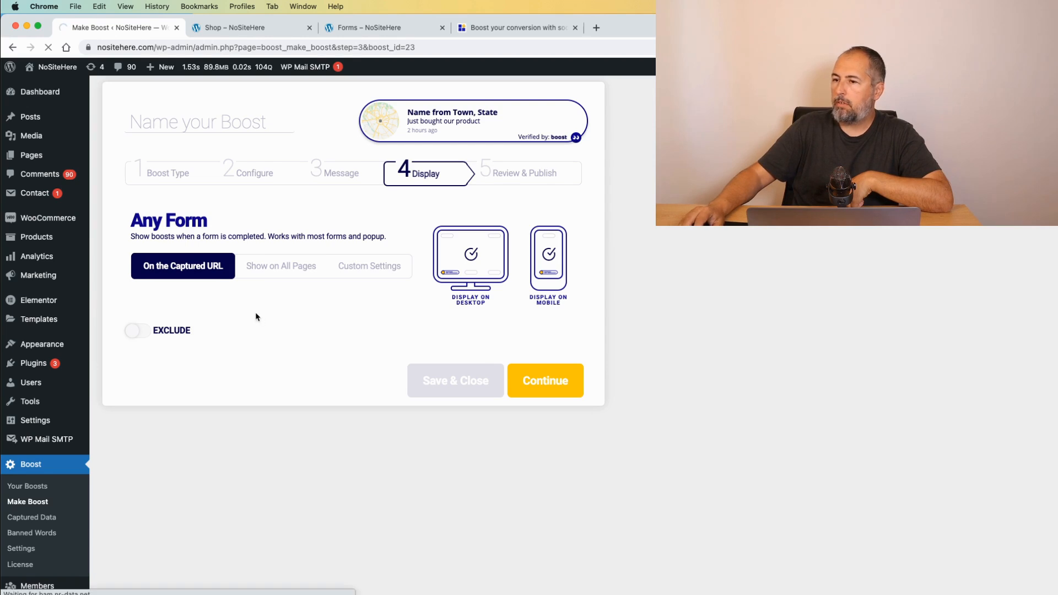
pyautogui.click(545, 380)
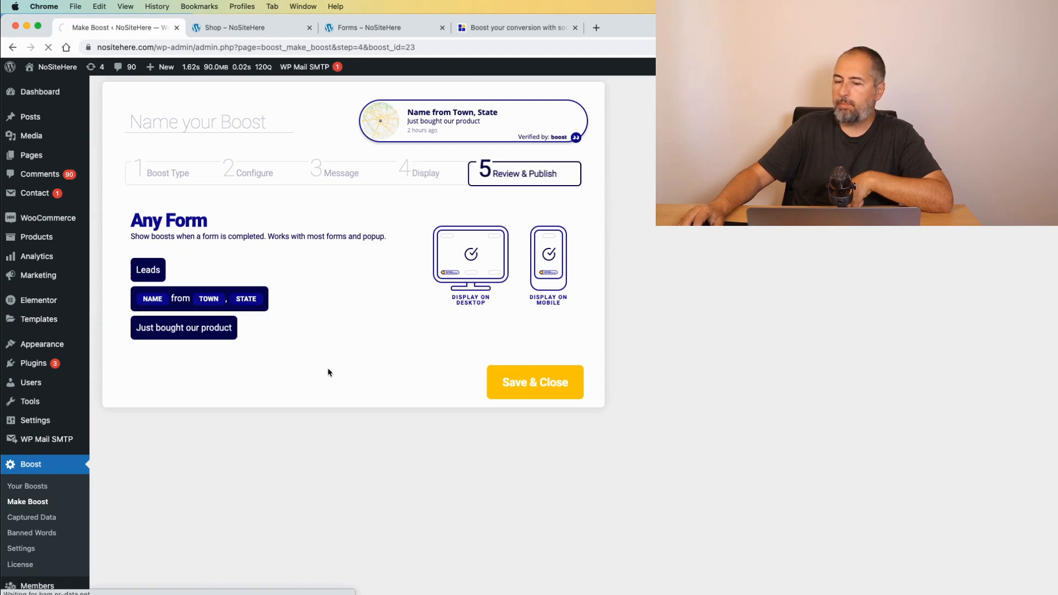
pyautogui.click(534, 382)
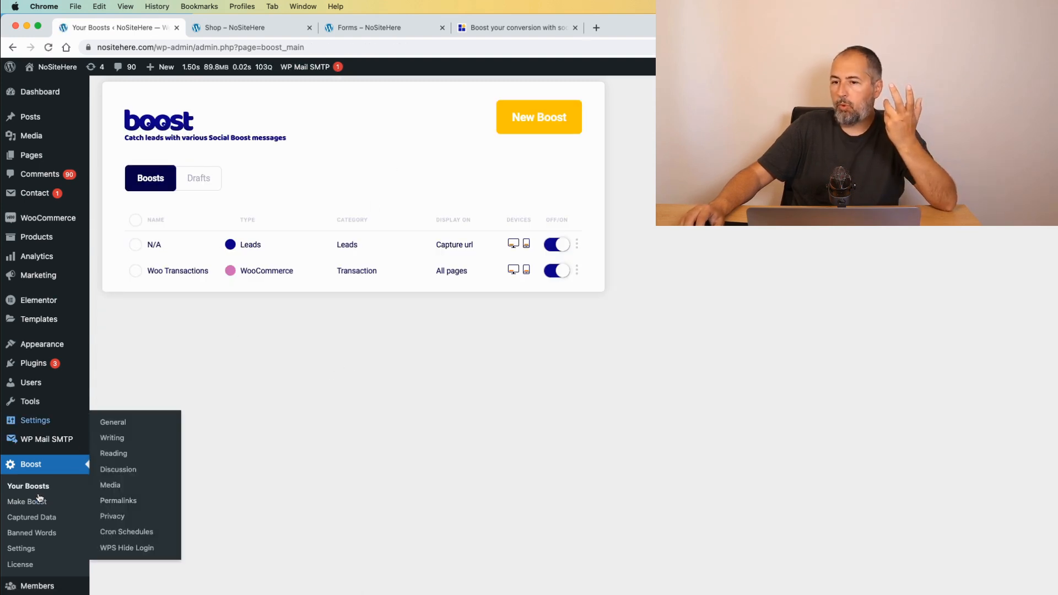
# Check Captured Data, then start a new boost with the Integrated Form type detecting Contact Form 7.
pyautogui.click(31, 517)
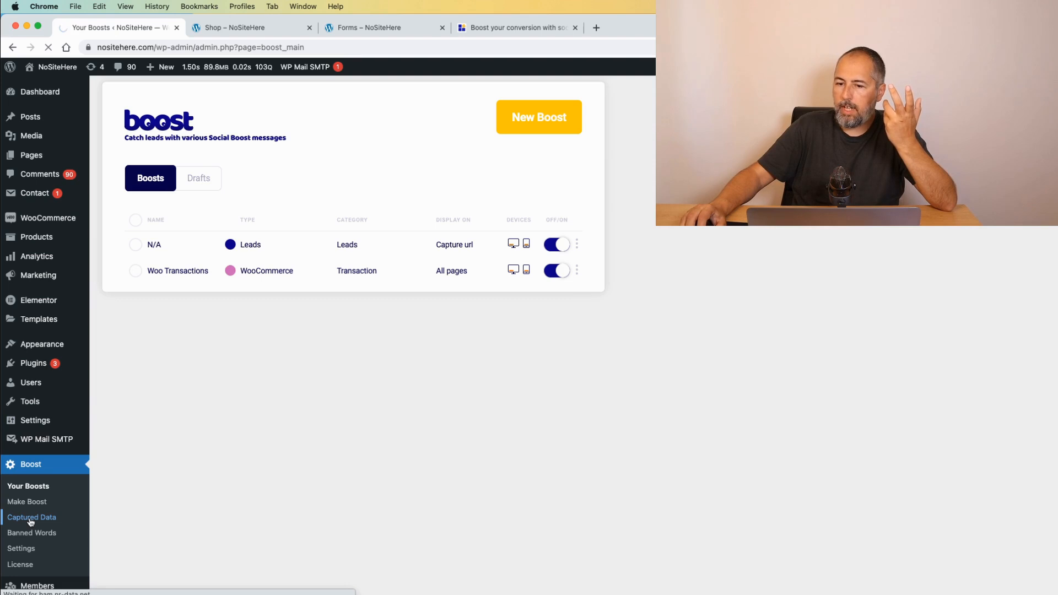
pyautogui.click(32, 517)
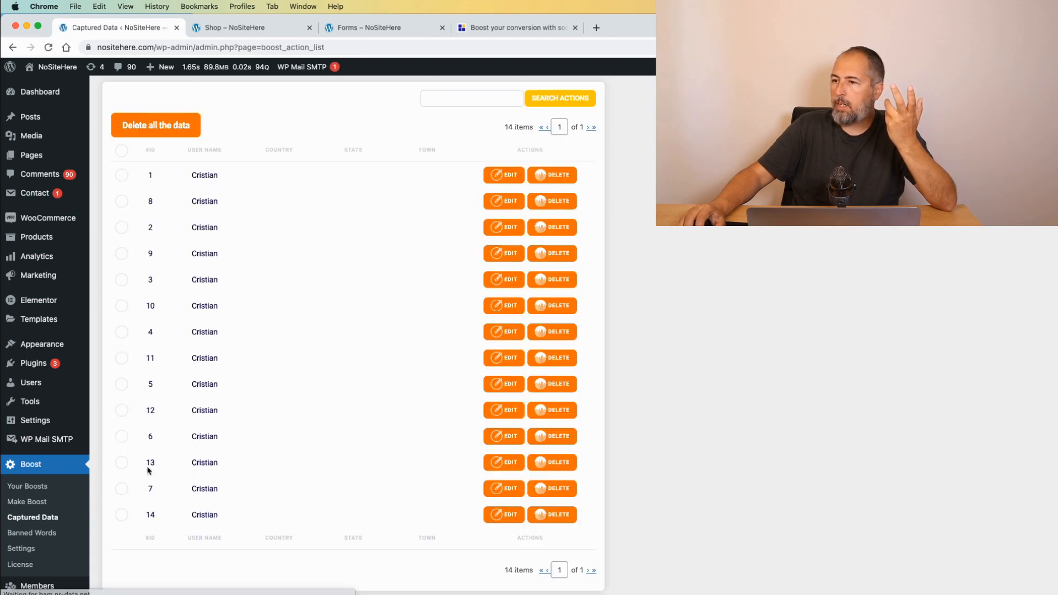
pyautogui.click(27, 502)
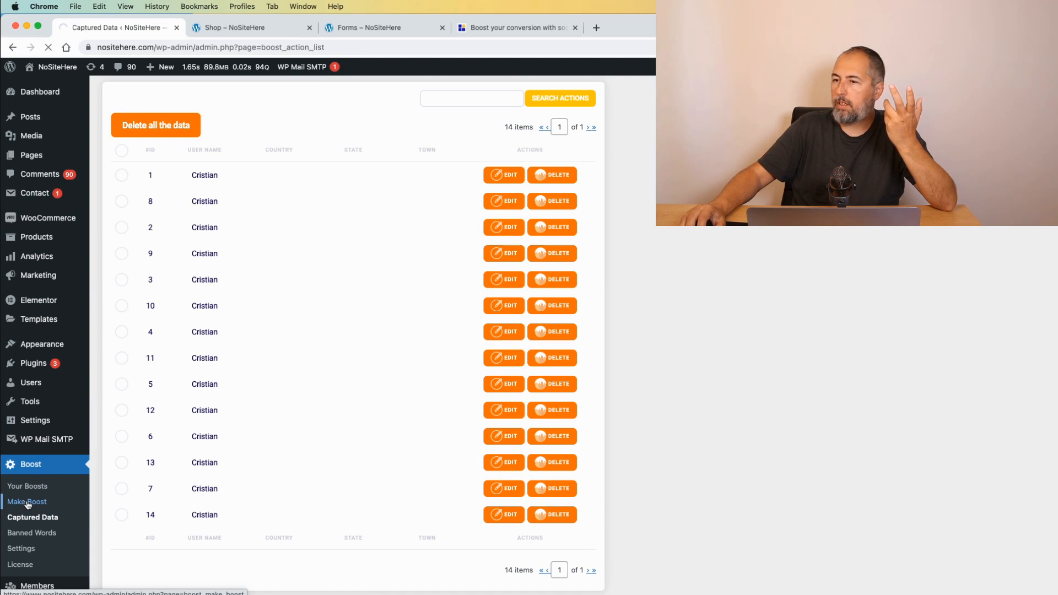
pyautogui.click(28, 502)
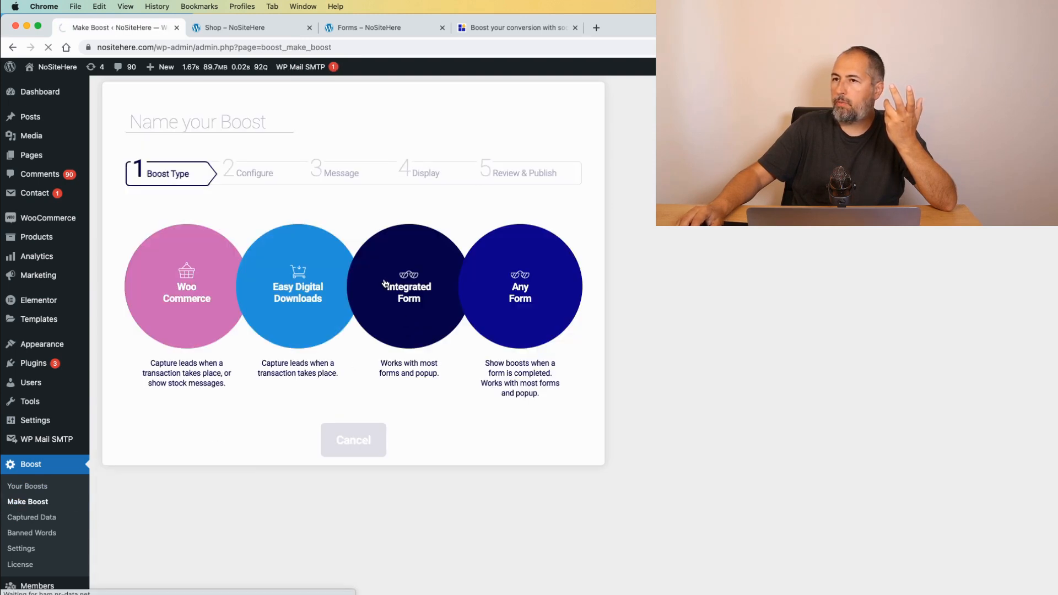
pyautogui.click(407, 285)
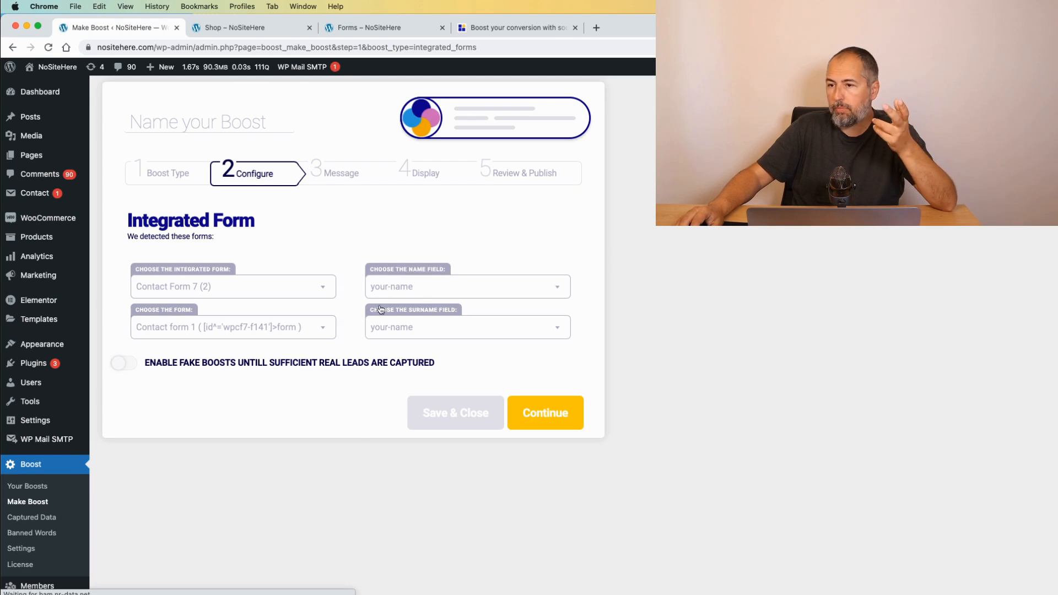
pyautogui.moveTo(260, 295)
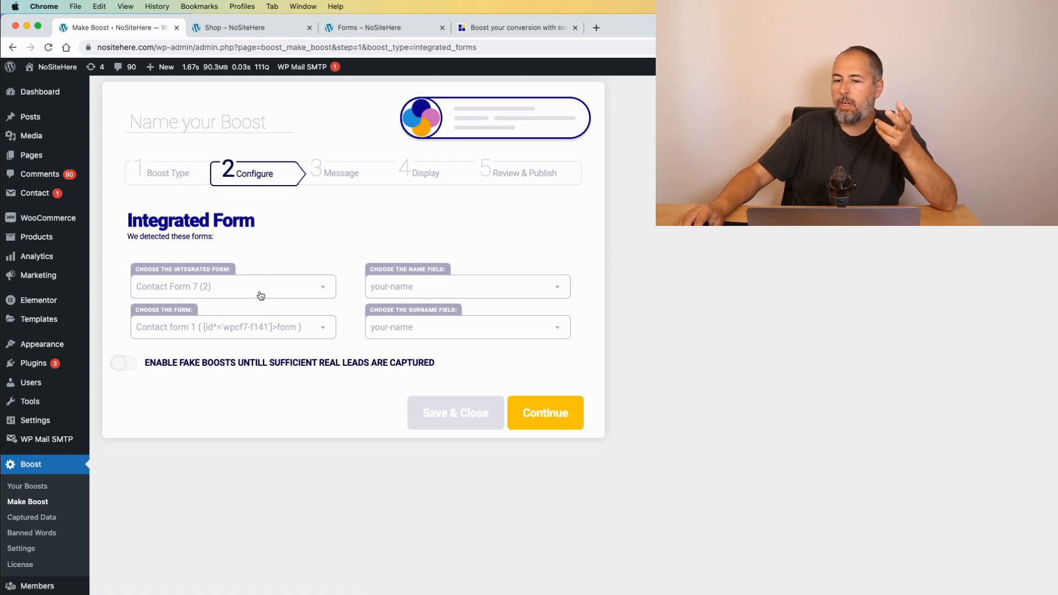
pyautogui.moveTo(260, 295)
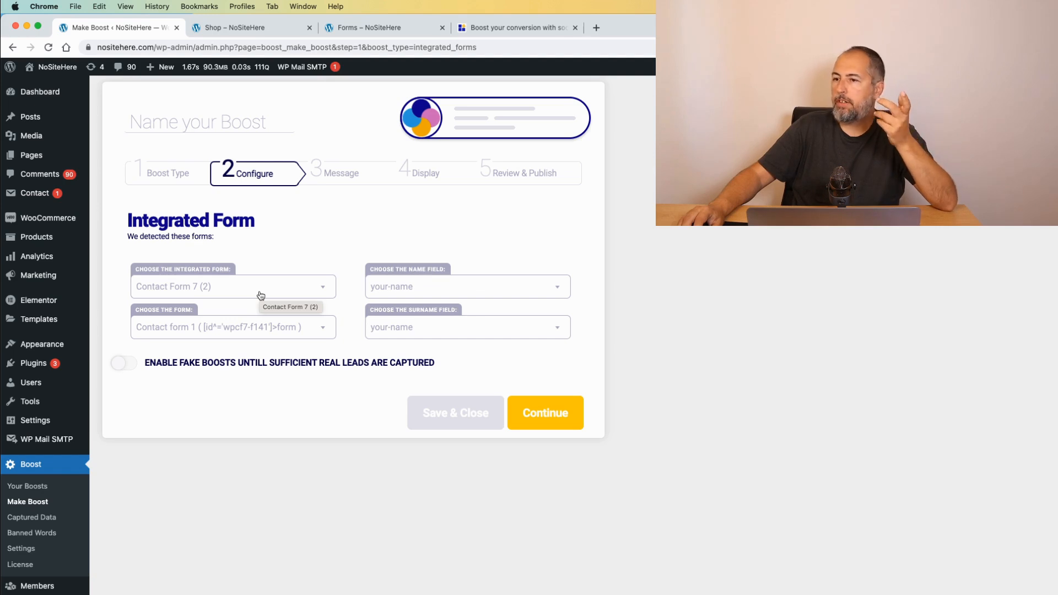
# Use Forminator Form's Forminator 2 with name-1-last-name as both name and surname fields.
pyautogui.click(233, 287)
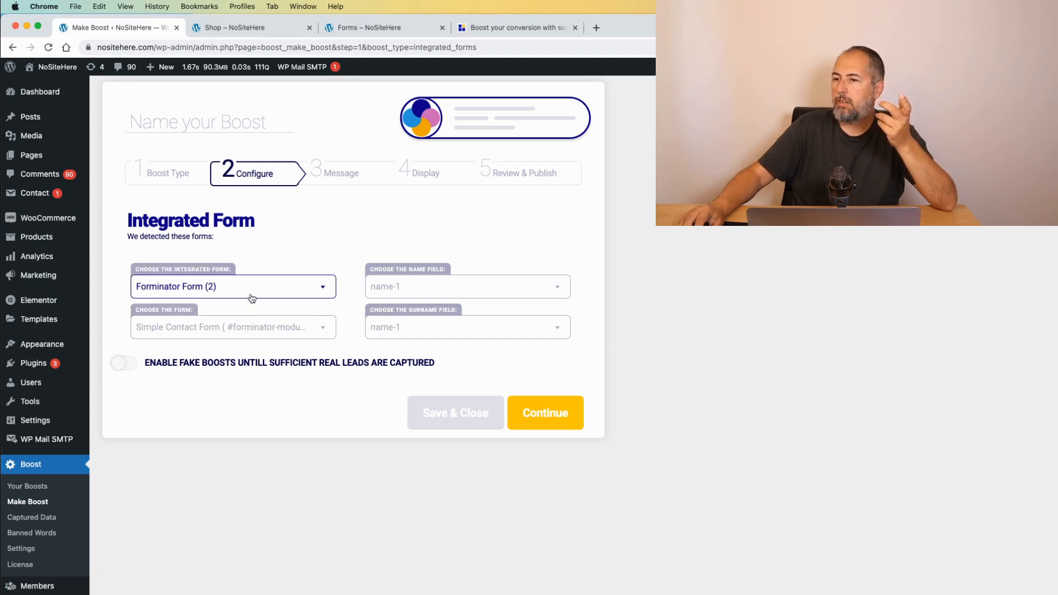
pyautogui.click(232, 286)
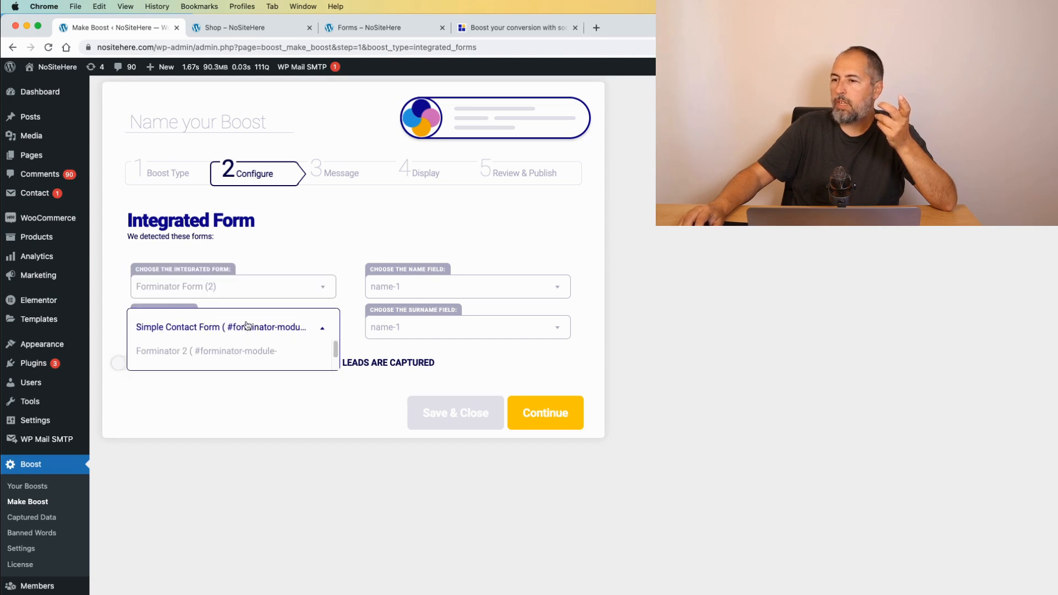
pyautogui.moveTo(206, 353)
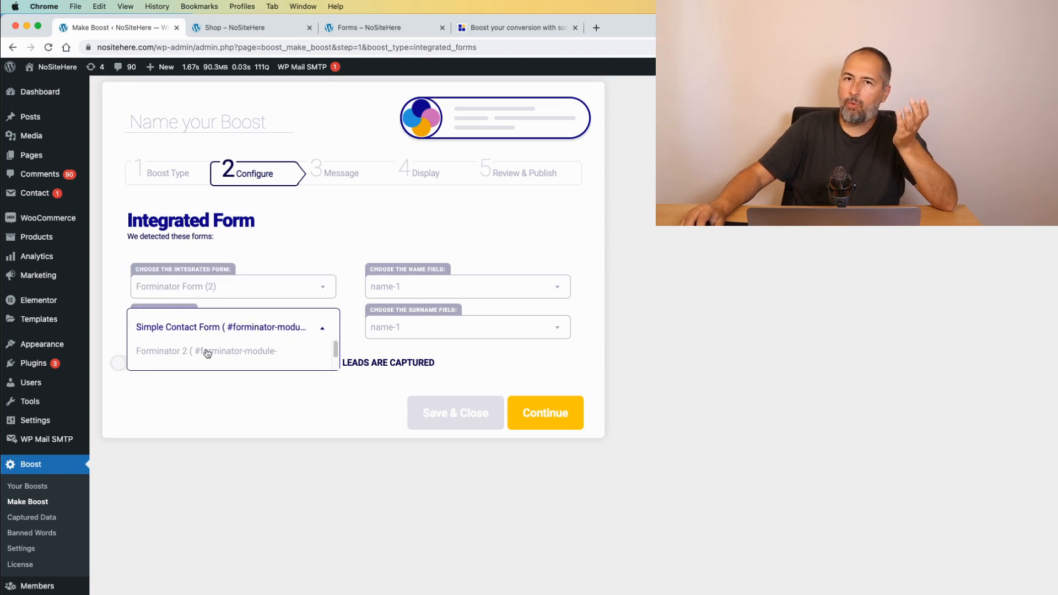
pyautogui.click(206, 350)
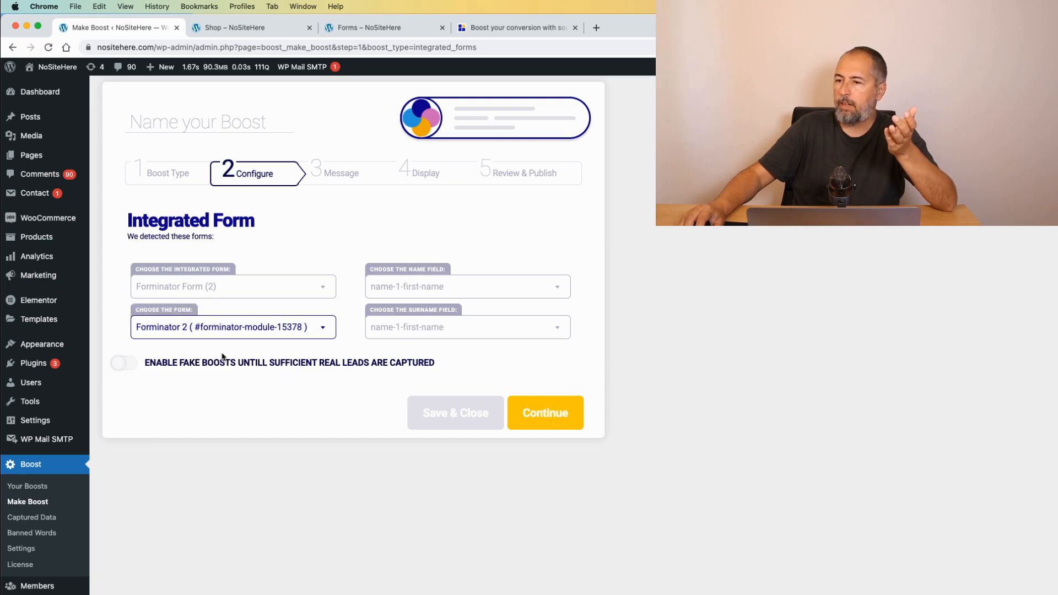
pyautogui.click(465, 287)
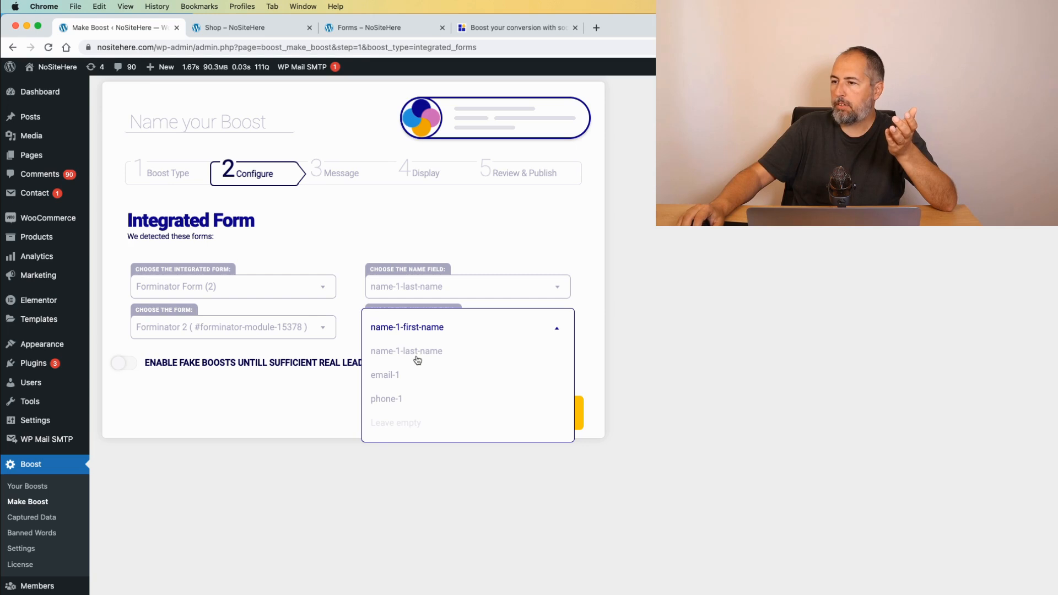
pyautogui.click(406, 351)
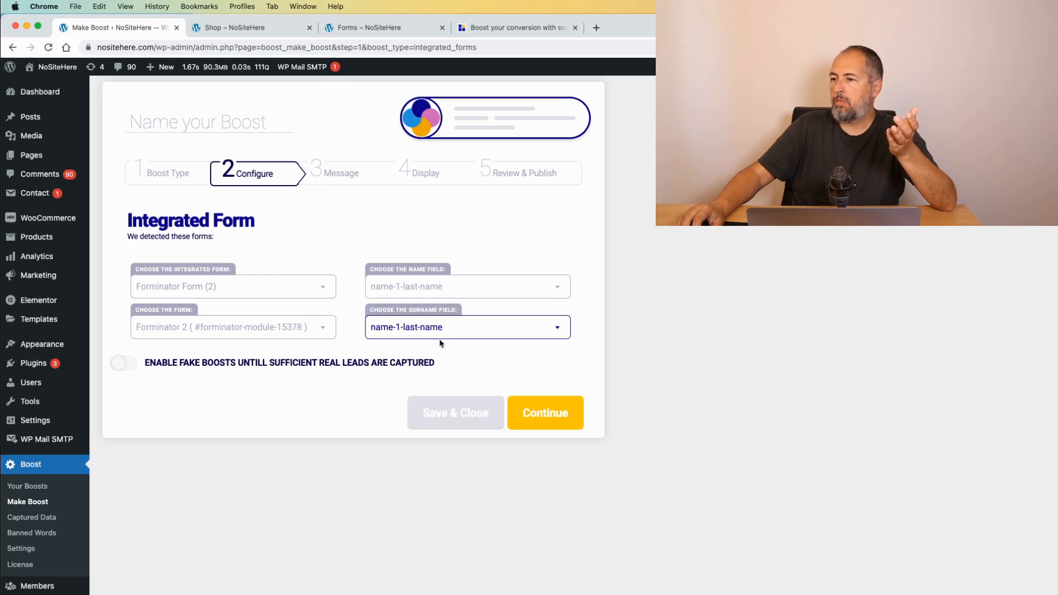
pyautogui.moveTo(530, 393)
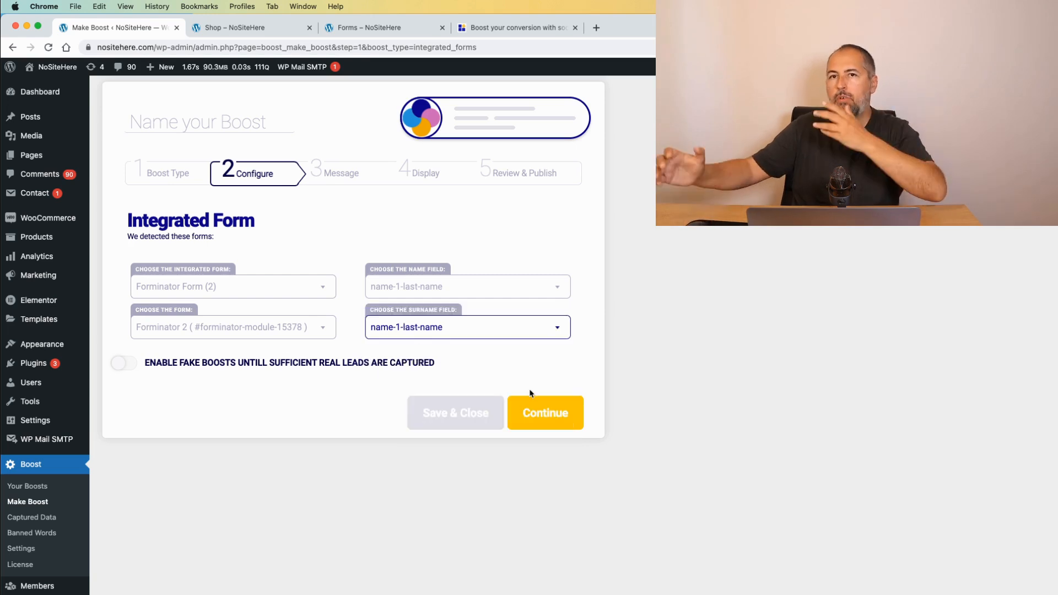
pyautogui.moveTo(295, 454)
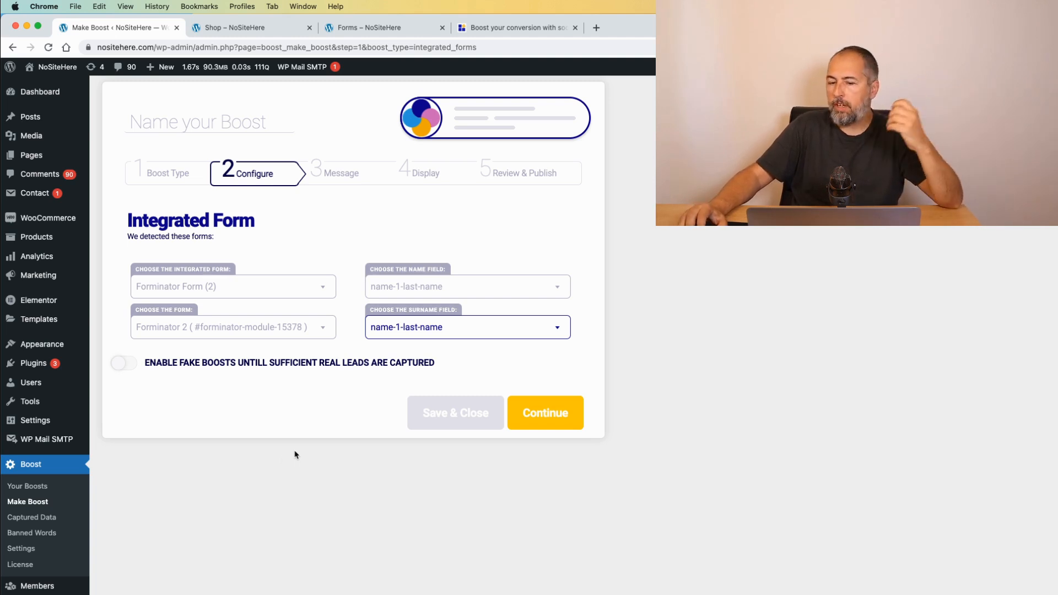
pyautogui.moveTo(269, 461)
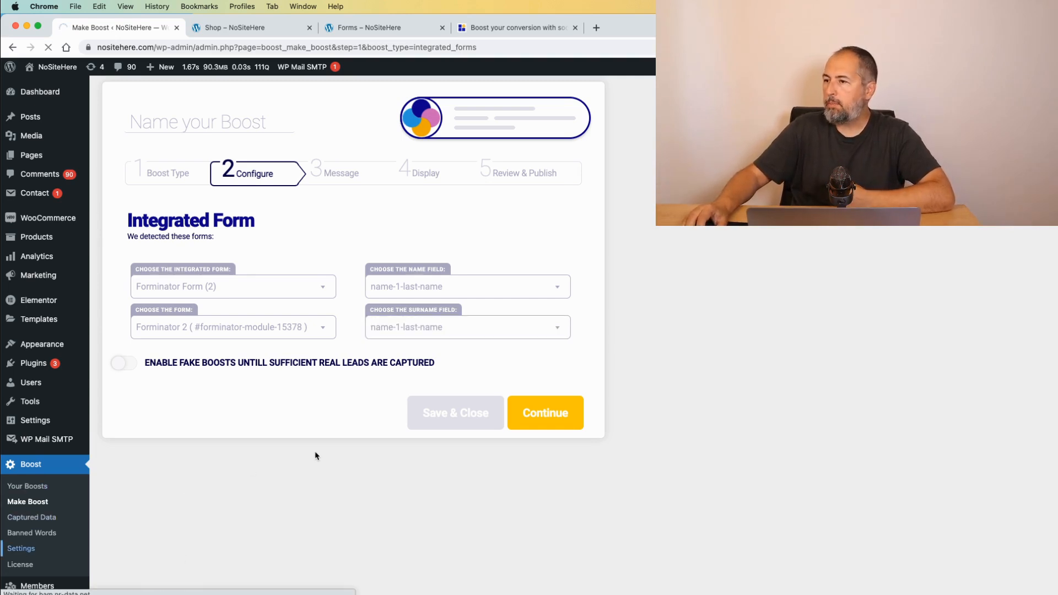
# In Boost Settings switch Give Us Credit off and Random Order and Close Boosts on, checking the Shop tab.
pyautogui.click(21, 548)
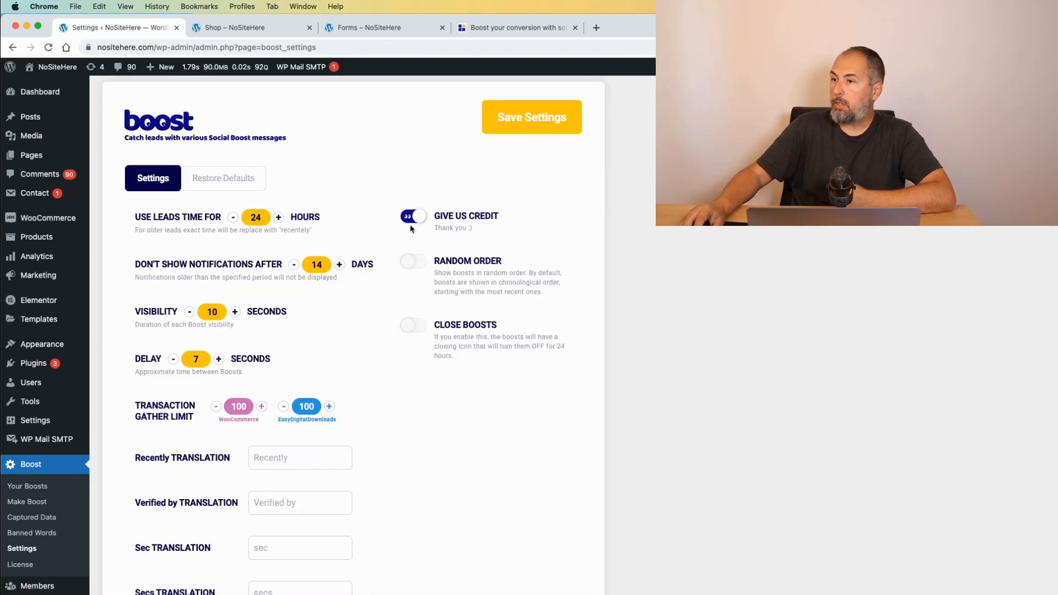
pyautogui.click(414, 216)
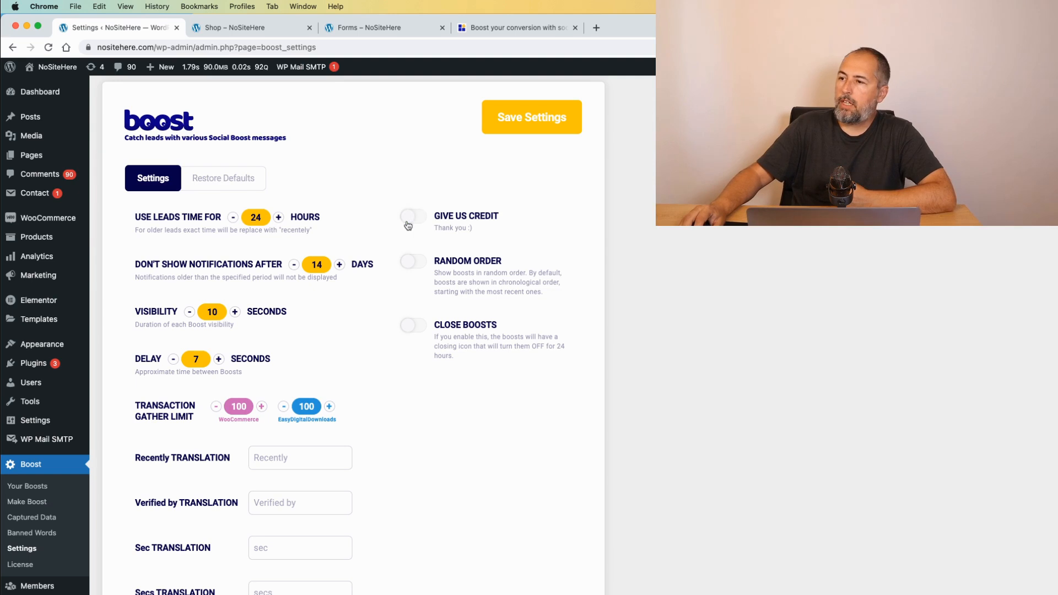
pyautogui.click(250, 27)
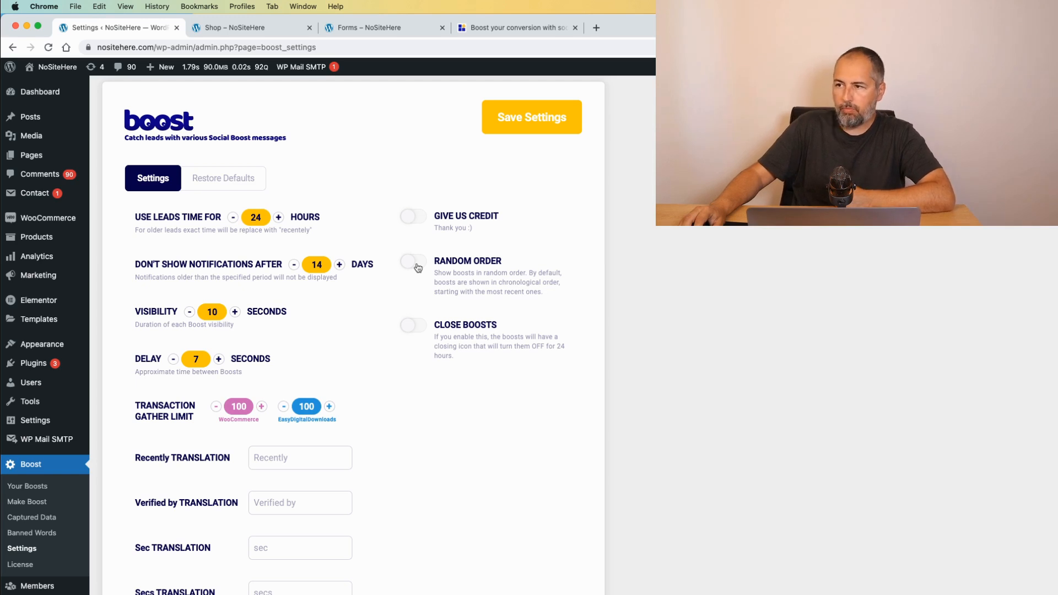
pyautogui.click(412, 263)
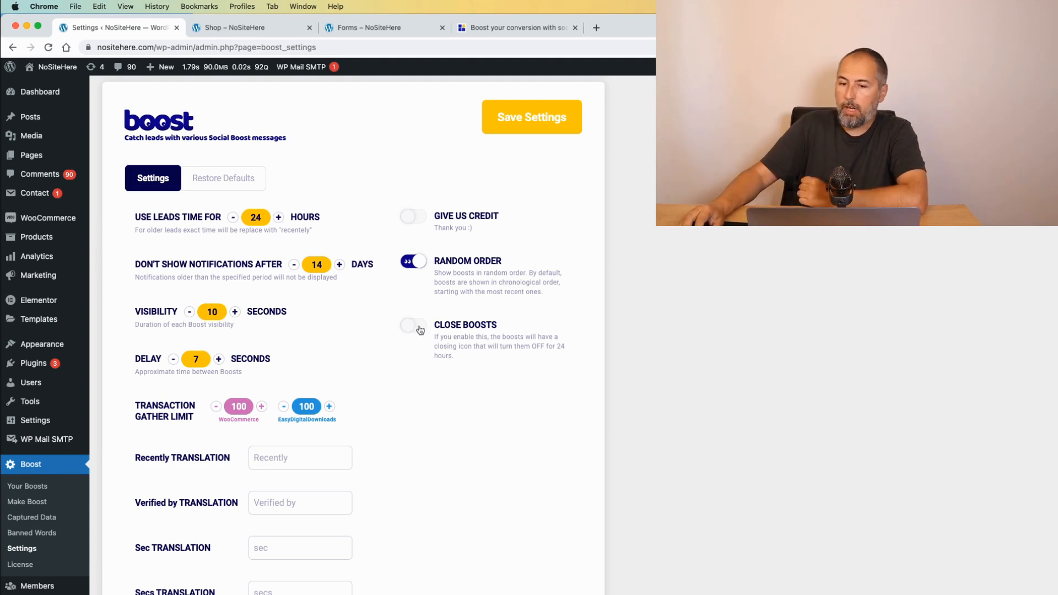
pyautogui.click(412, 325)
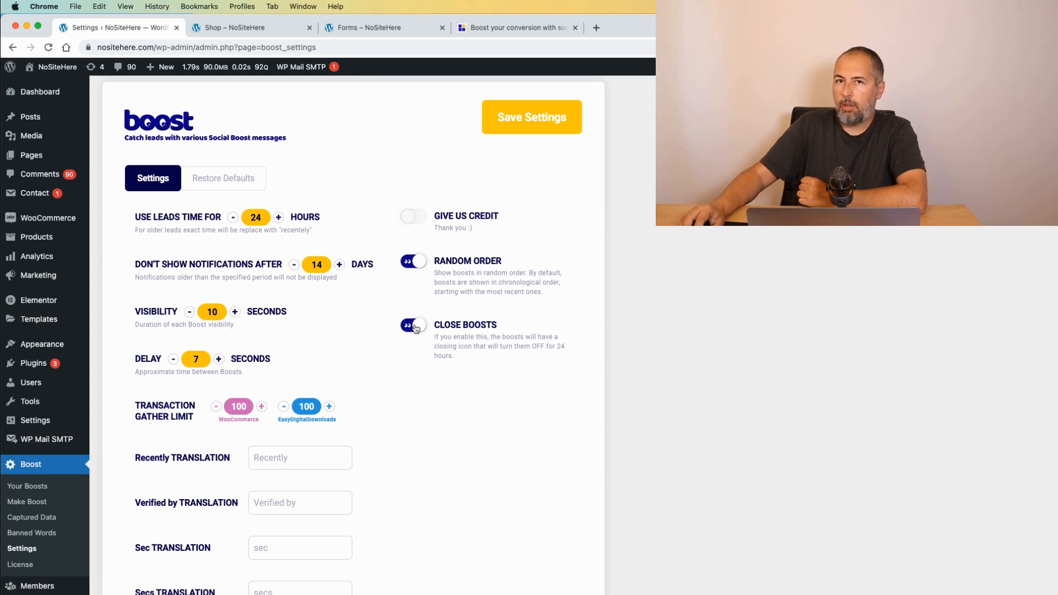
pyautogui.click(252, 27)
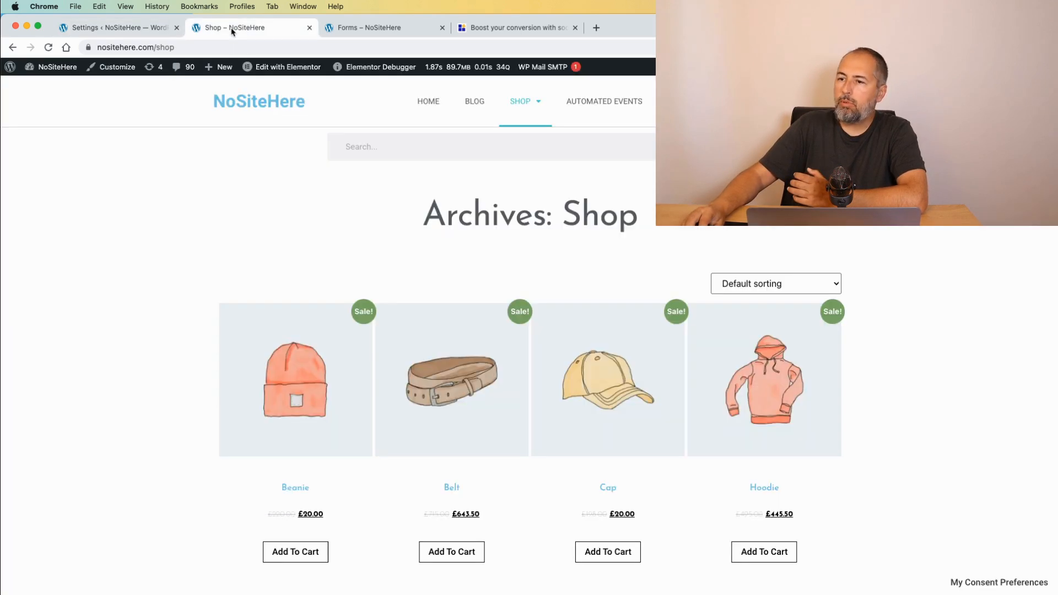
pyautogui.click(118, 27)
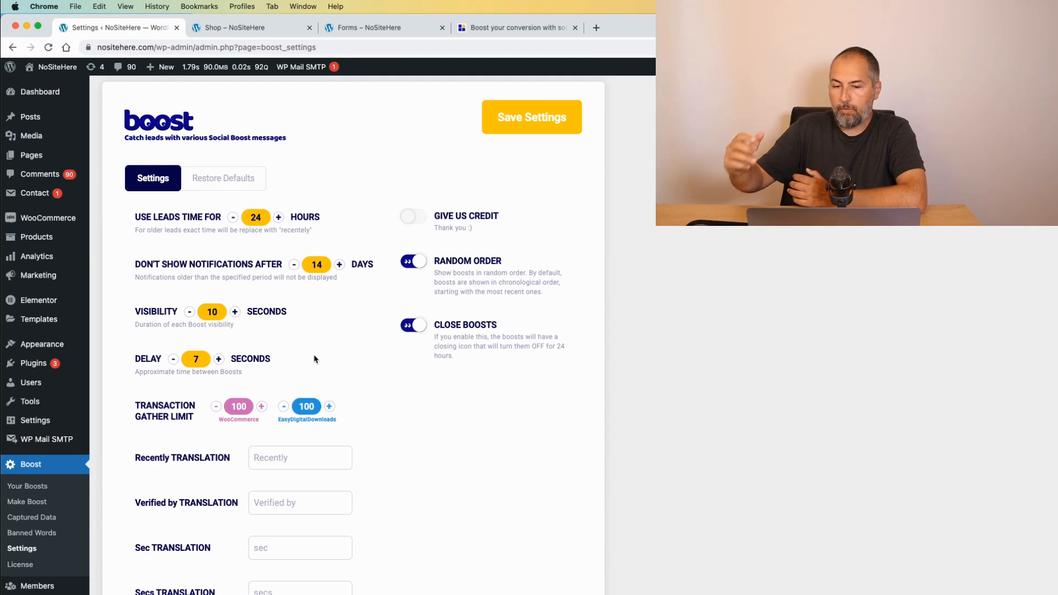
pyautogui.moveTo(321, 358)
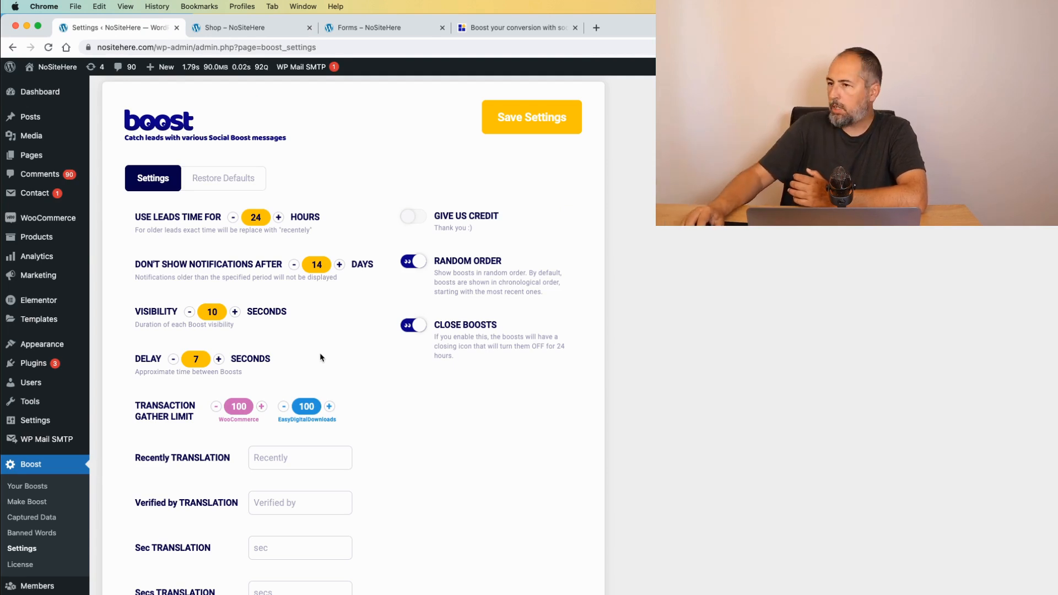
pyautogui.moveTo(527, 404)
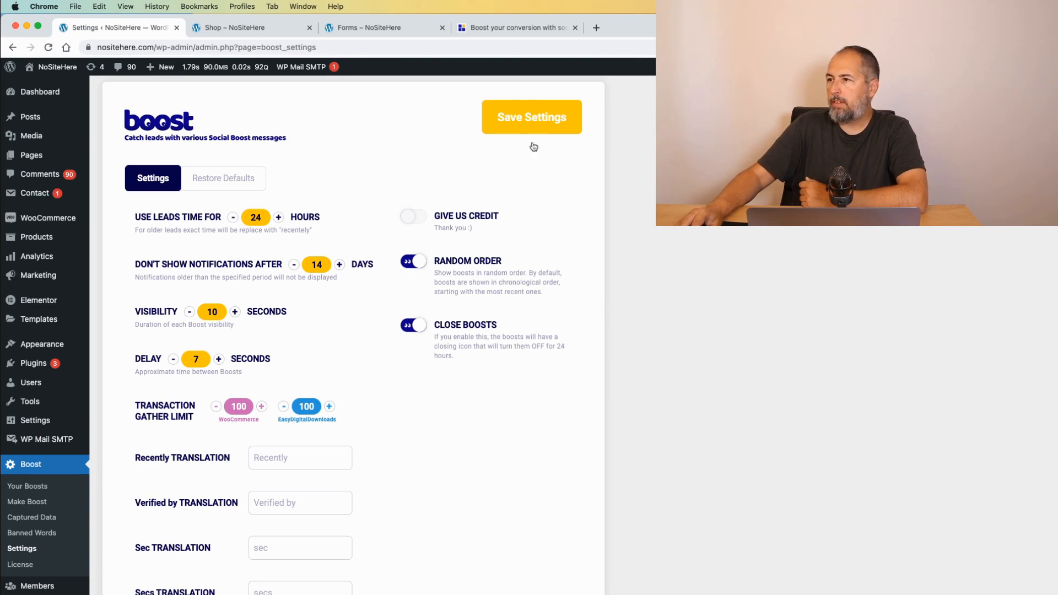
# Review the translation fields, save the settings and switch to the PixelYourSite Boost Plugin page.
pyautogui.scroll(-3)
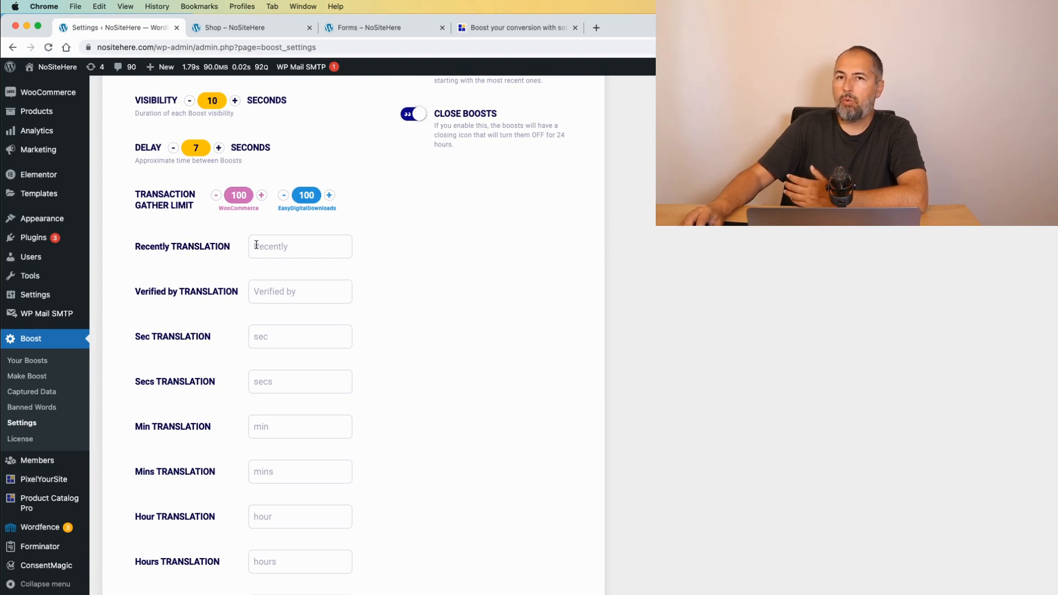
pyautogui.scroll(-3)
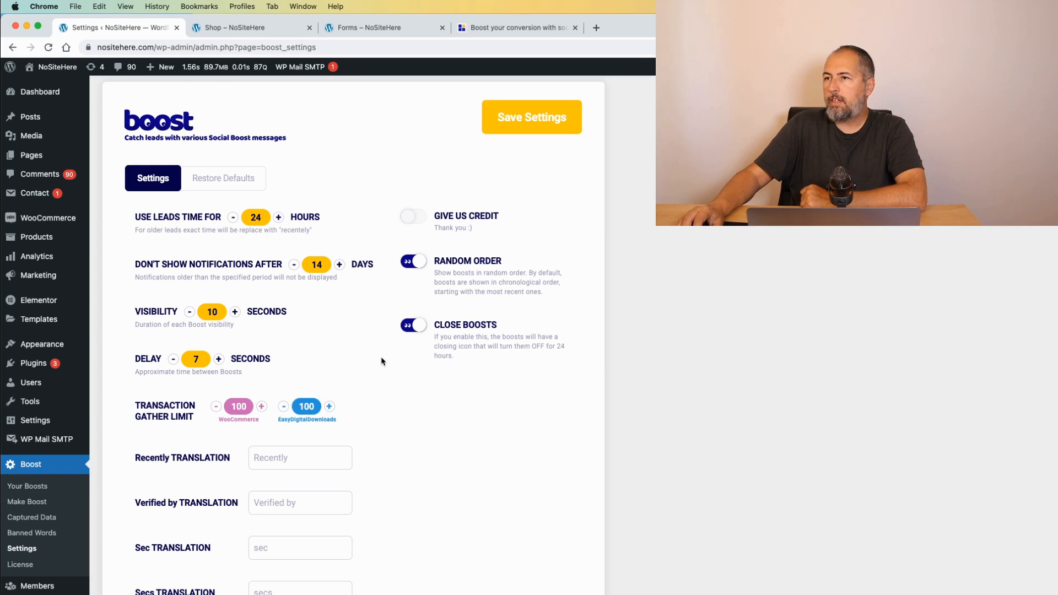
pyautogui.click(516, 28)
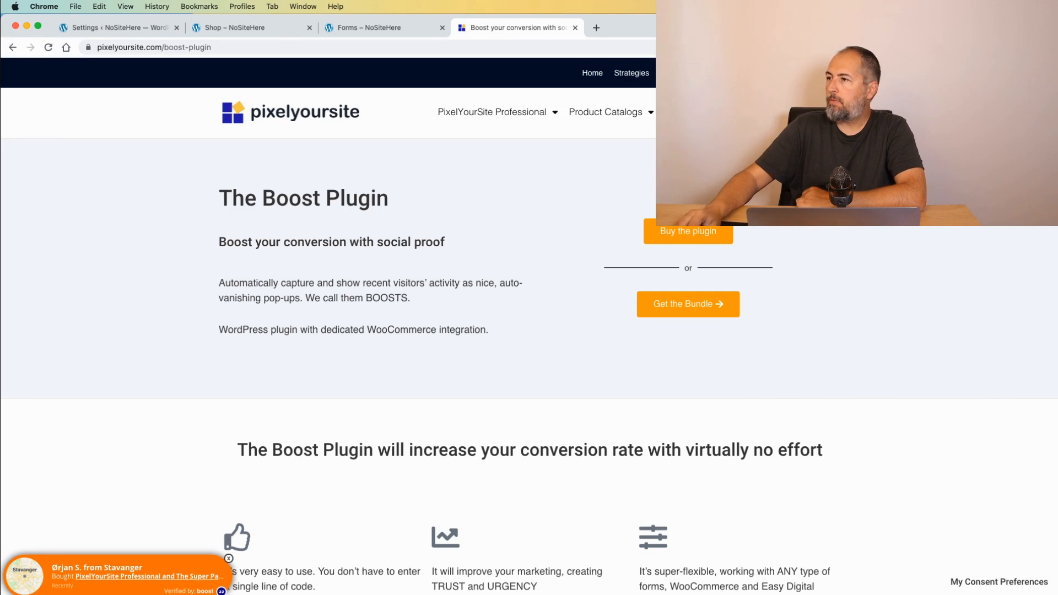
# Open the Get the Bundle pricing page listing Agency, Advanced and Starter plans, scrolled to the footer.
pyautogui.click(688, 304)
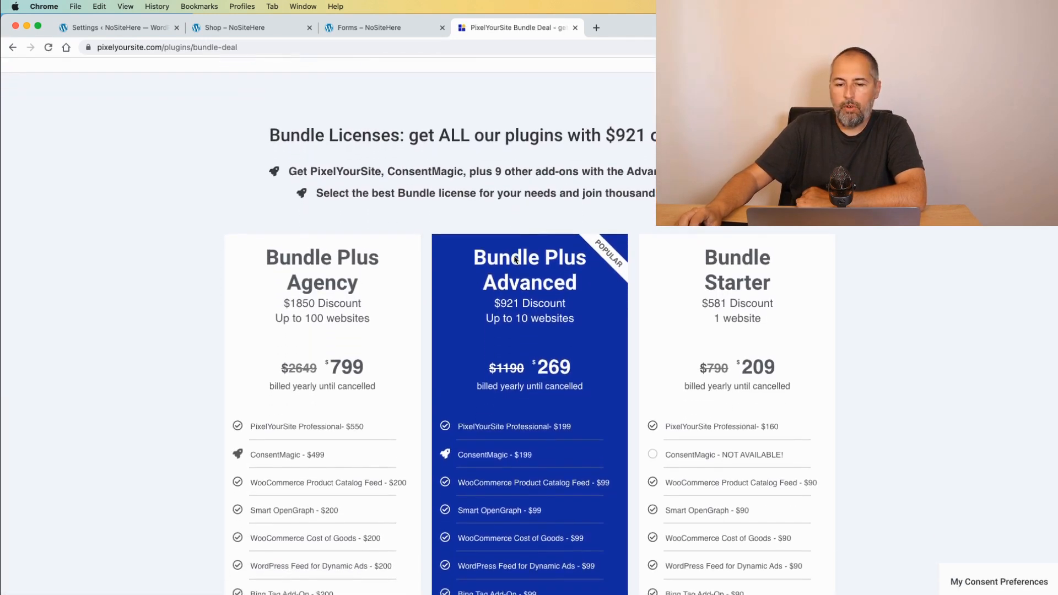
pyautogui.scroll(-3)
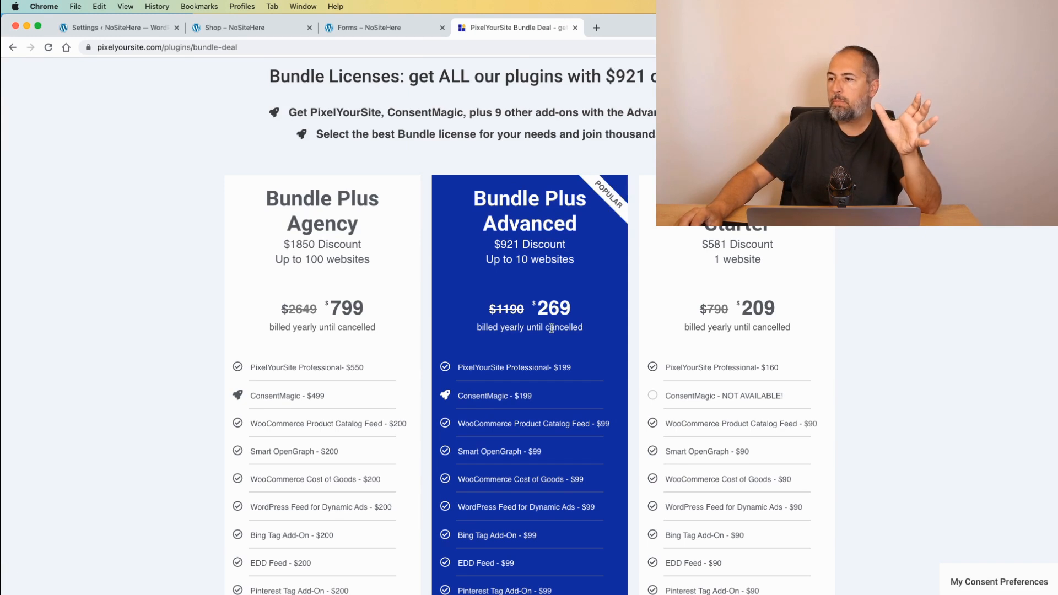
pyautogui.moveTo(550, 341)
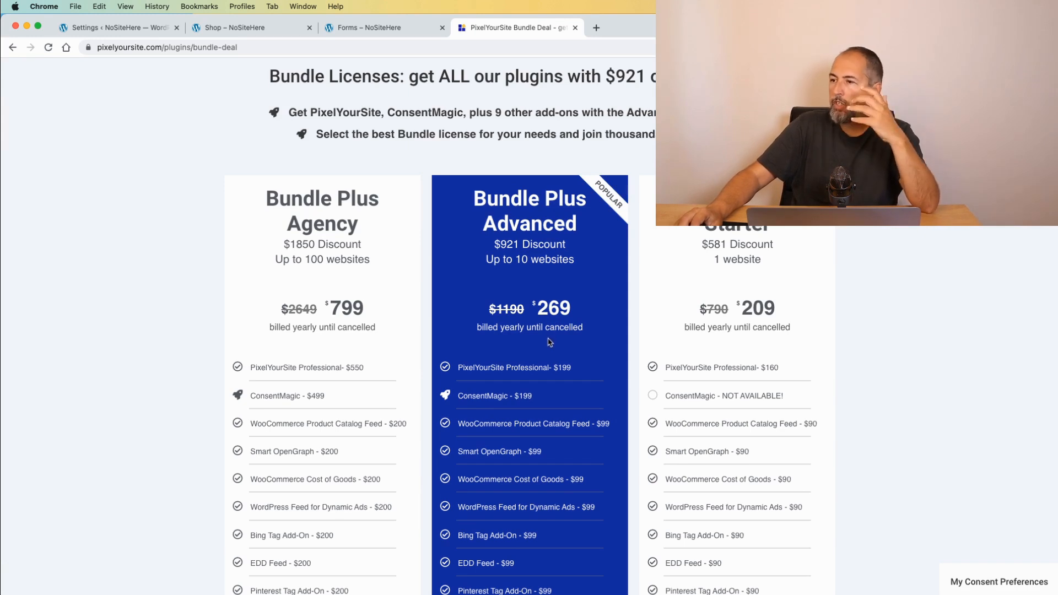
pyautogui.moveTo(549, 341)
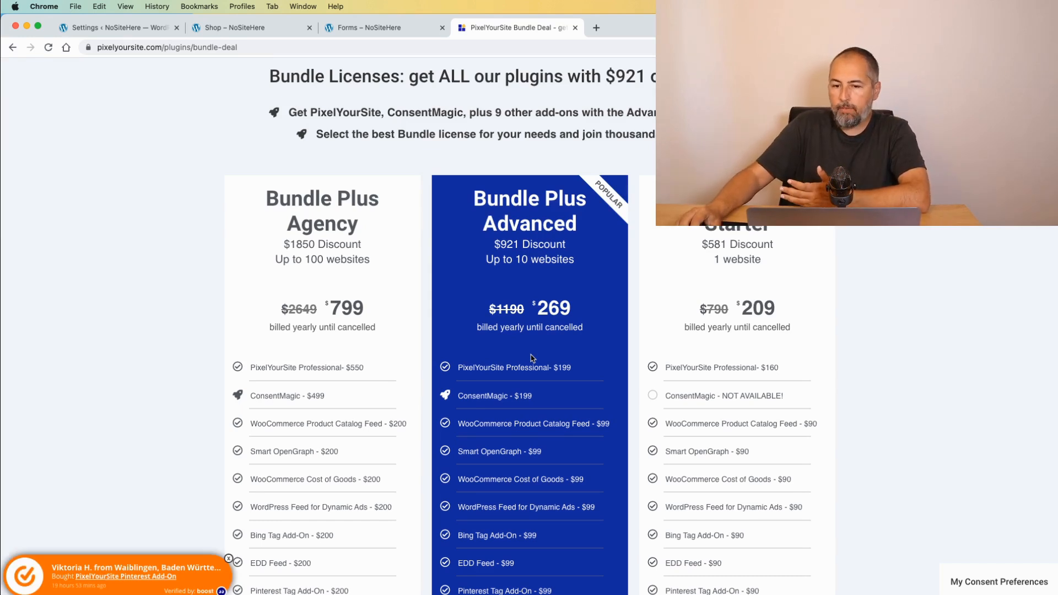
pyautogui.moveTo(452, 225)
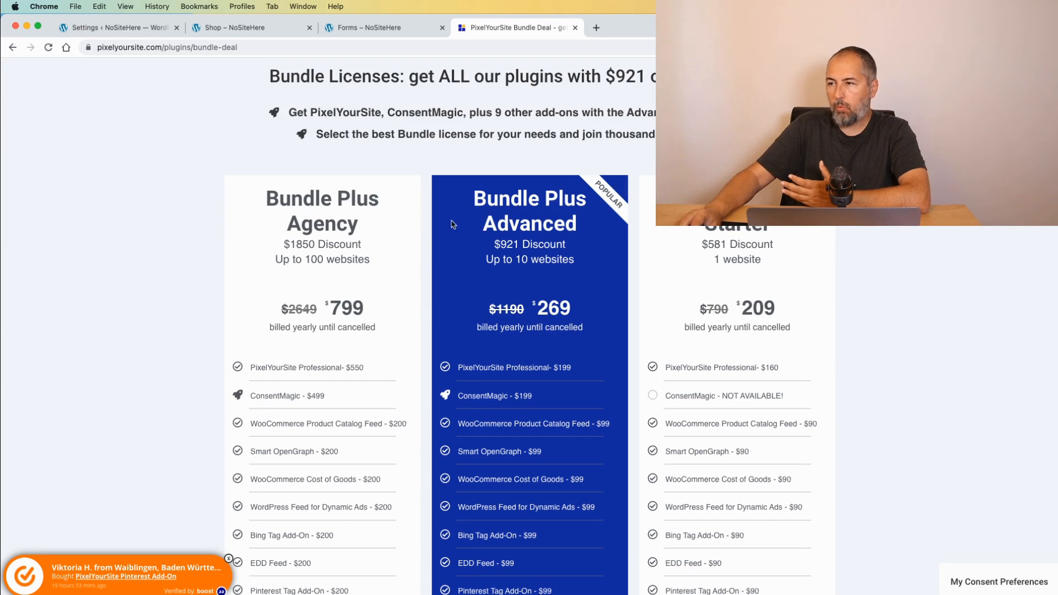
pyautogui.moveTo(529, 353)
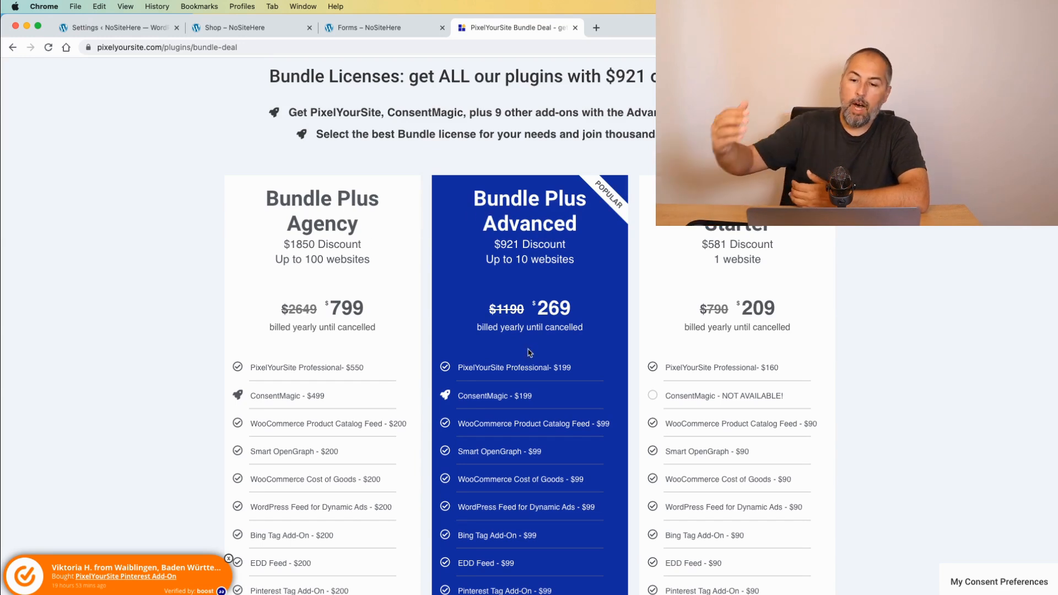
pyautogui.scroll(-3)
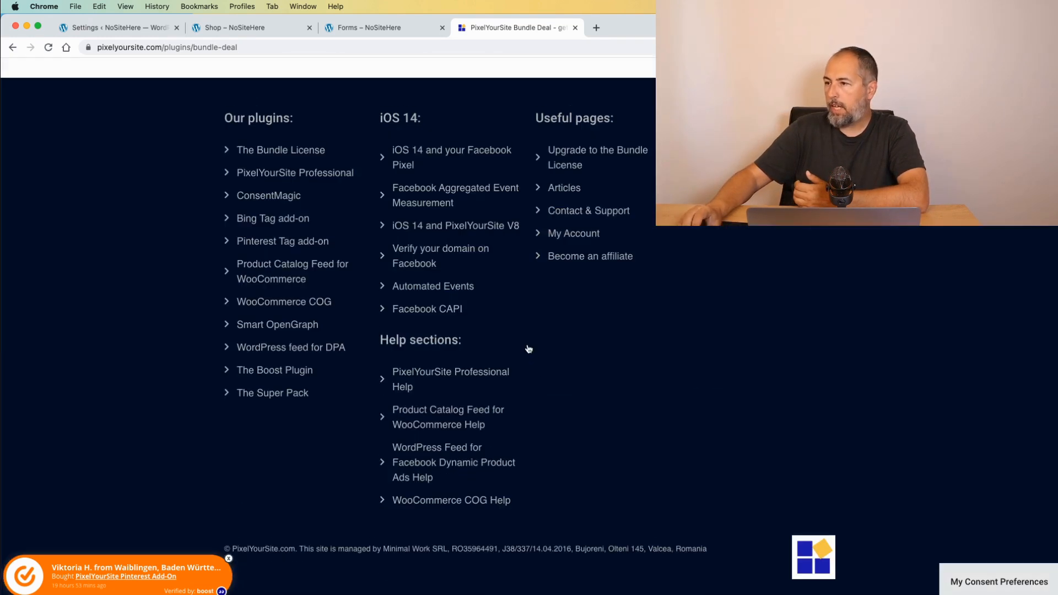